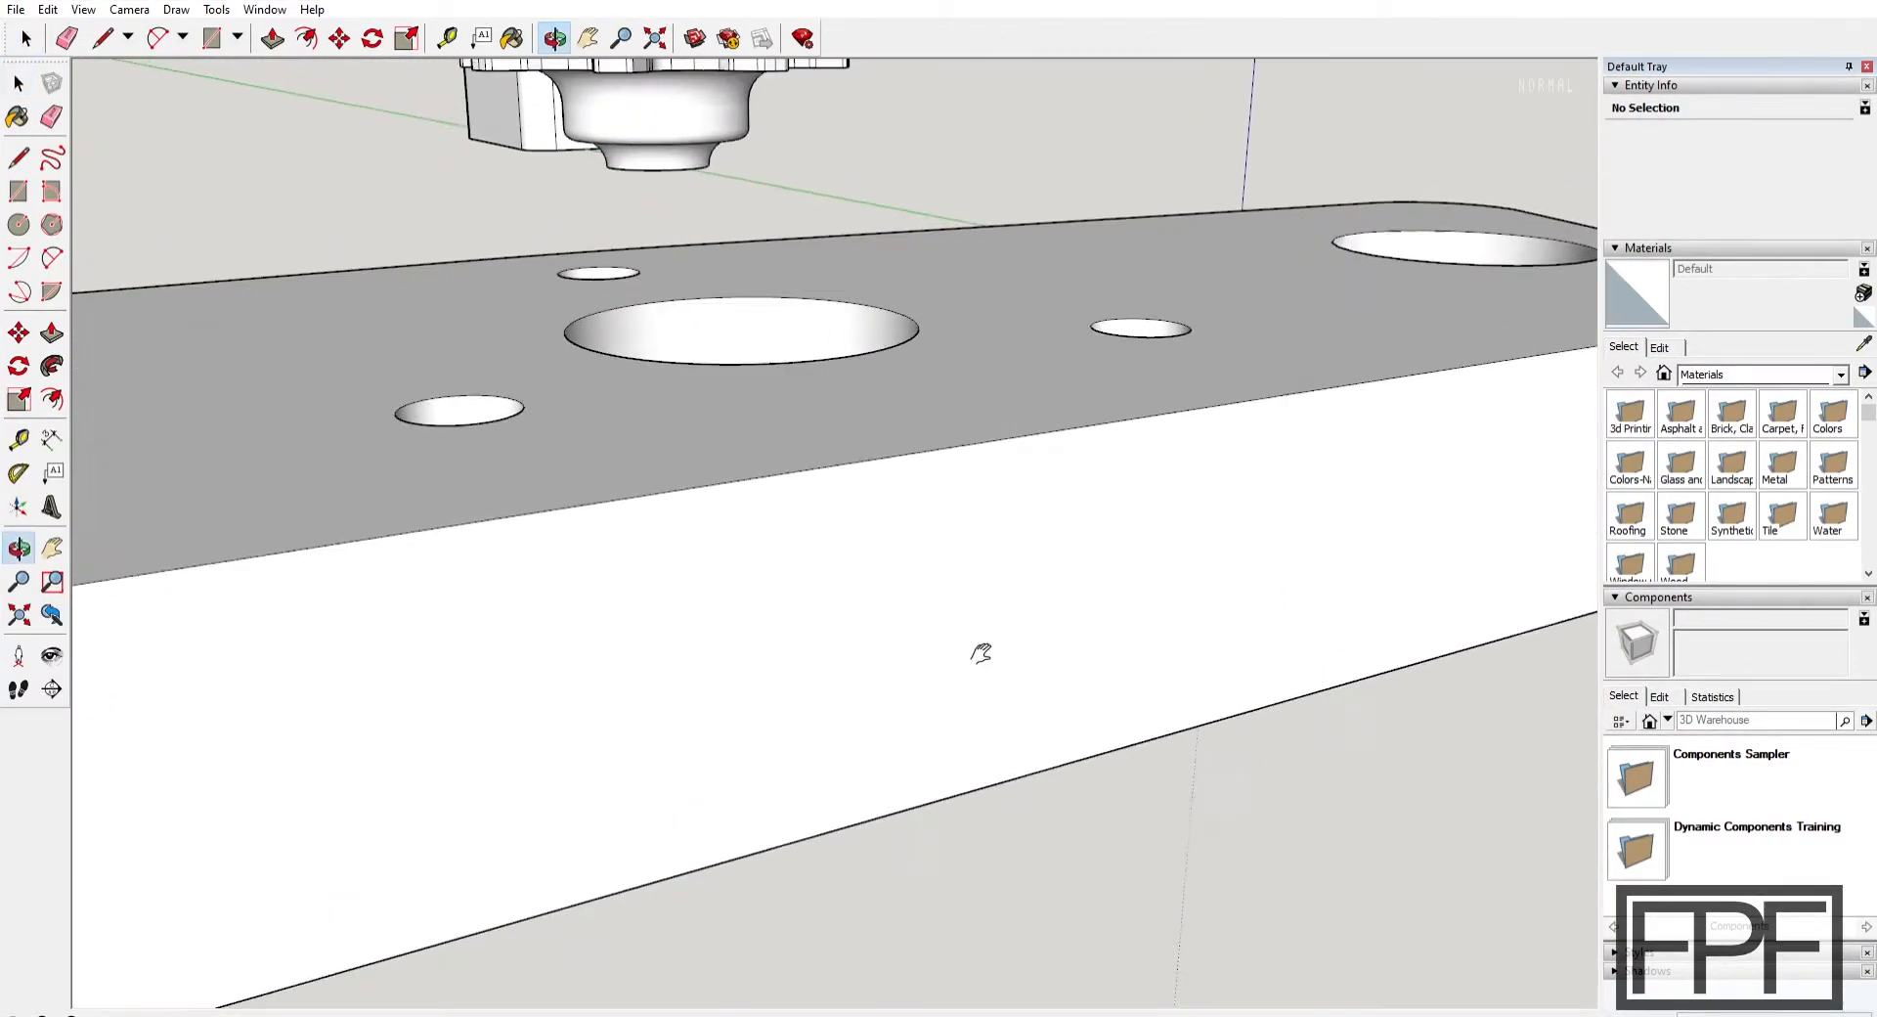
Orbit below the mounting plate to view its three-armed motor cutout and holes
{"action": "left_click_drag", "start_coordinate": [982, 653], "coordinate": [859, 355]}
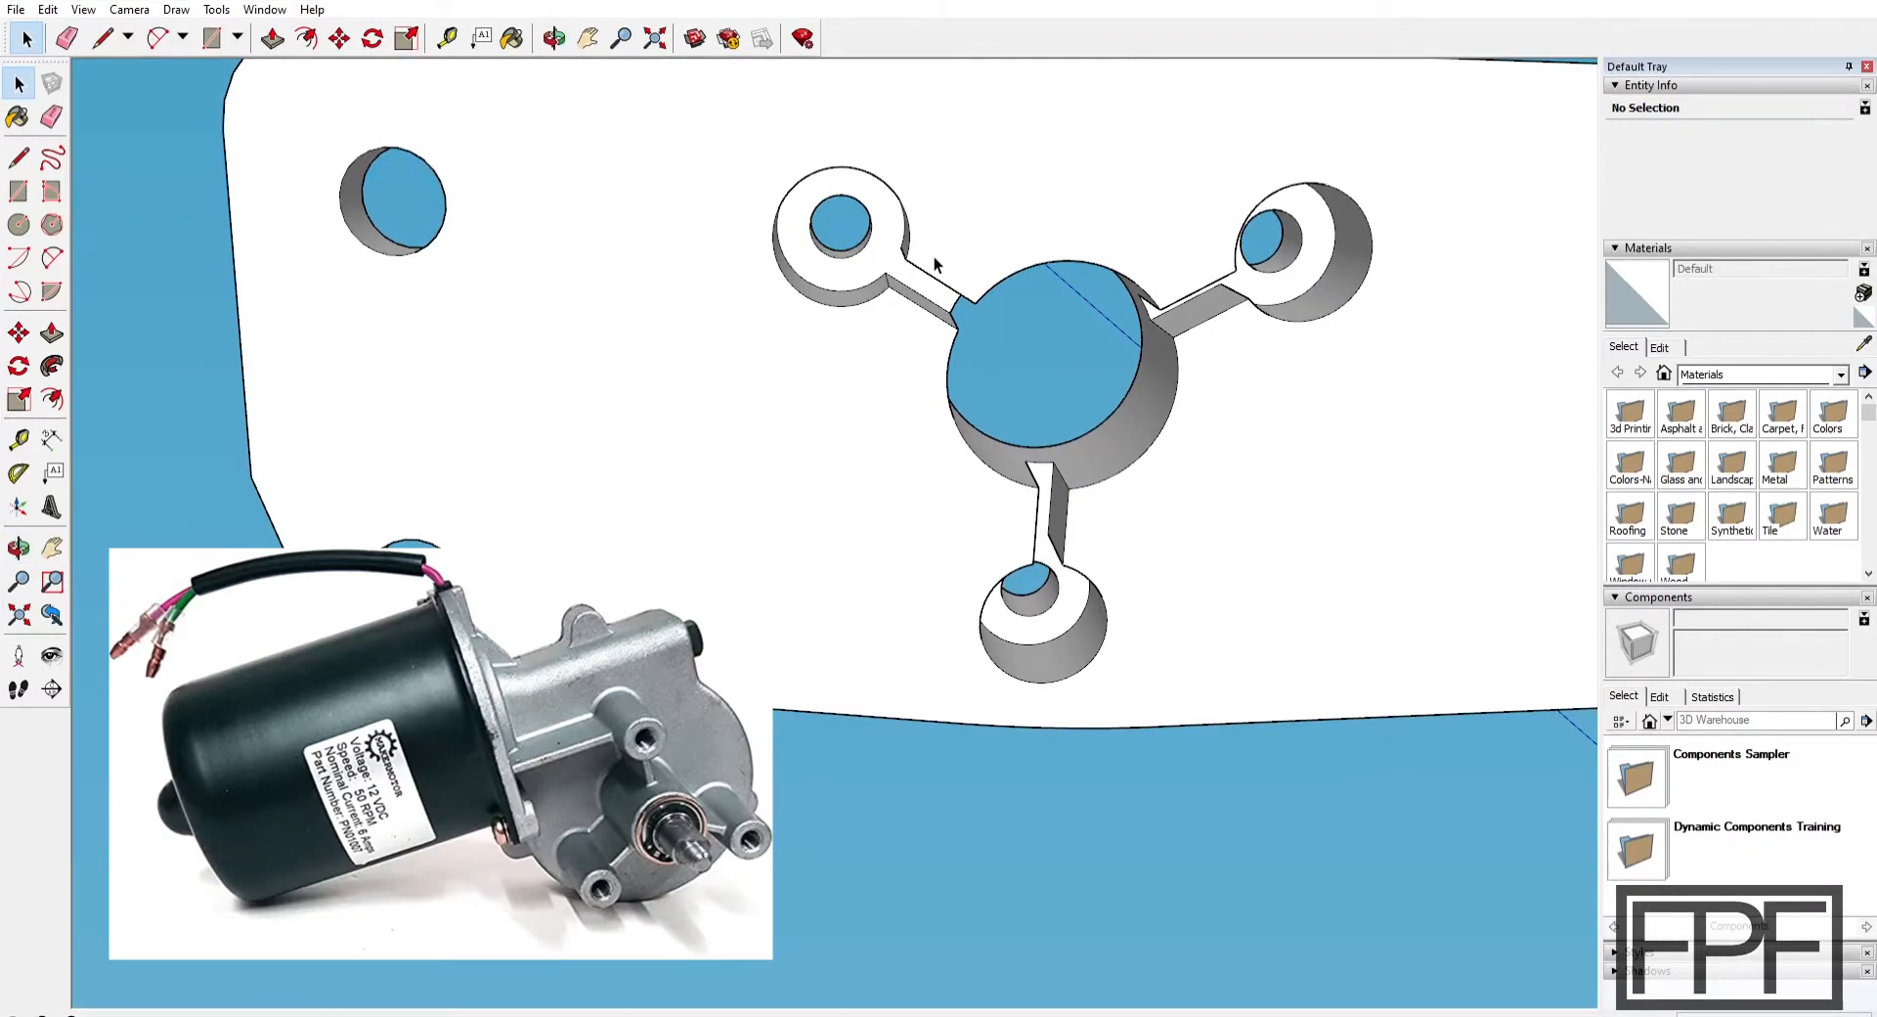
{"action": "mouse_move", "coordinate": [932, 261]}
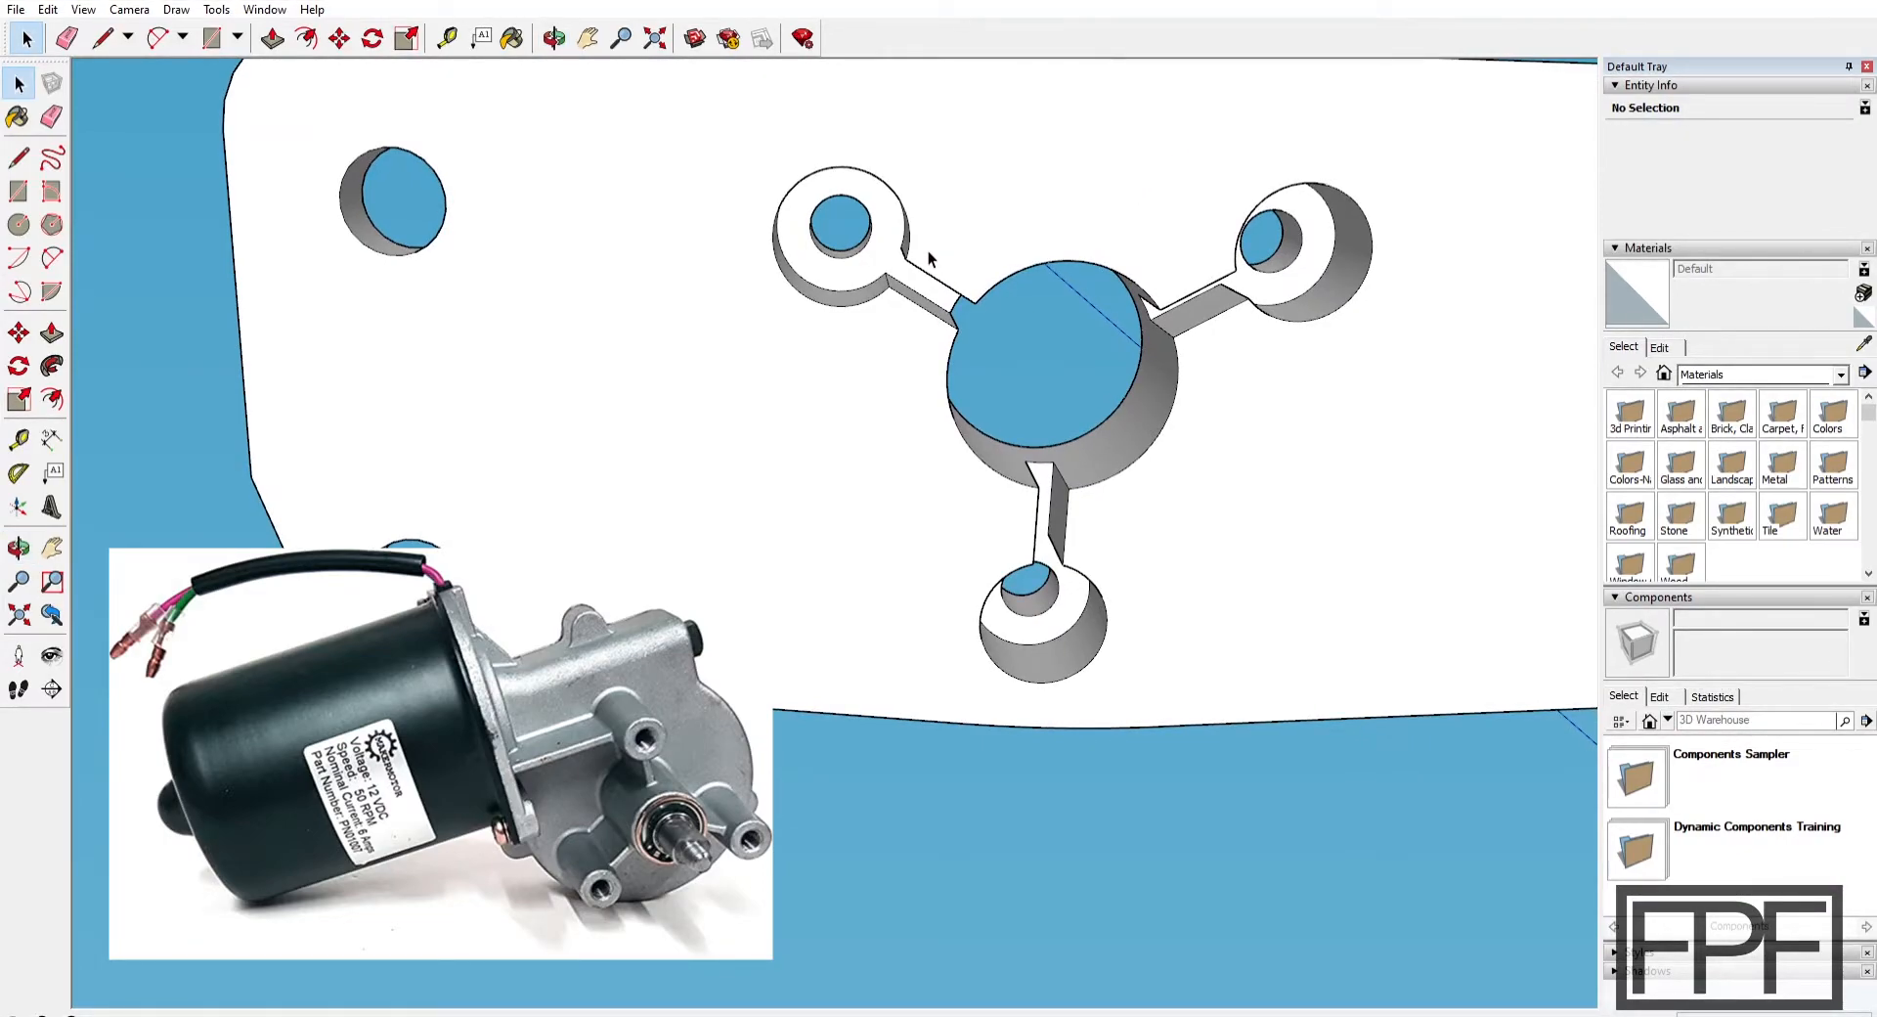
{"action": "mouse_move", "coordinate": [889, 198]}
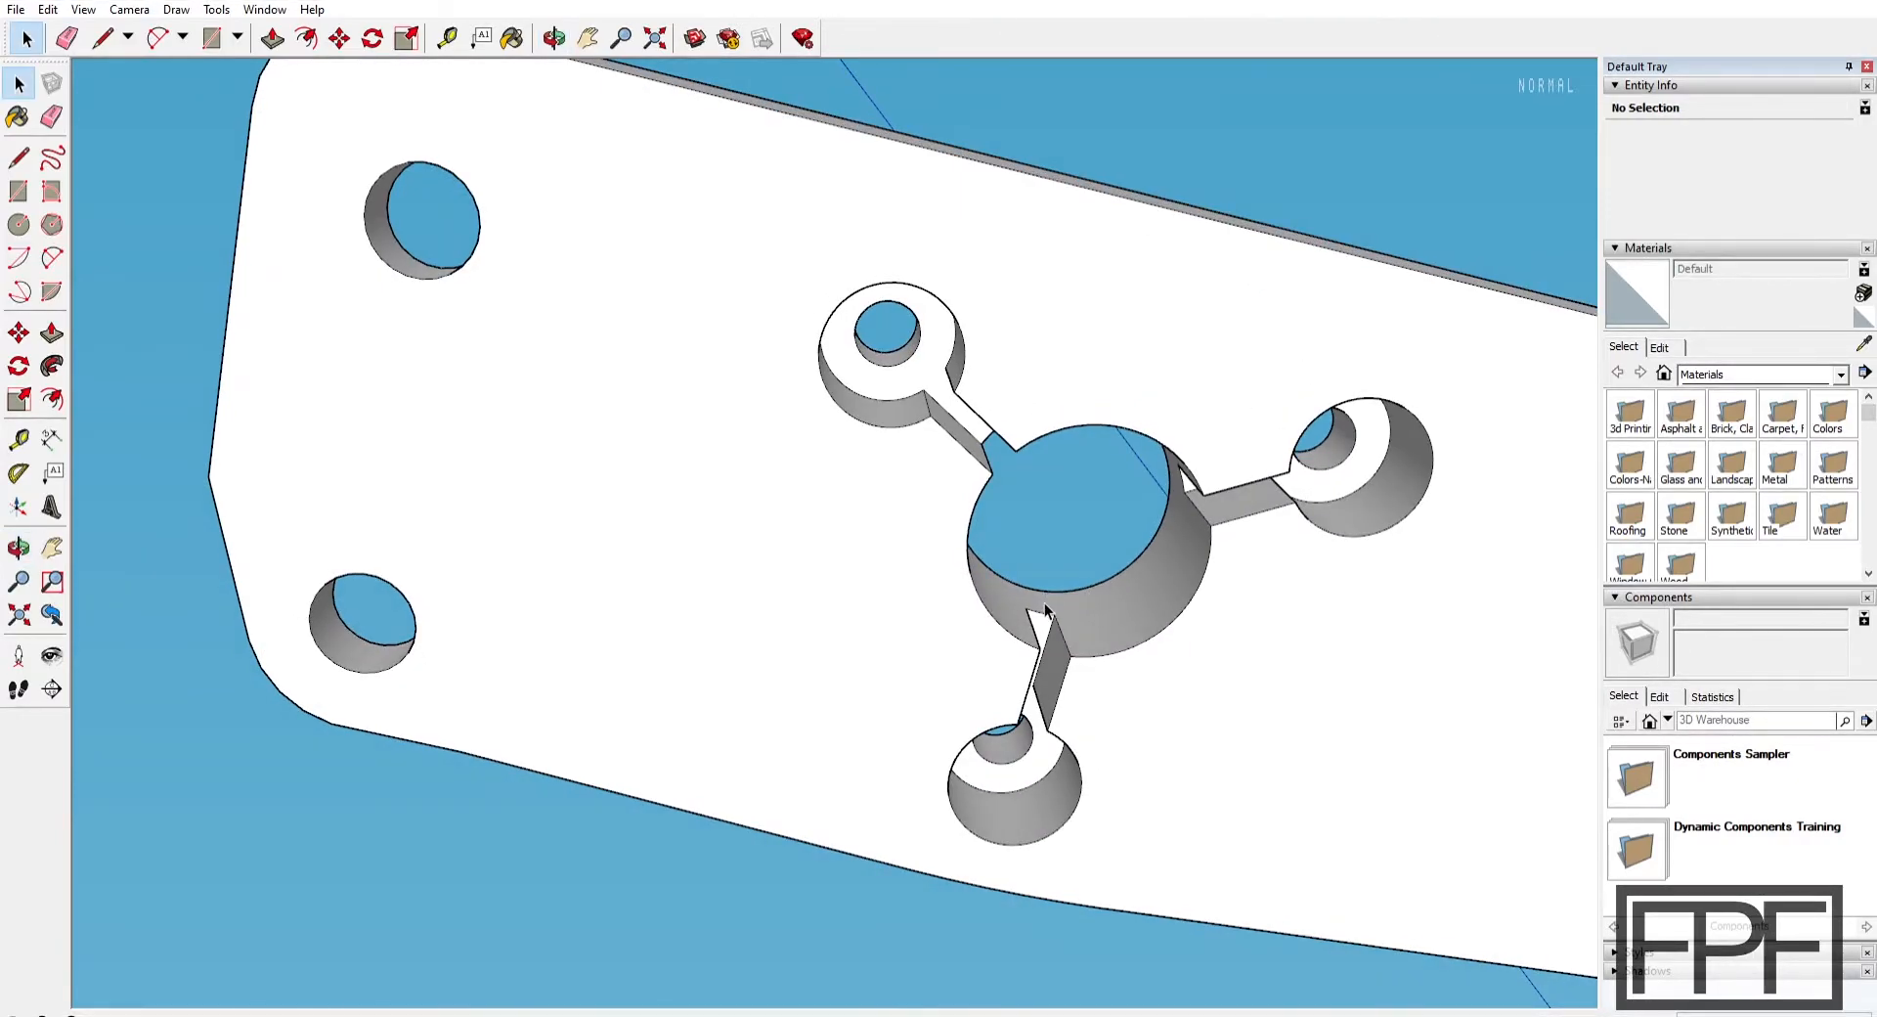
{"action": "mouse_move", "coordinate": [998, 441]}
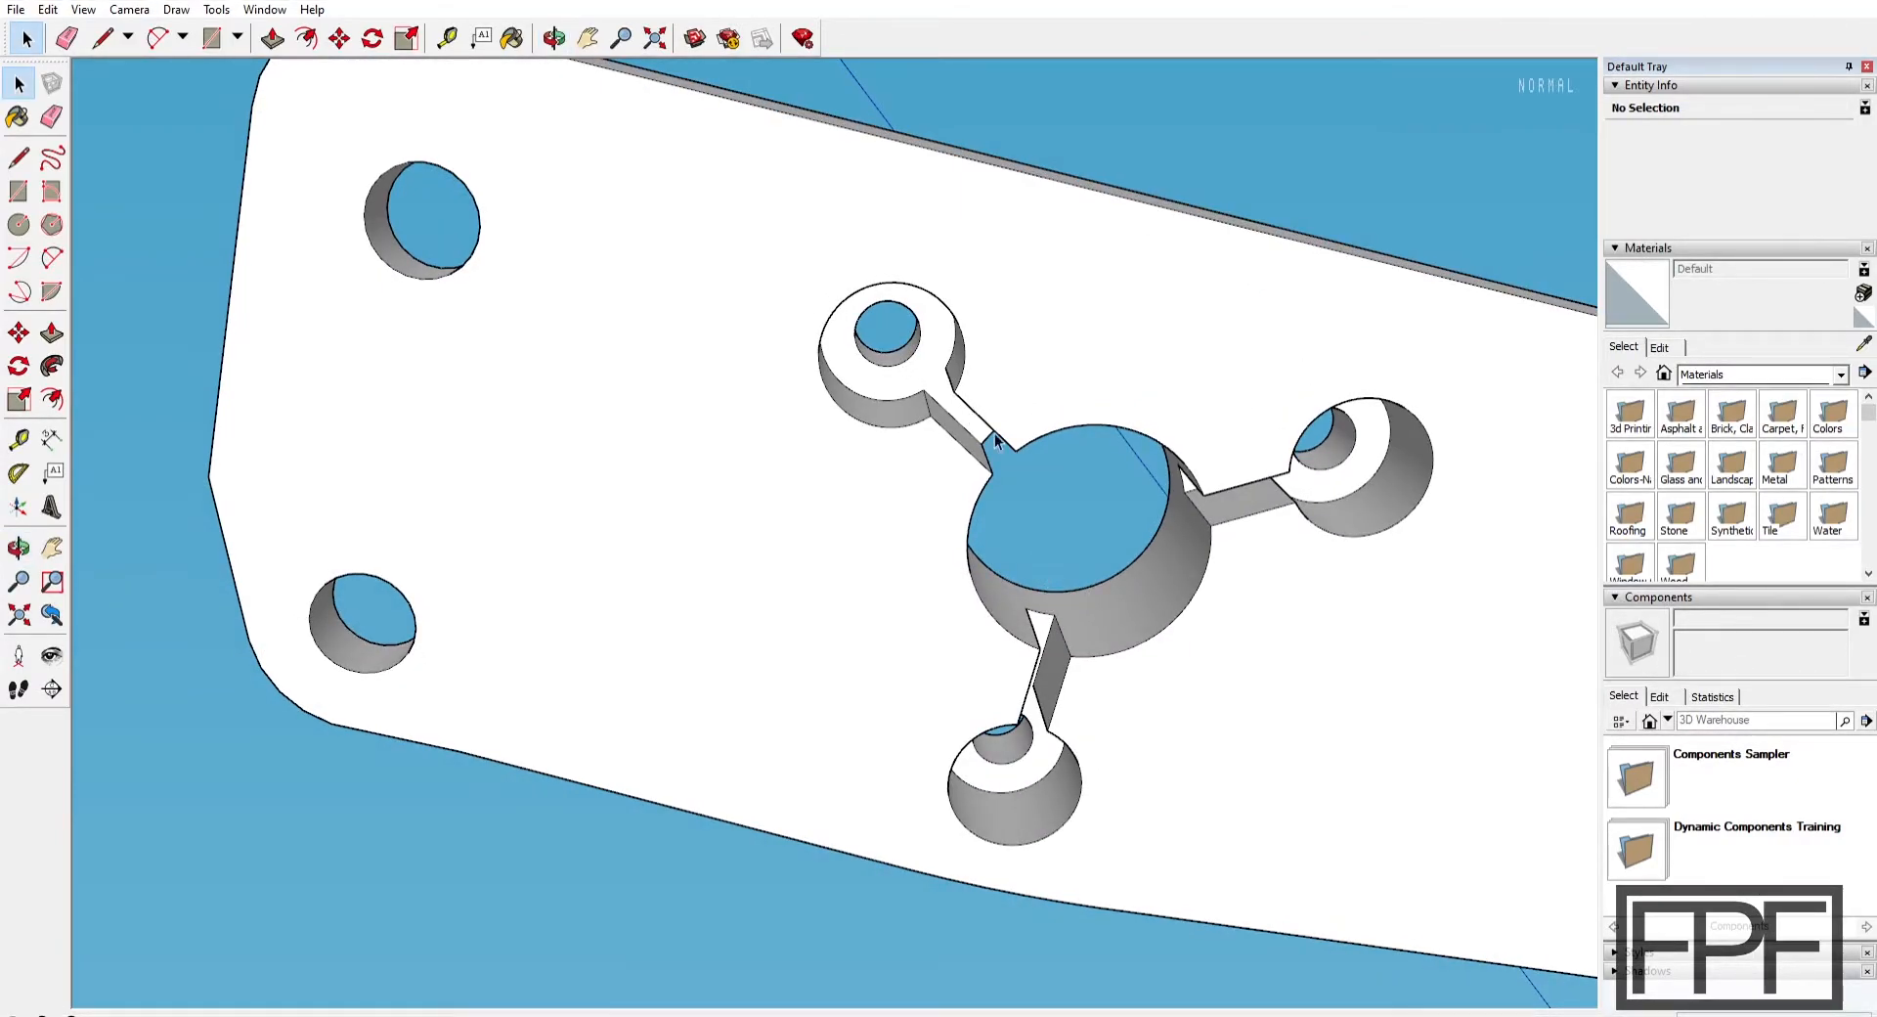
{"action": "mouse_move", "coordinate": [1149, 506]}
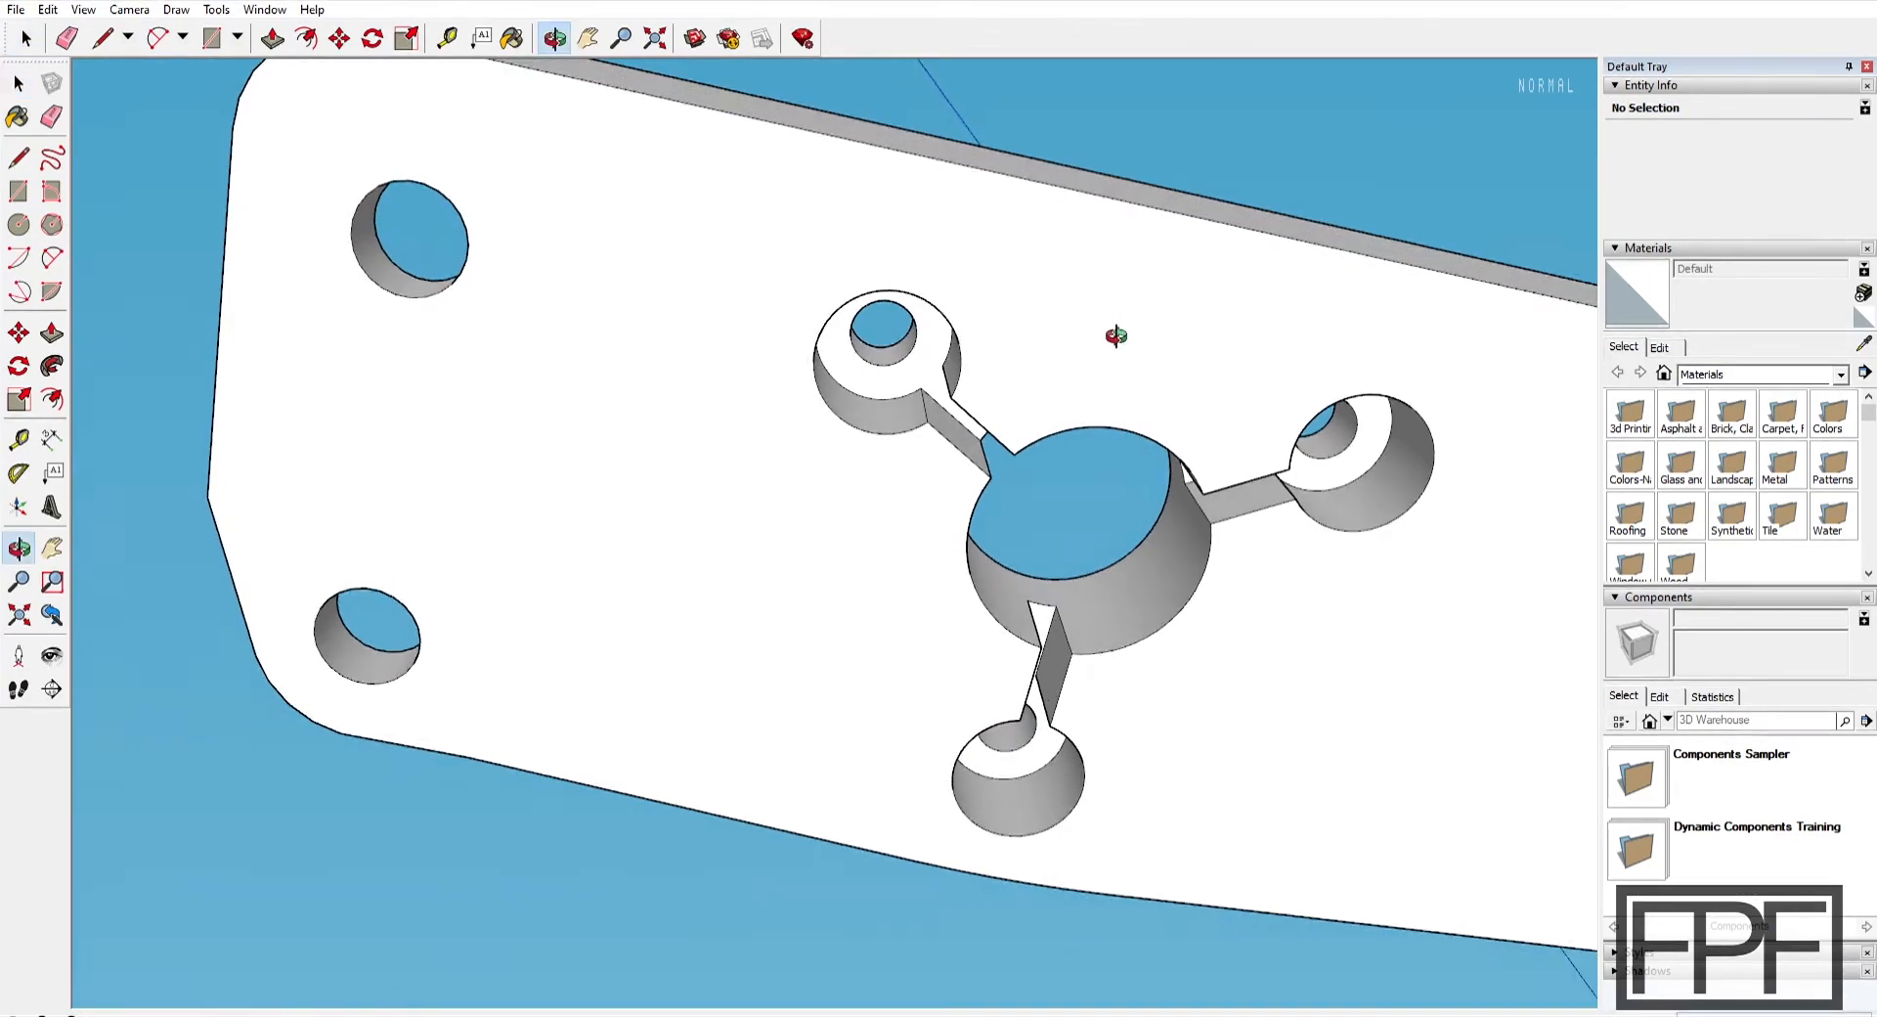
Pull the view back to show the whole plate beside the gear
{"action": "left_click_drag", "start_coordinate": [1113, 335], "coordinate": [1018, 455]}
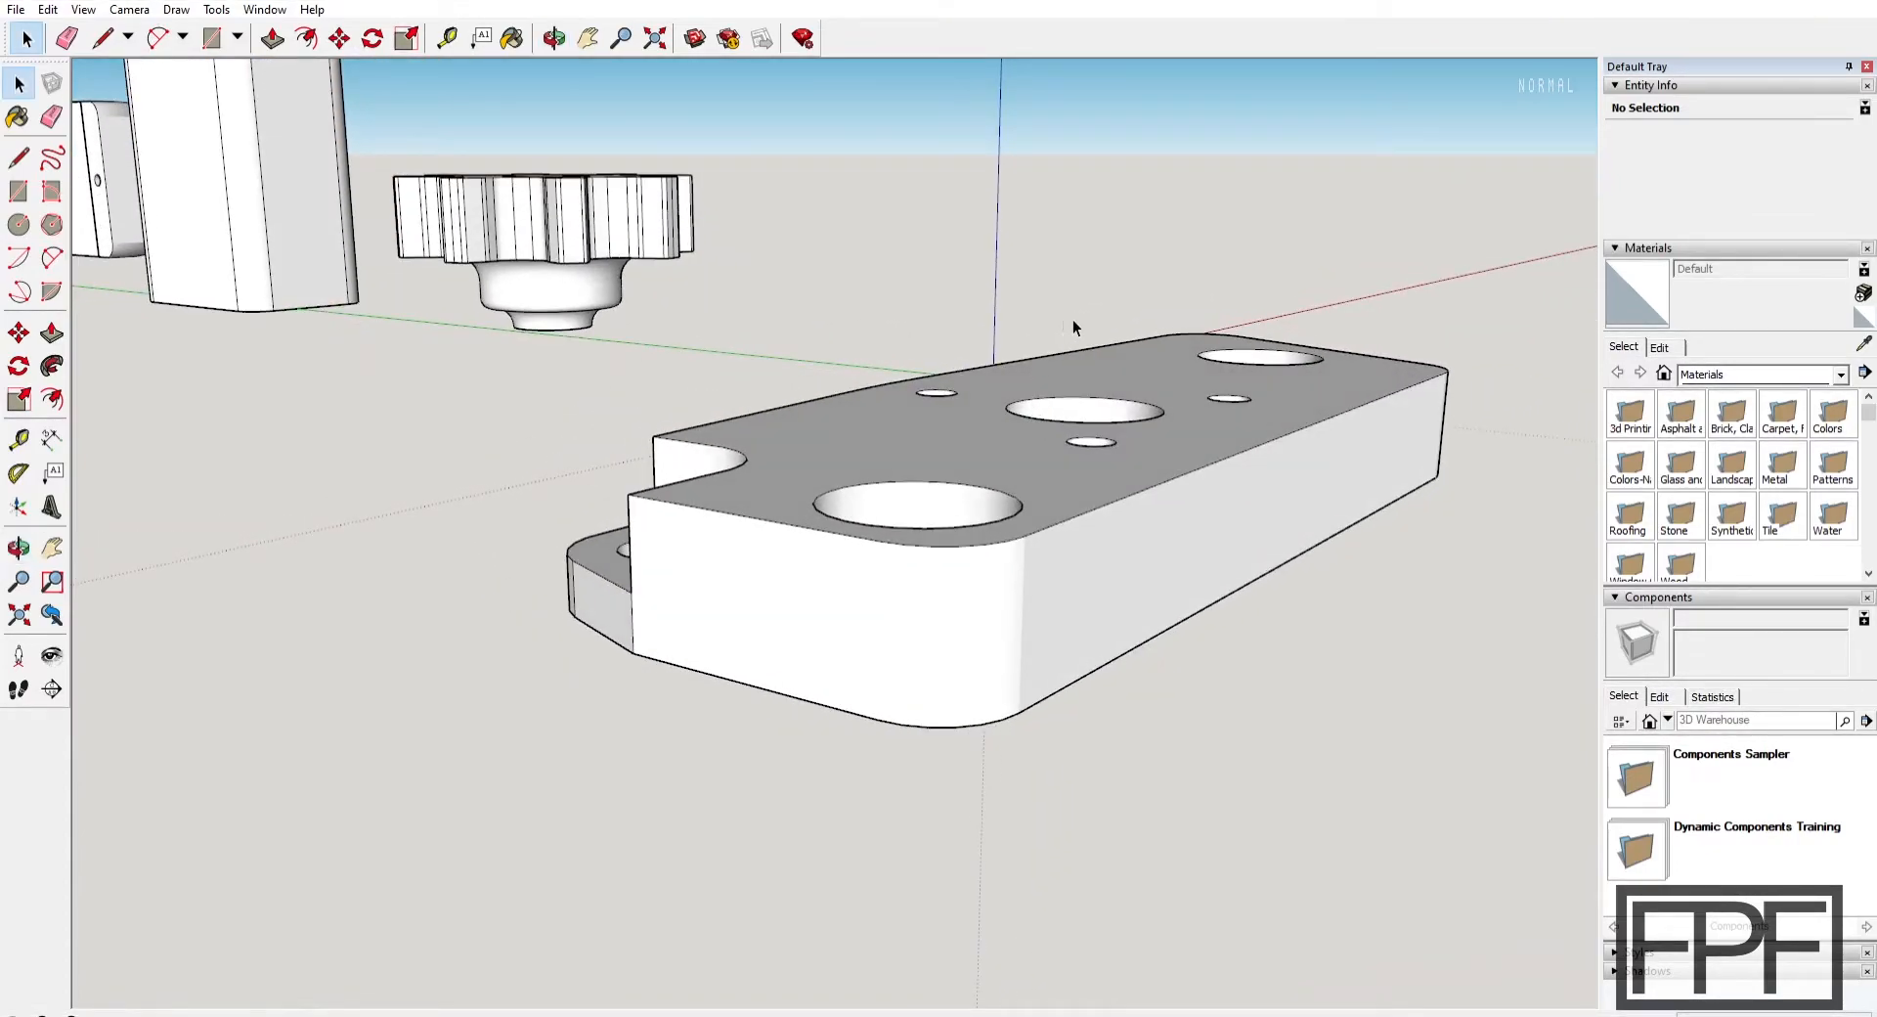
{"action": "mouse_move", "coordinate": [640, 107]}
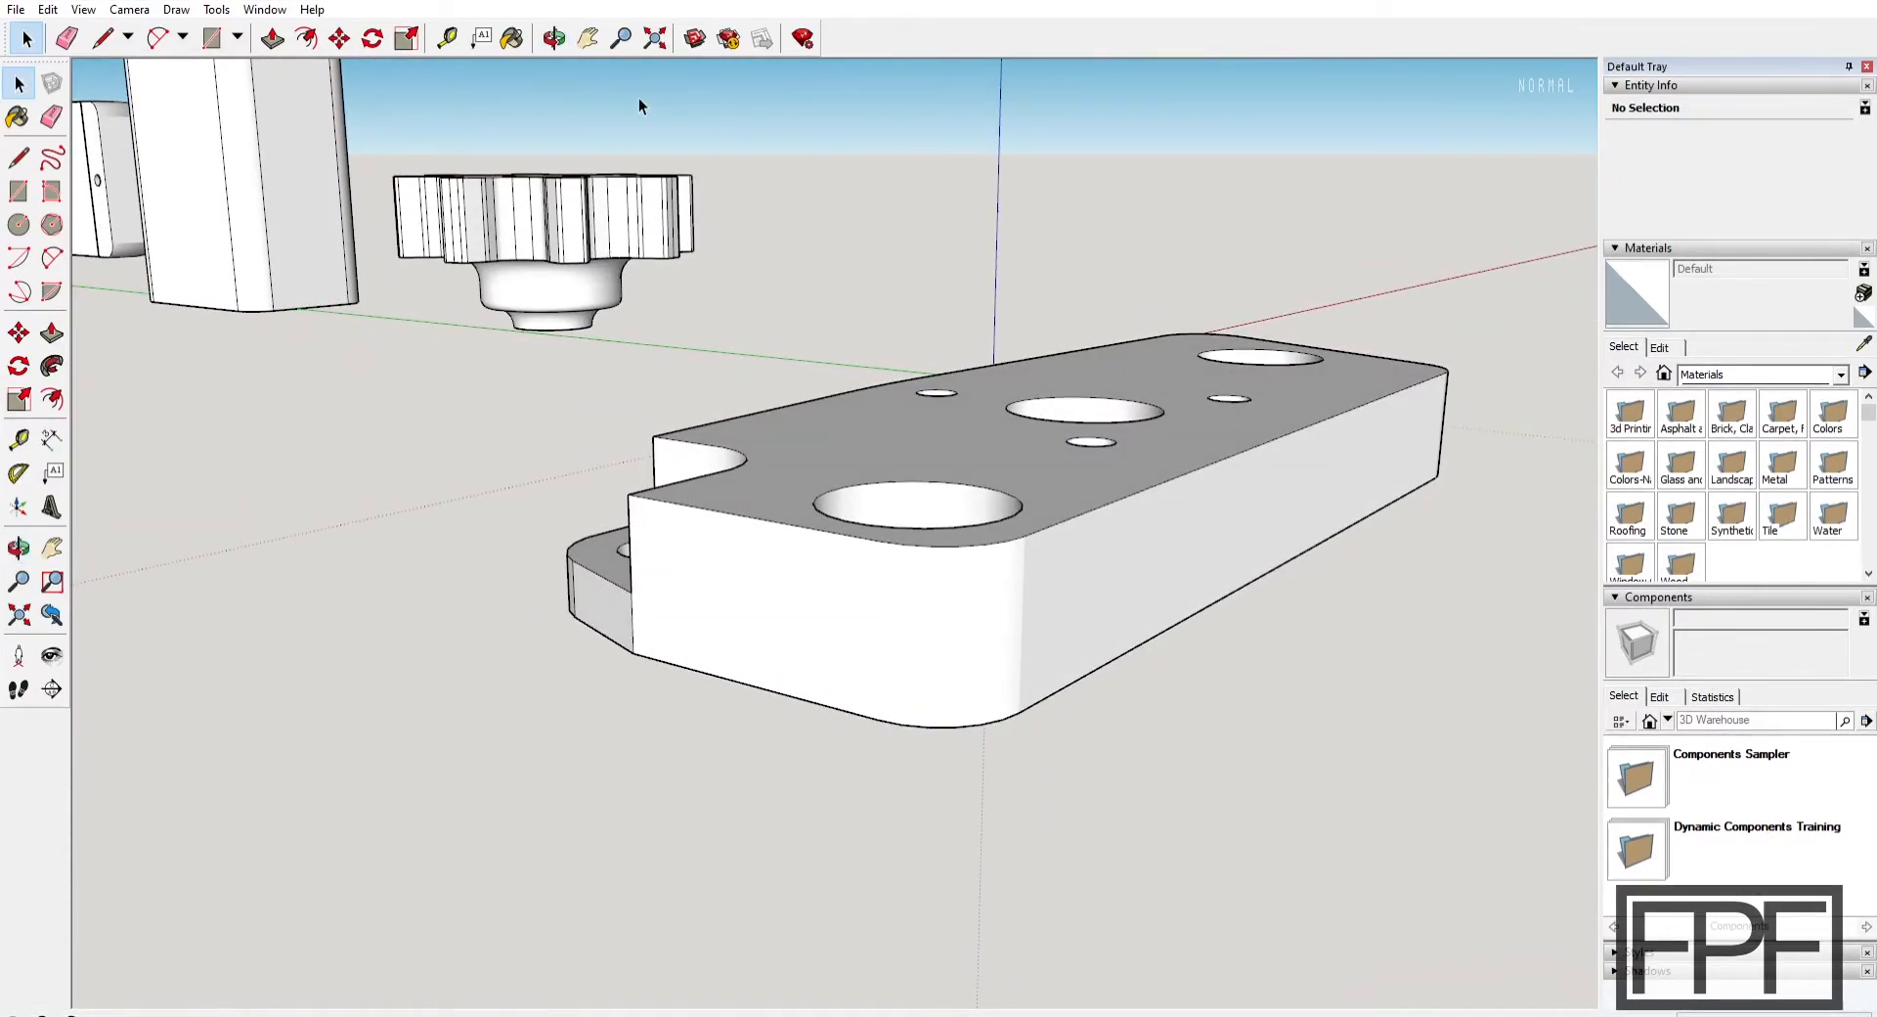
{"action": "mouse_move", "coordinate": [697, 289]}
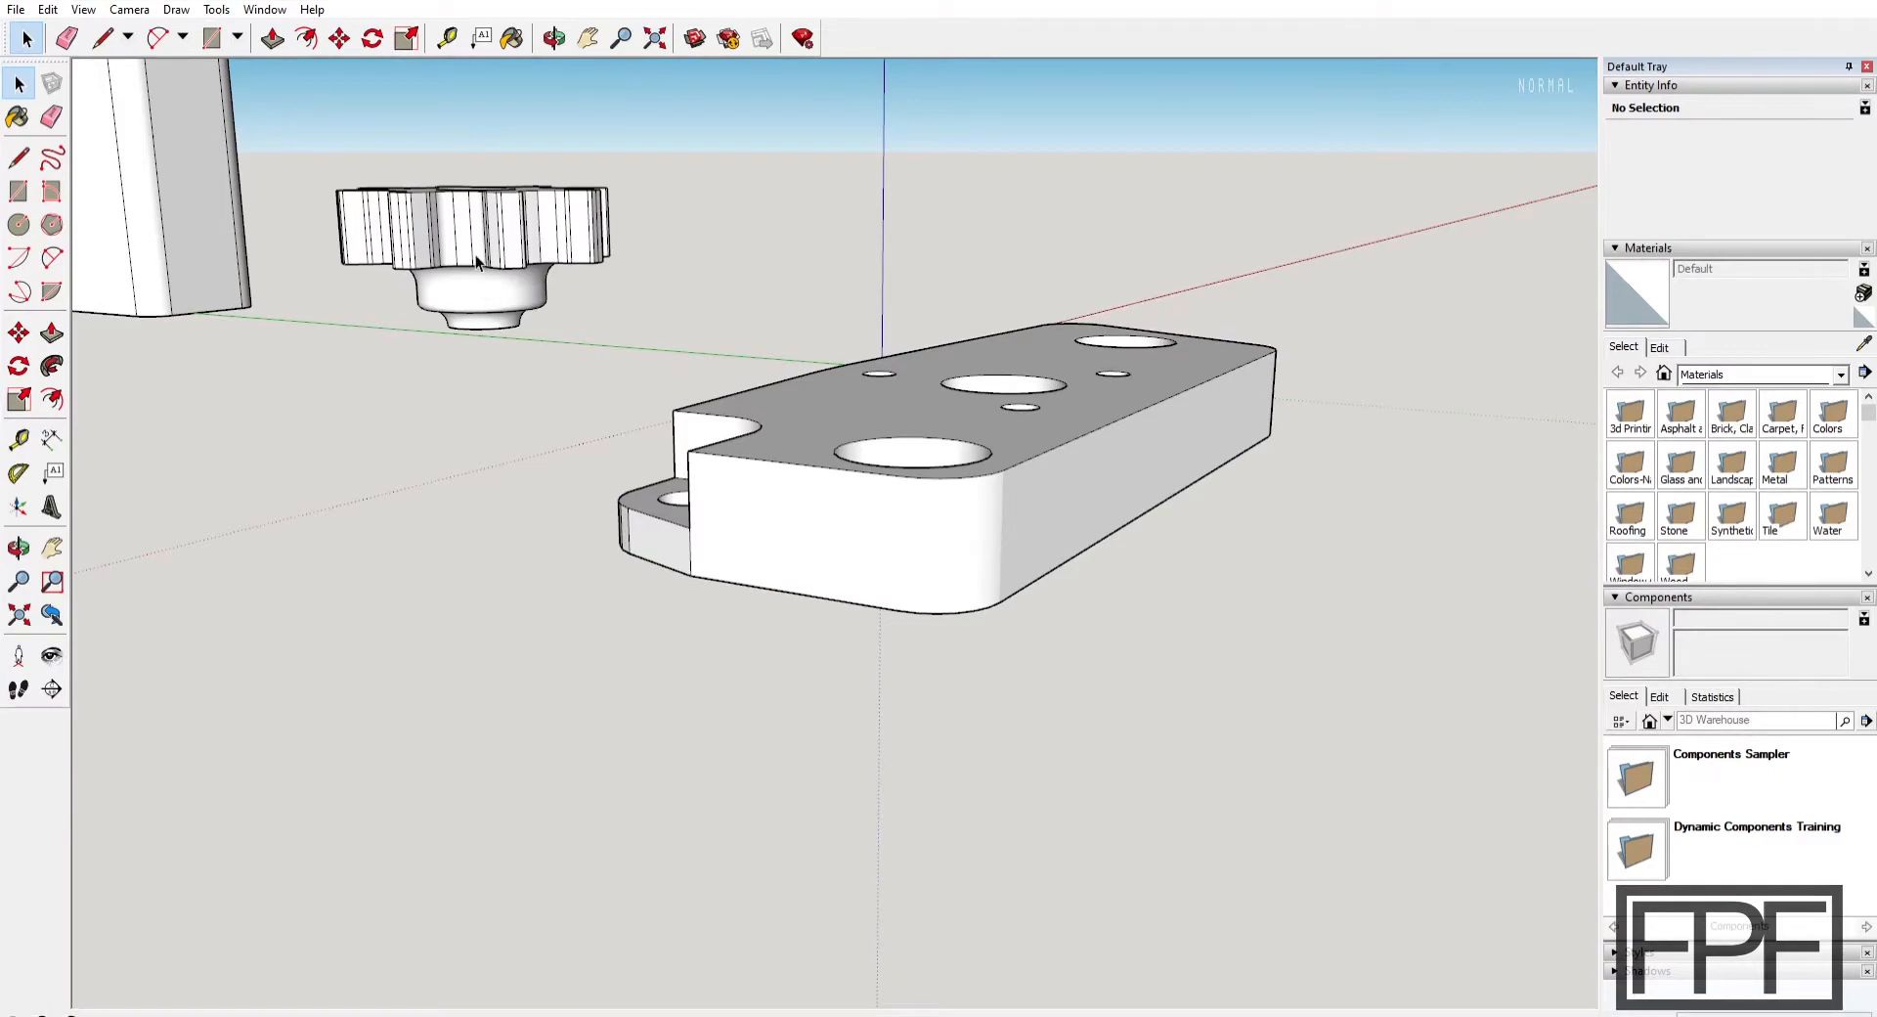
{"action": "mouse_move", "coordinate": [481, 261]}
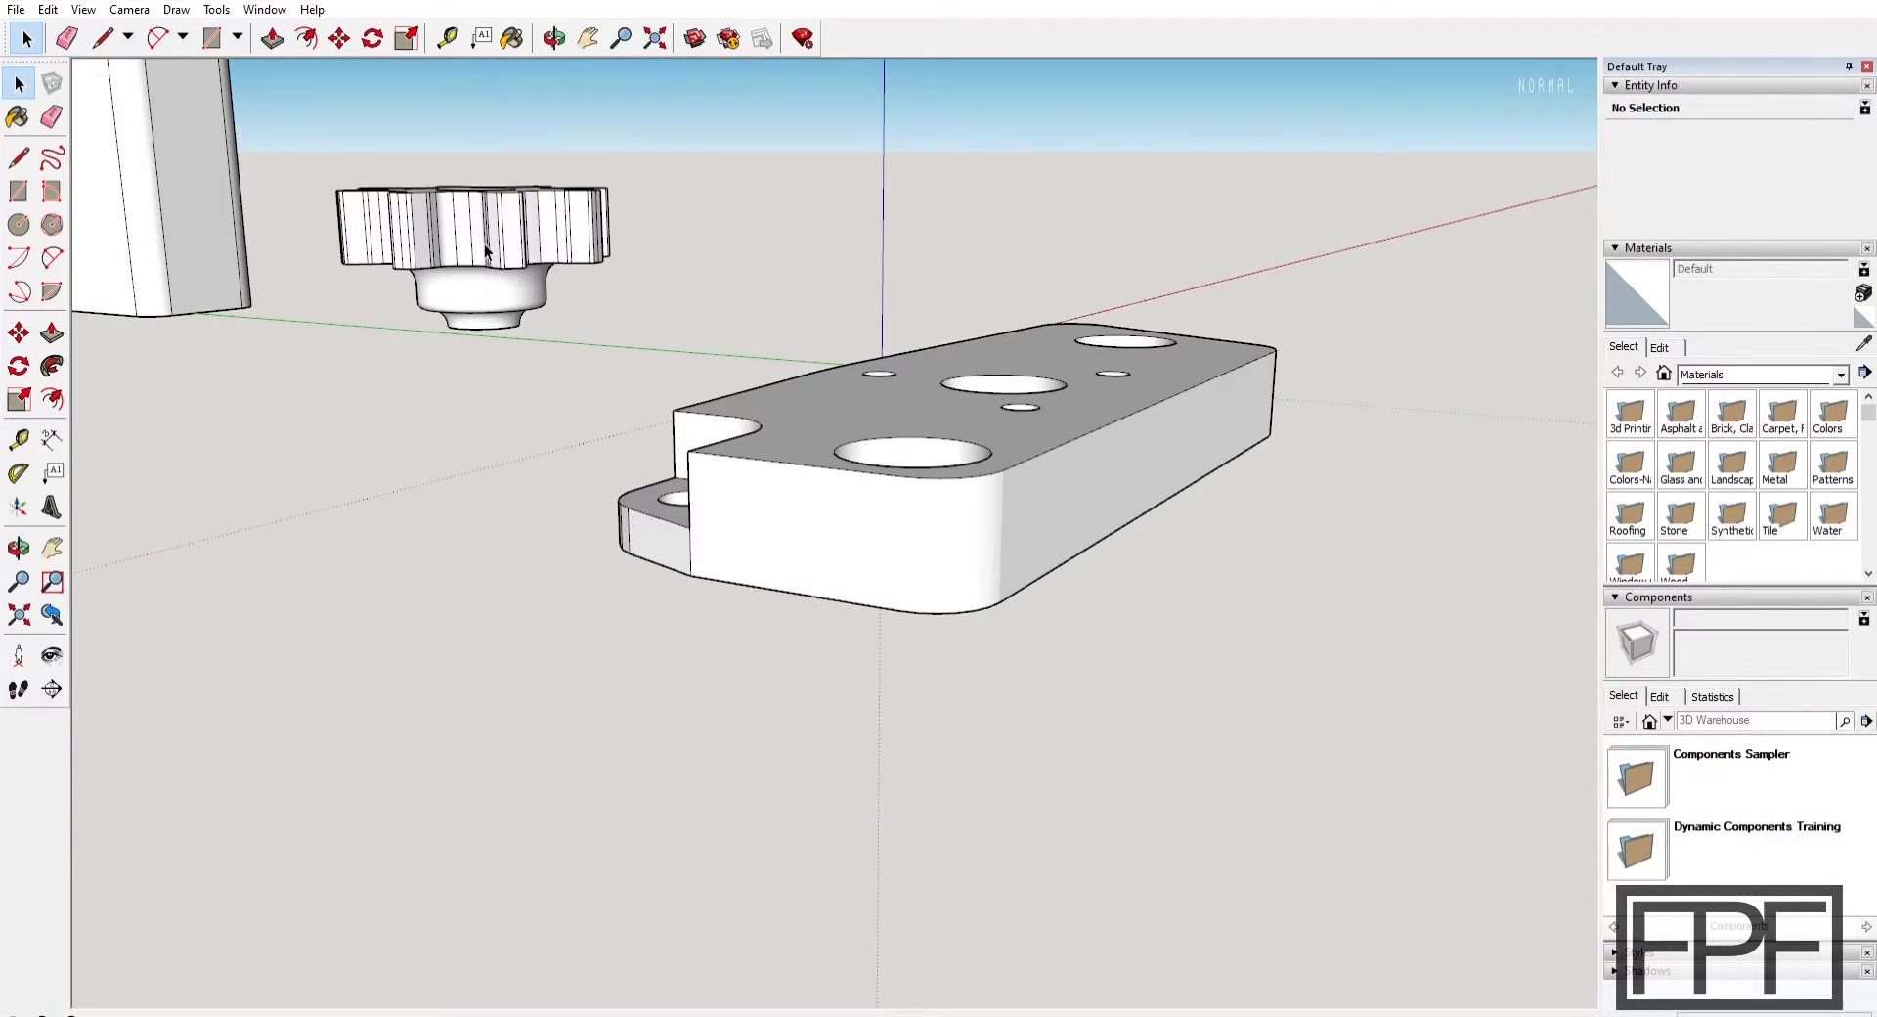
{"action": "mouse_move", "coordinate": [1141, 501]}
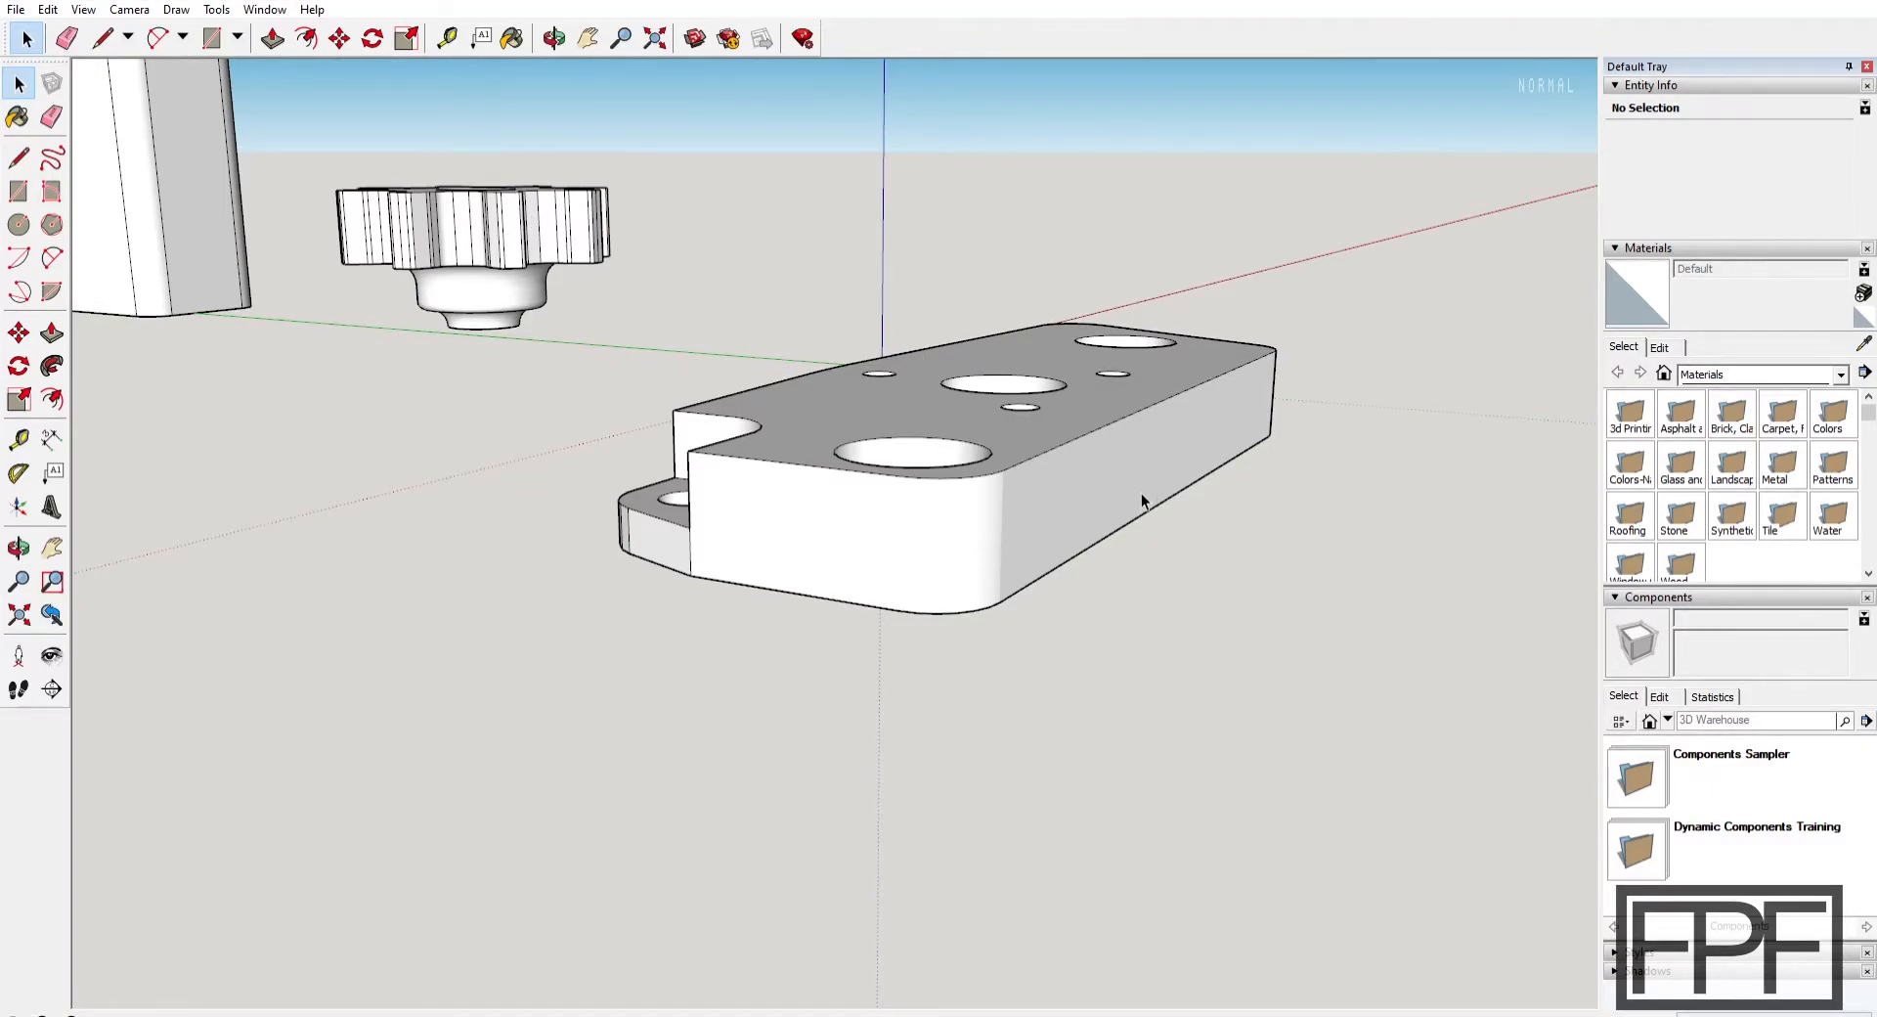
{"action": "mouse_move", "coordinate": [1087, 345]}
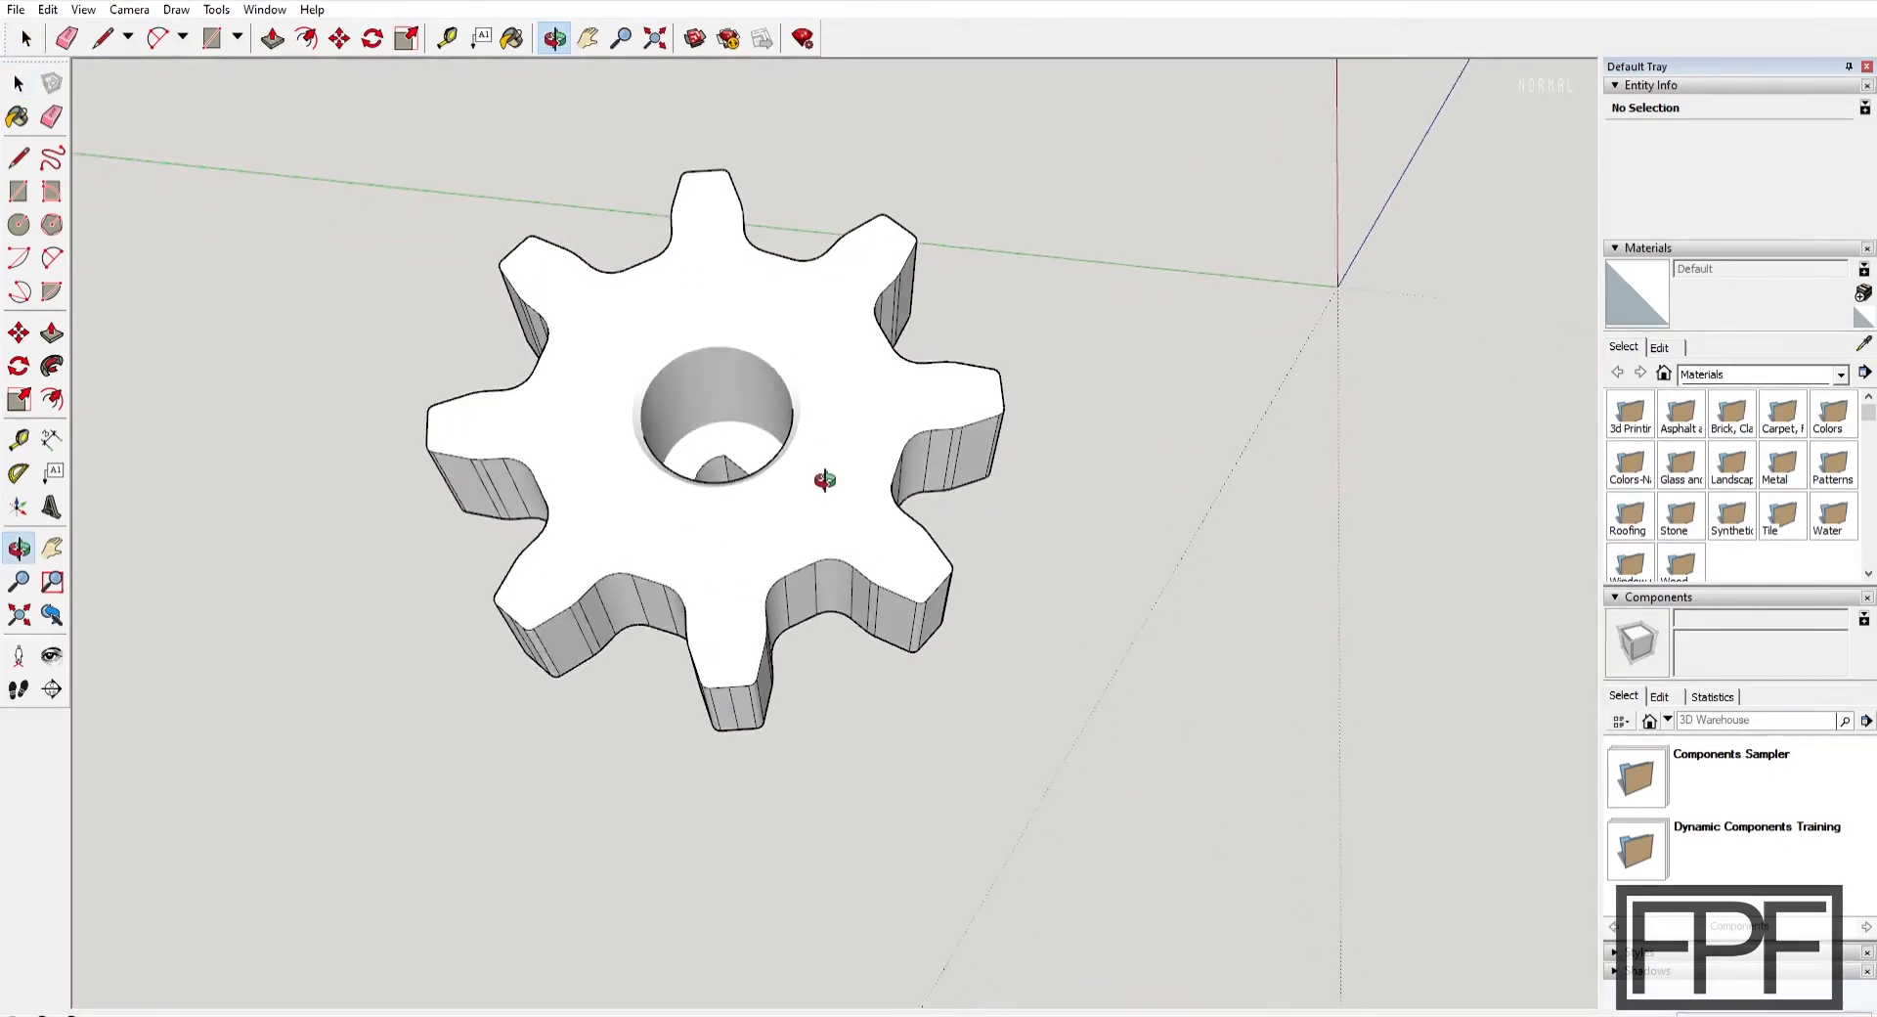
Orbit around the gear and tilt to see its side and underside hub
{"action": "left_click_drag", "start_coordinate": [823, 479], "coordinate": [773, 510]}
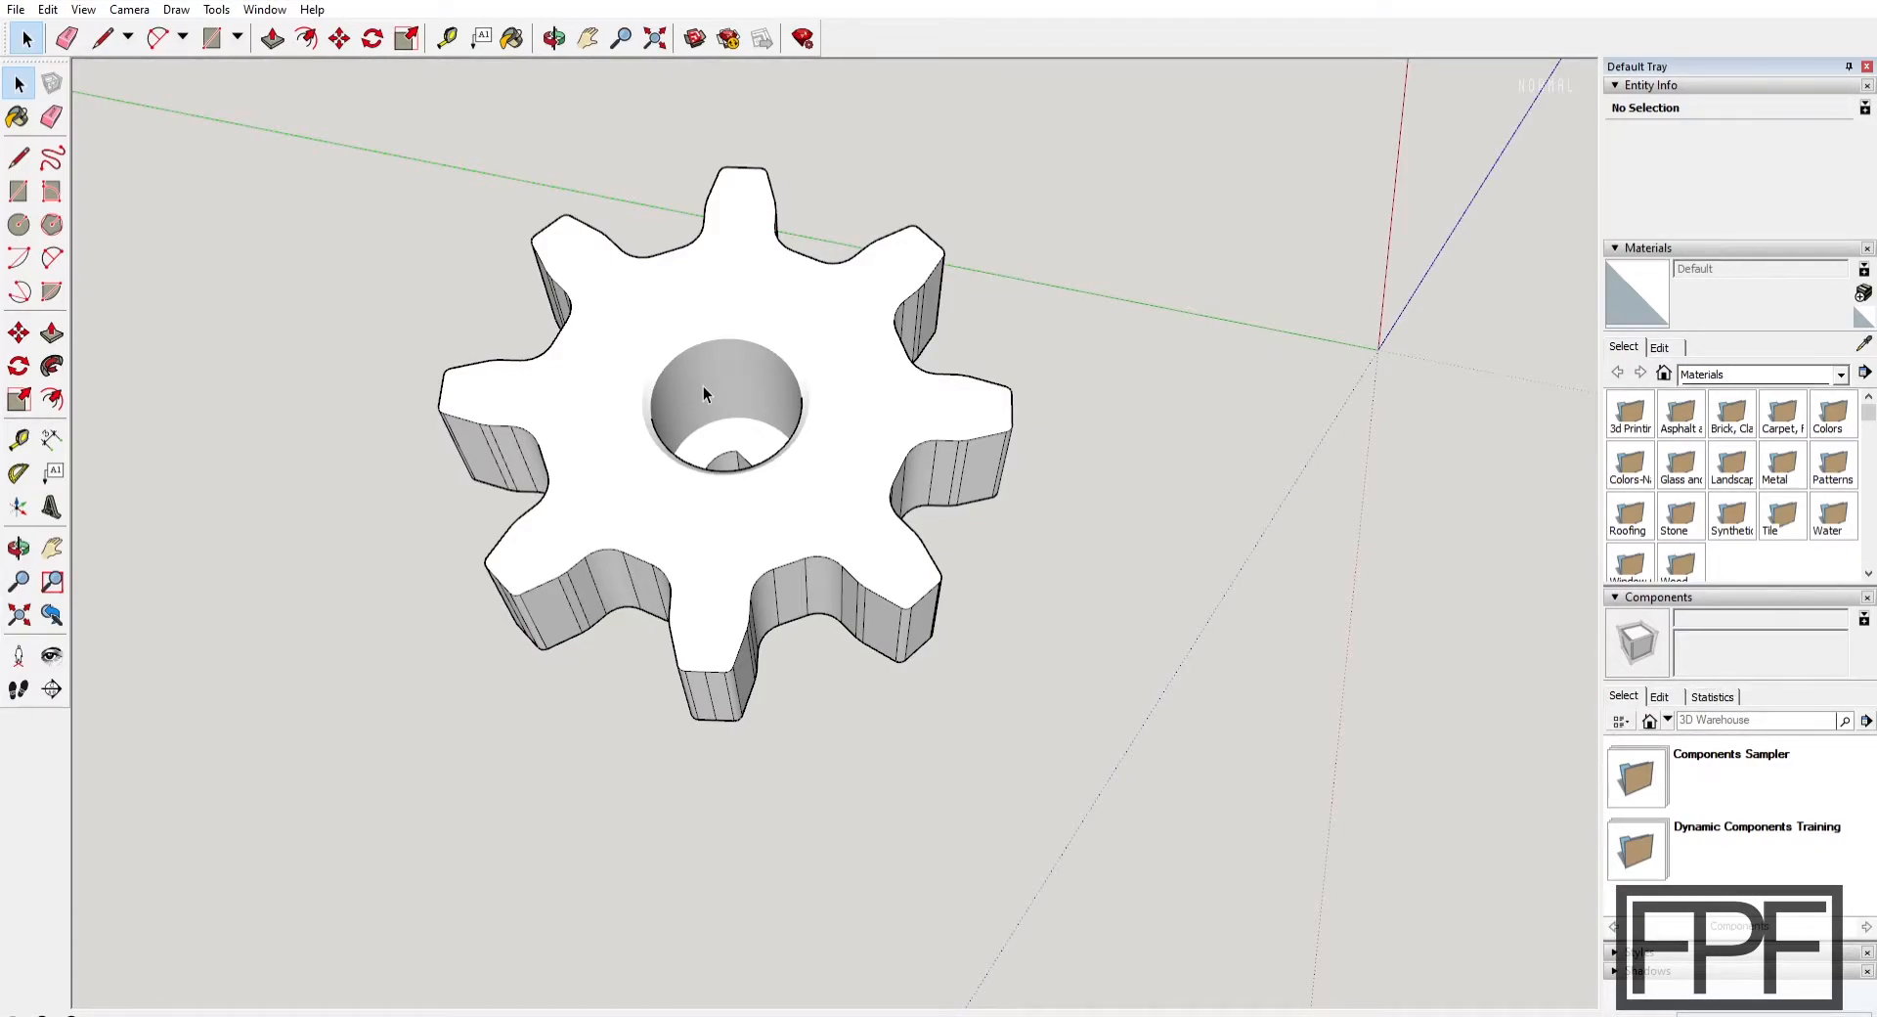
{"action": "mouse_move", "coordinate": [838, 481]}
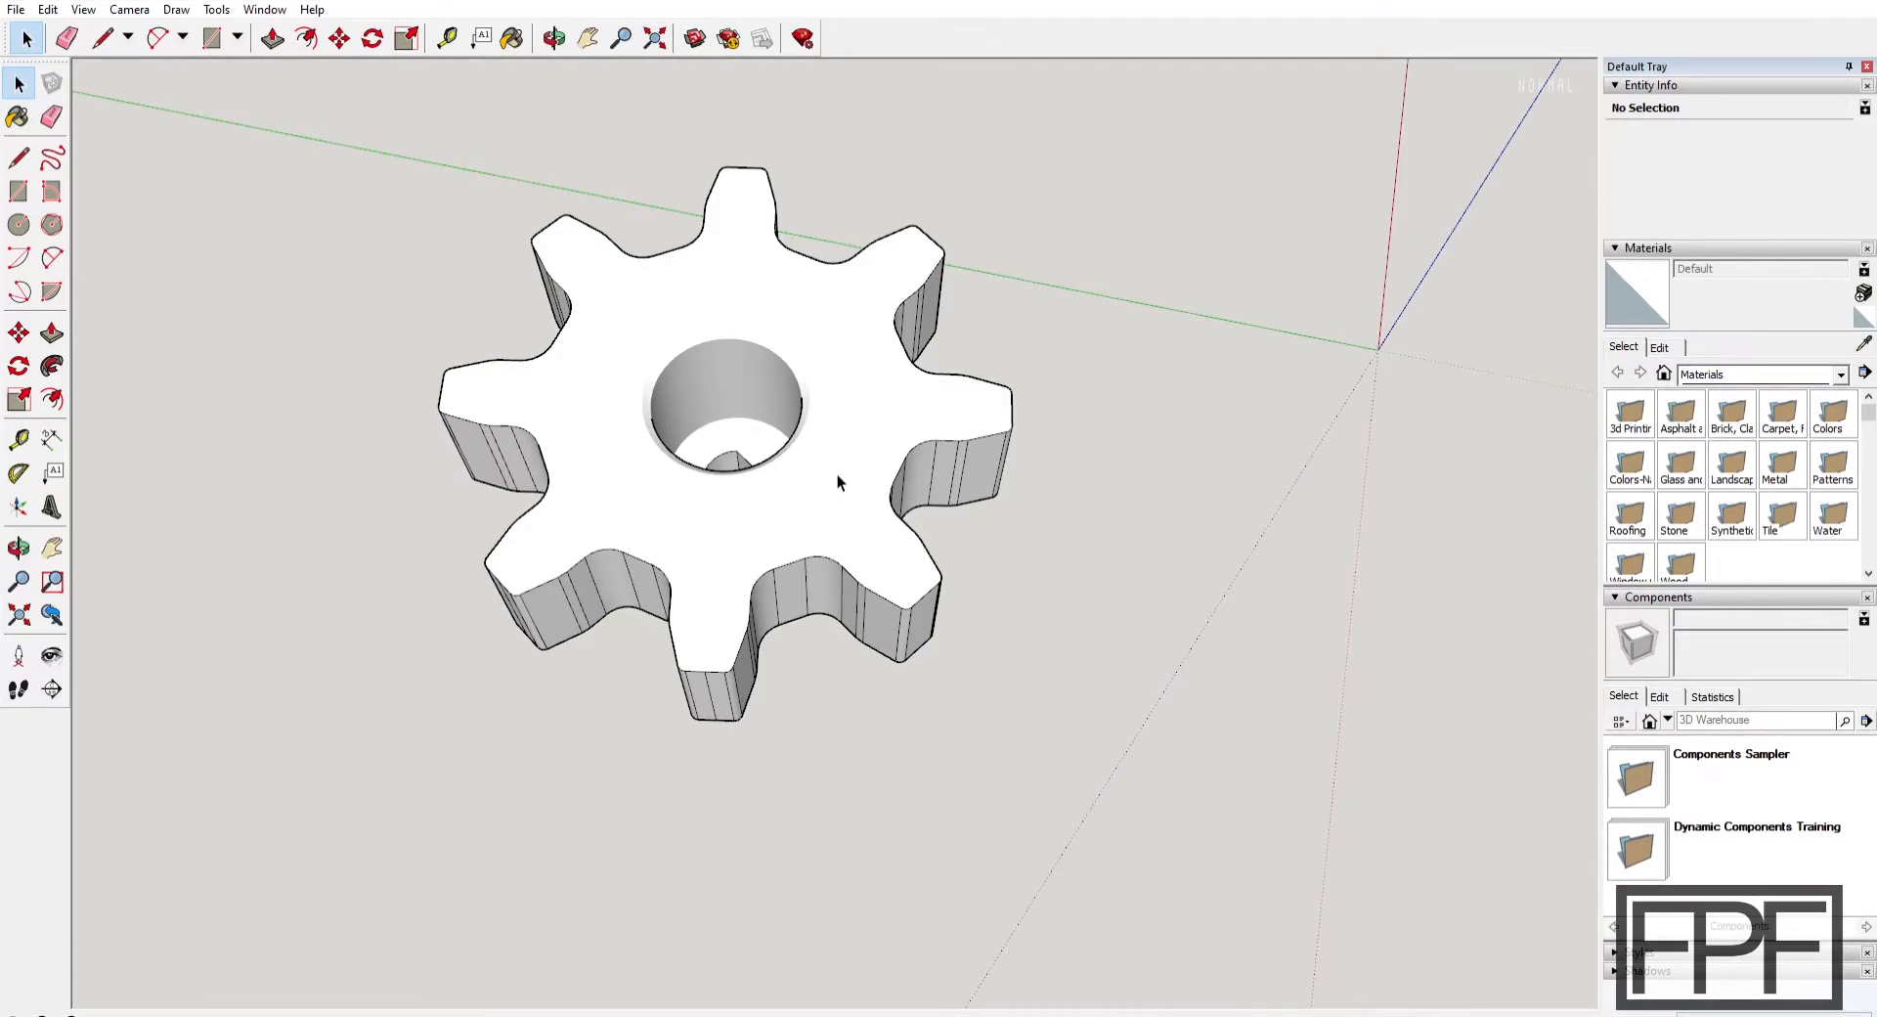
{"action": "mouse_move", "coordinate": [856, 465]}
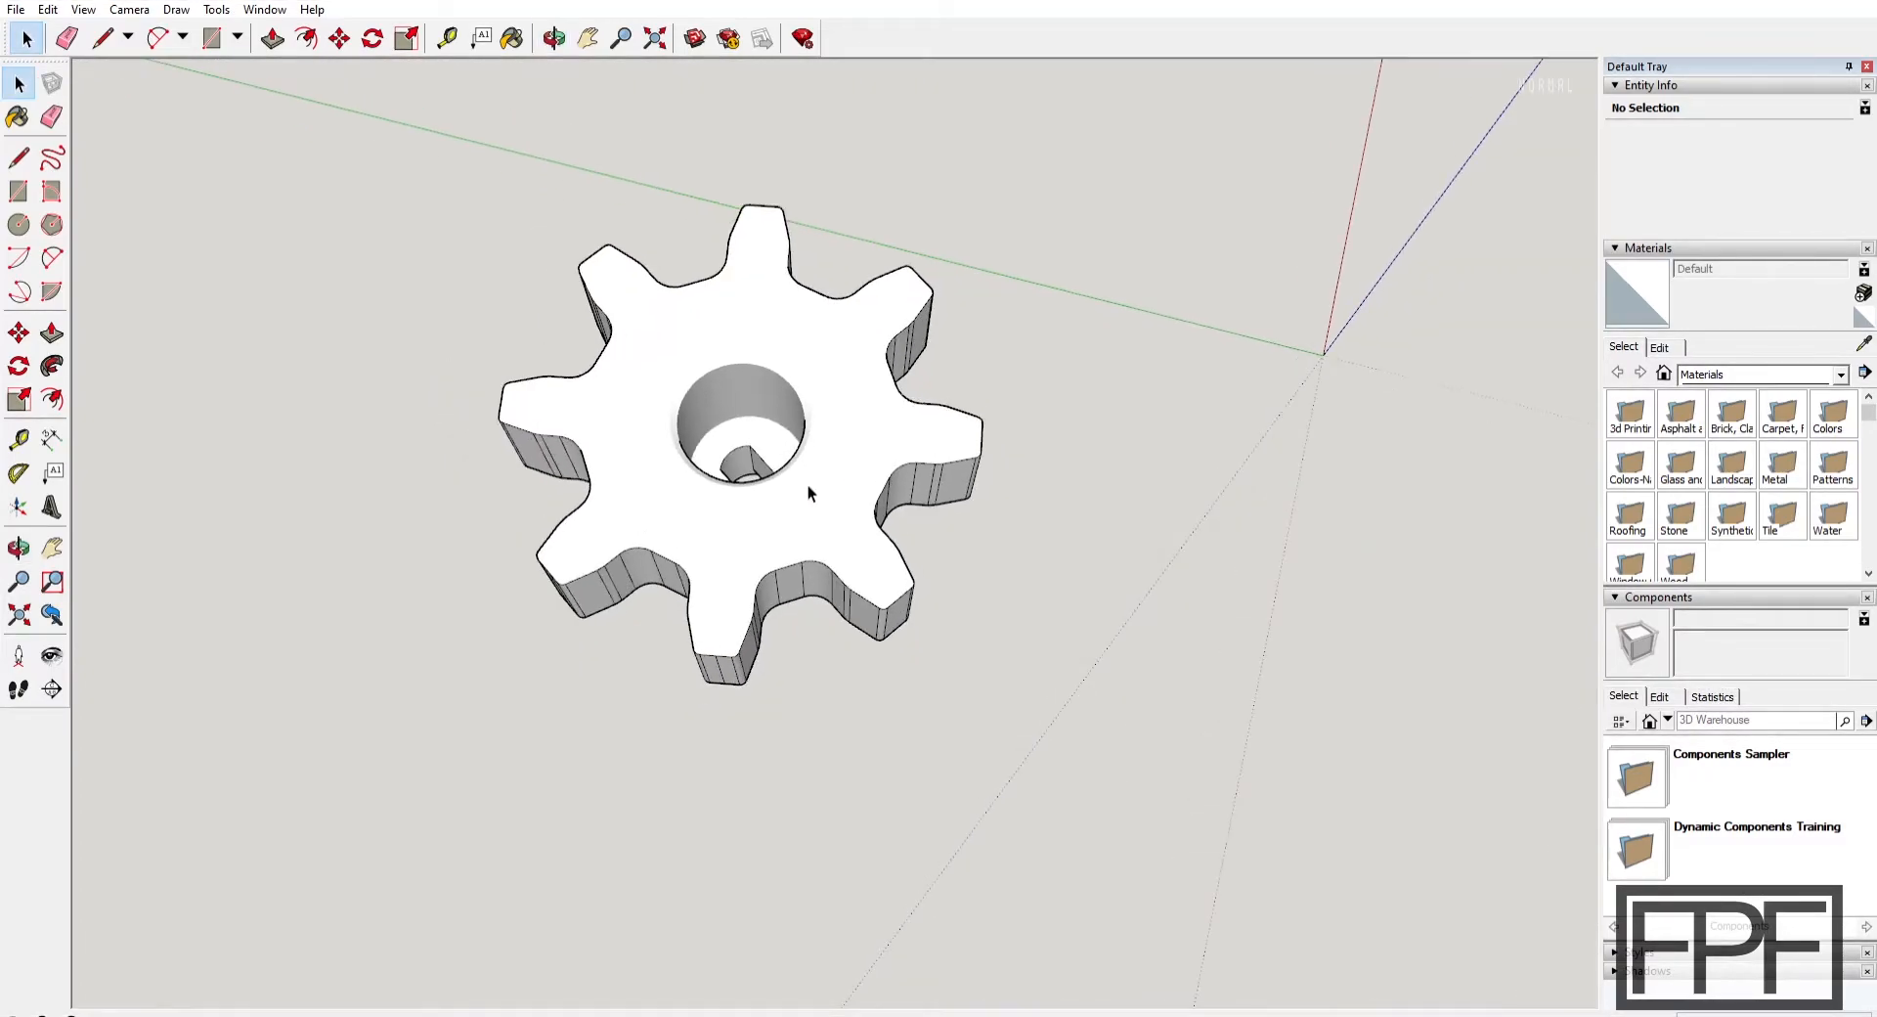
{"action": "left_click_drag", "start_coordinate": [802, 491], "coordinate": [801, 431]}
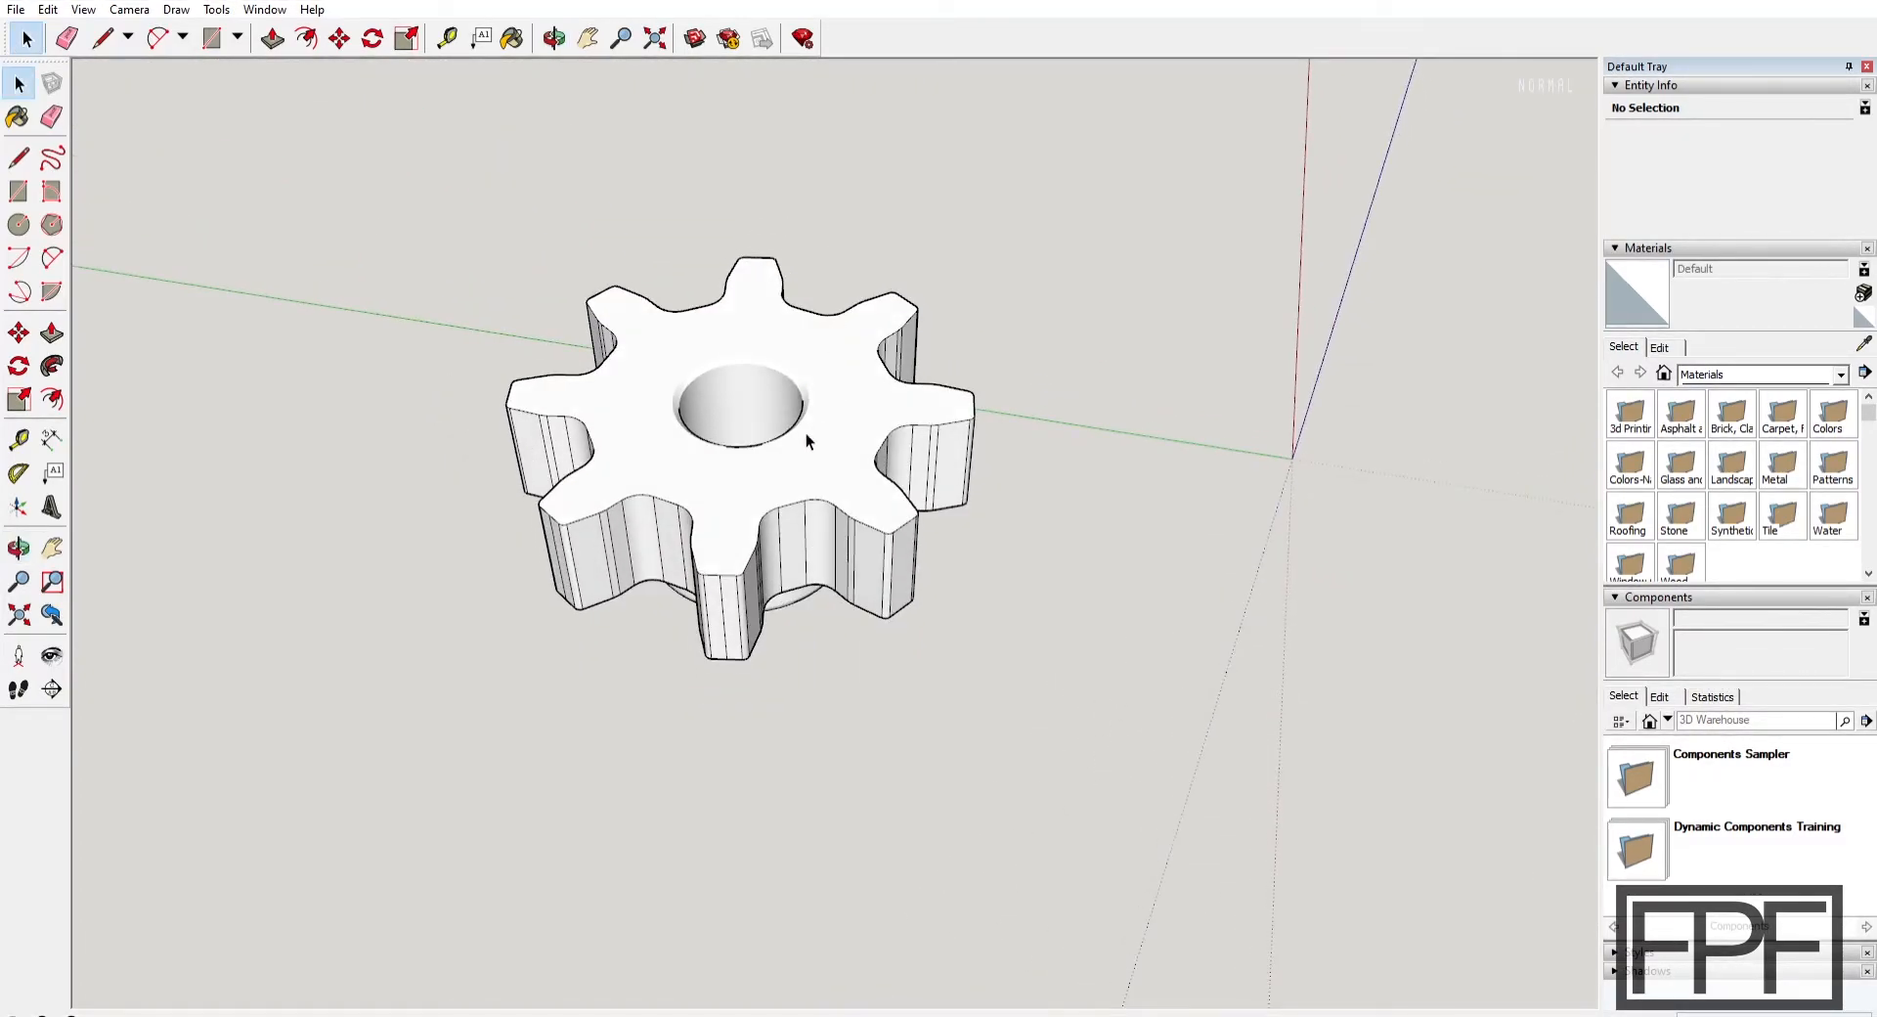
{"action": "mouse_move", "coordinate": [730, 489]}
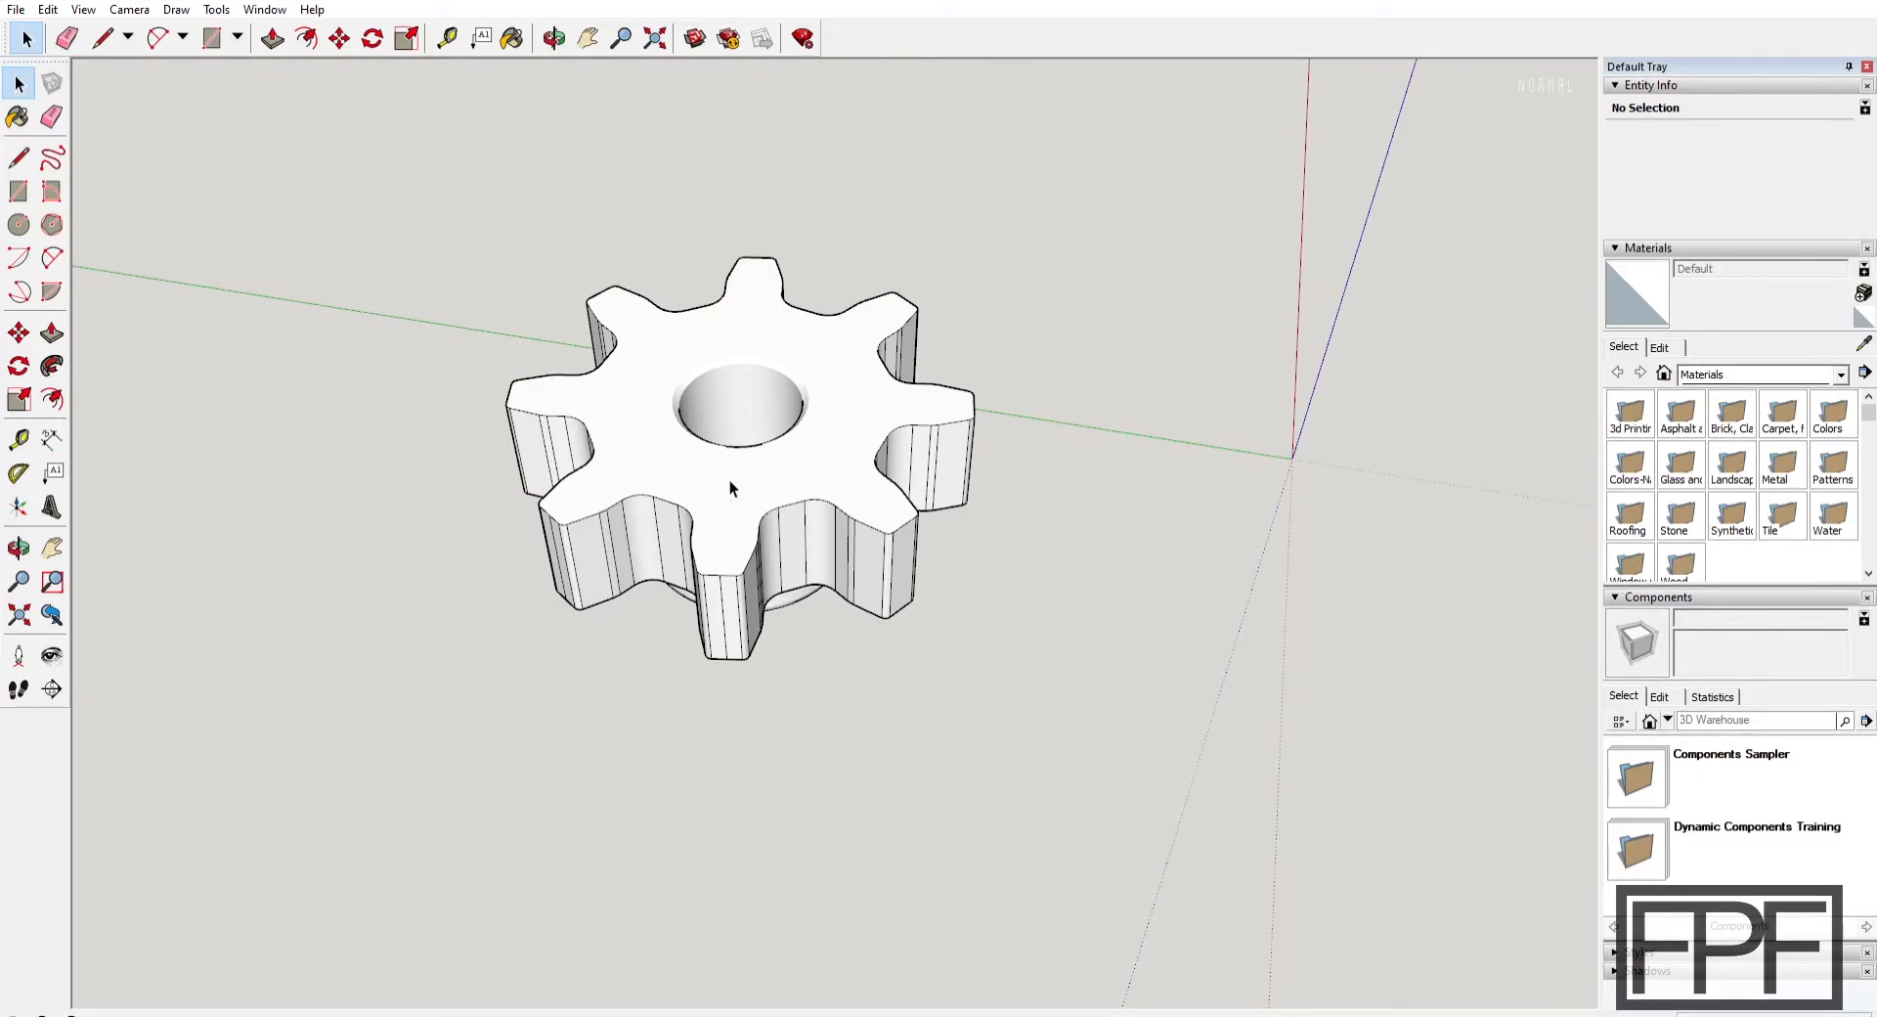
{"action": "mouse_move", "coordinate": [720, 488]}
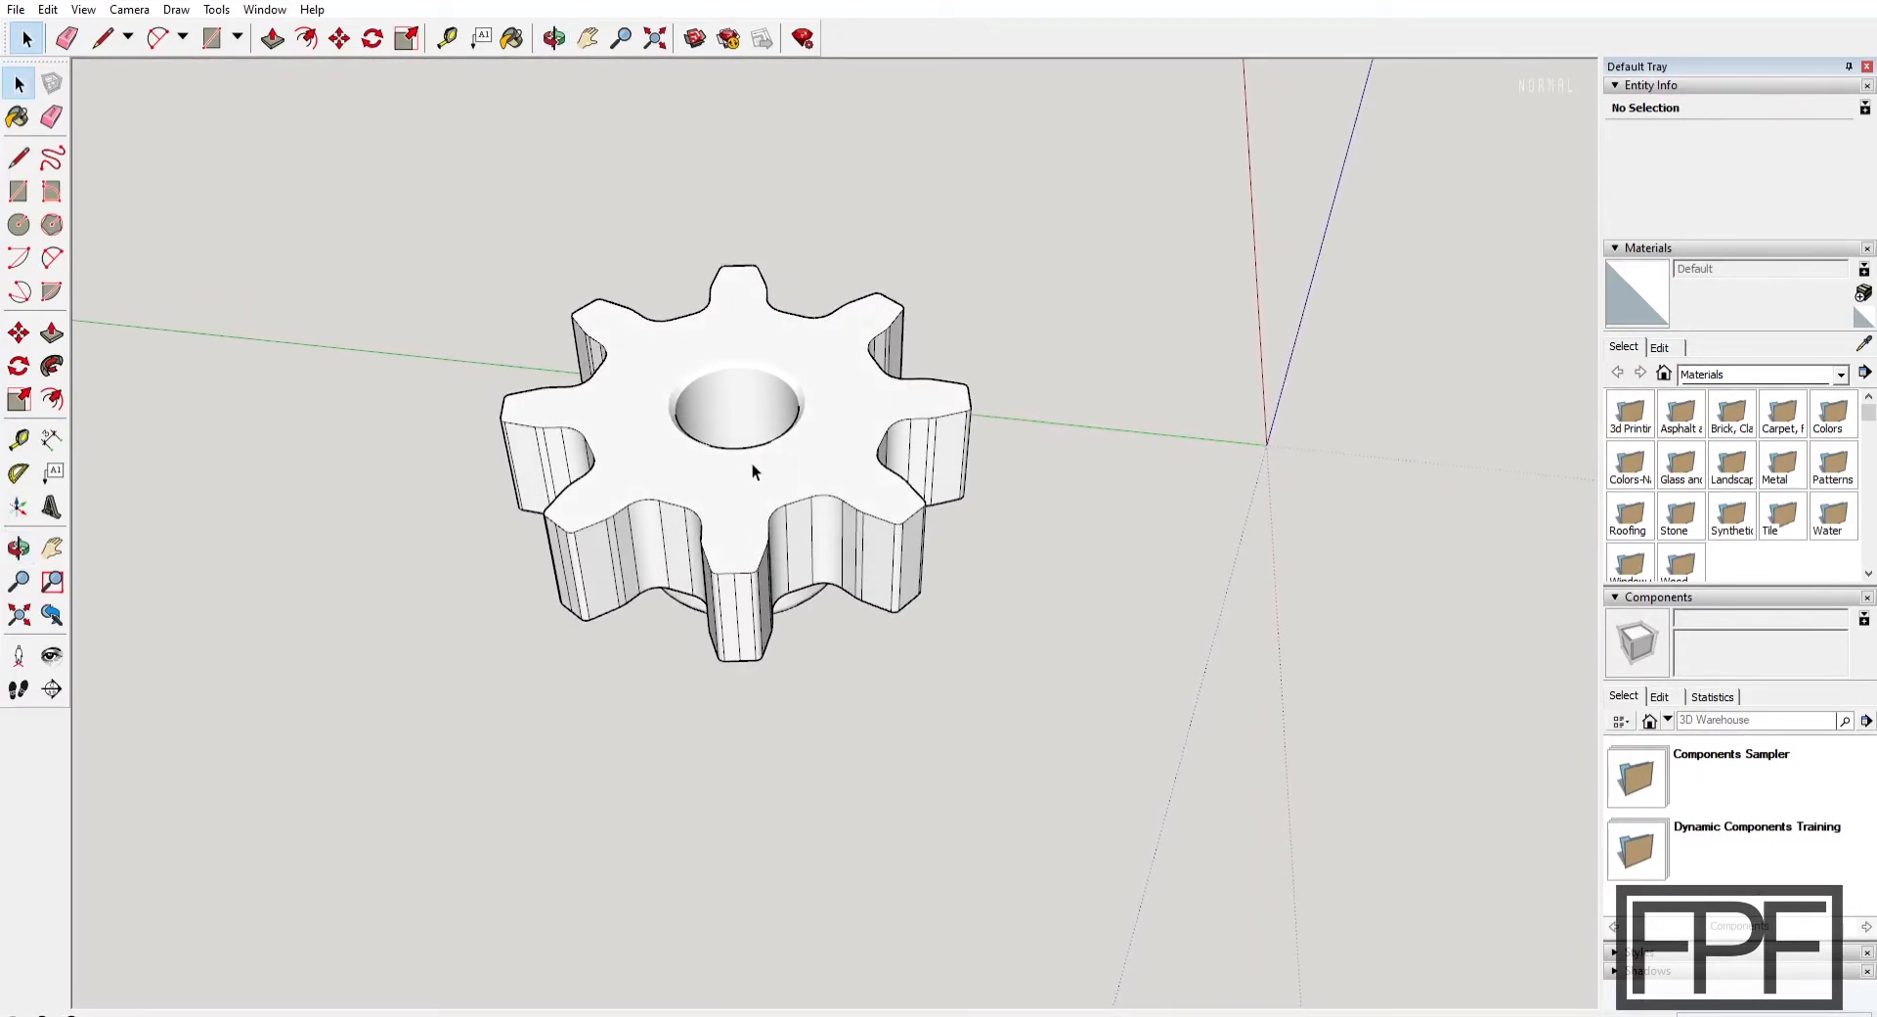
{"action": "mouse_move", "coordinate": [636, 454]}
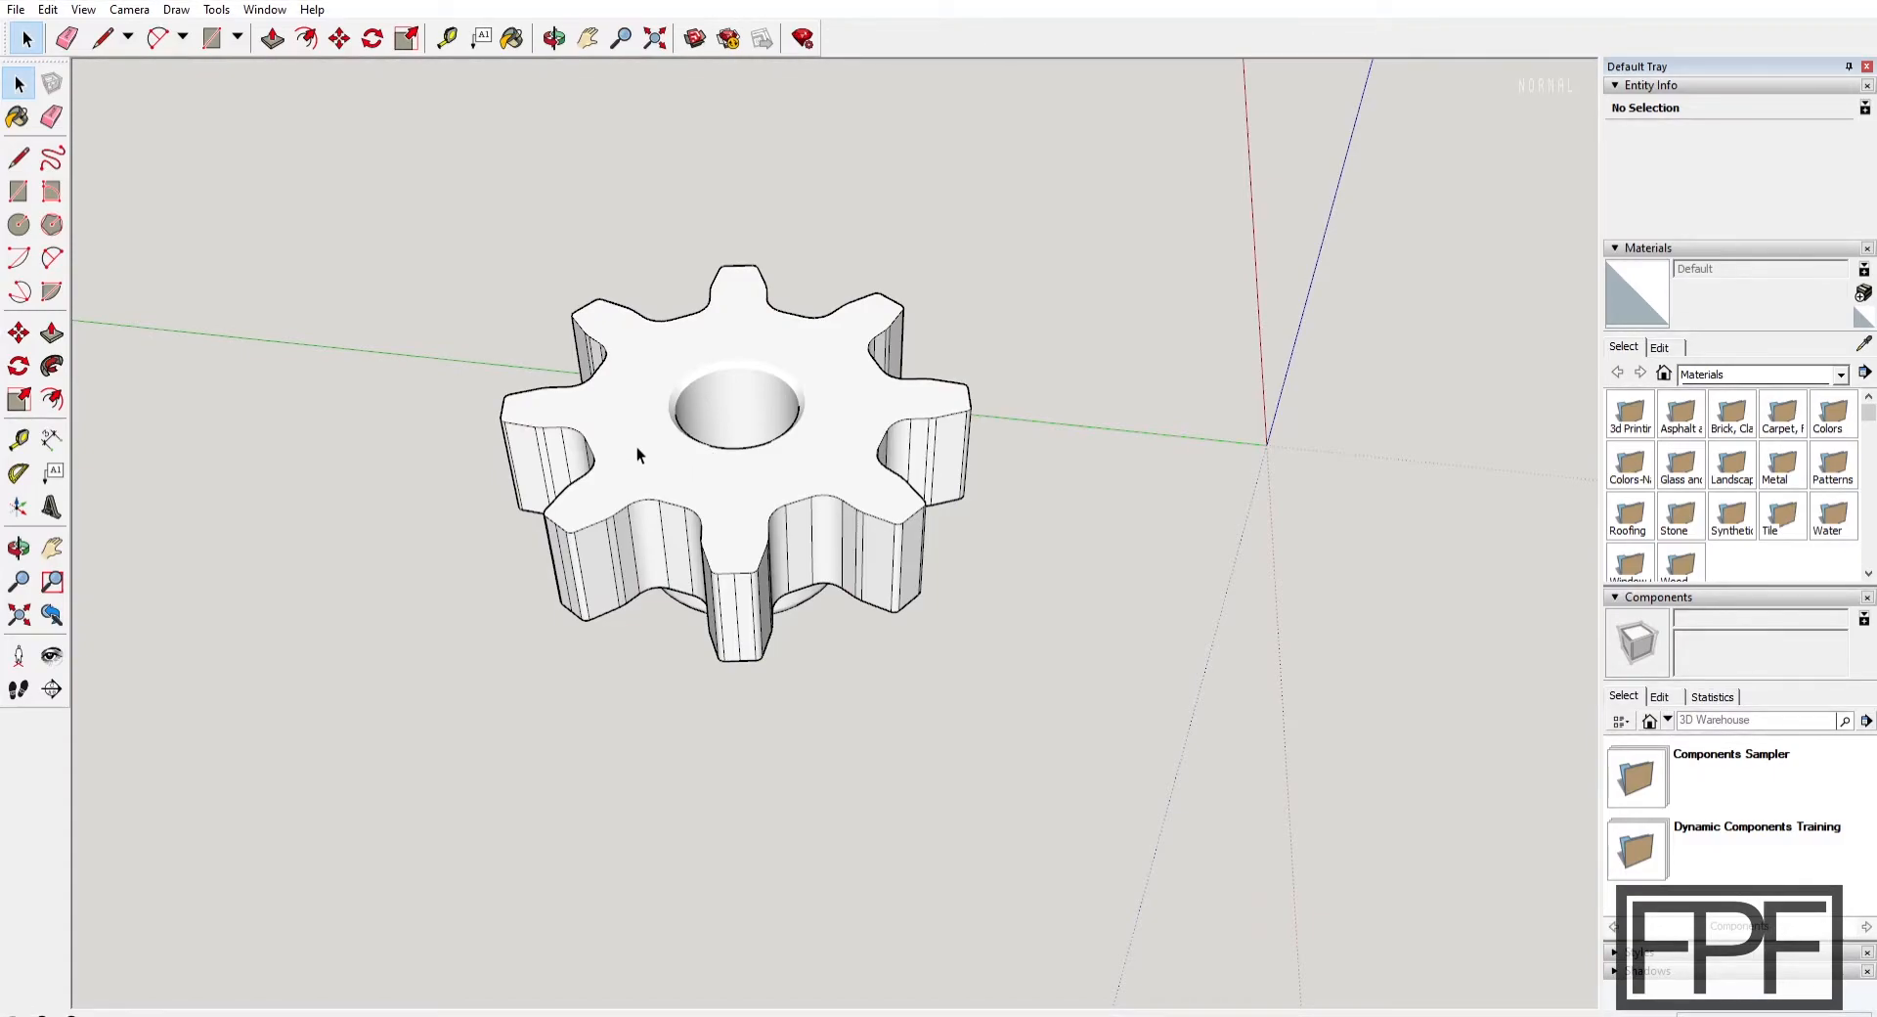
{"action": "mouse_move", "coordinate": [786, 467]}
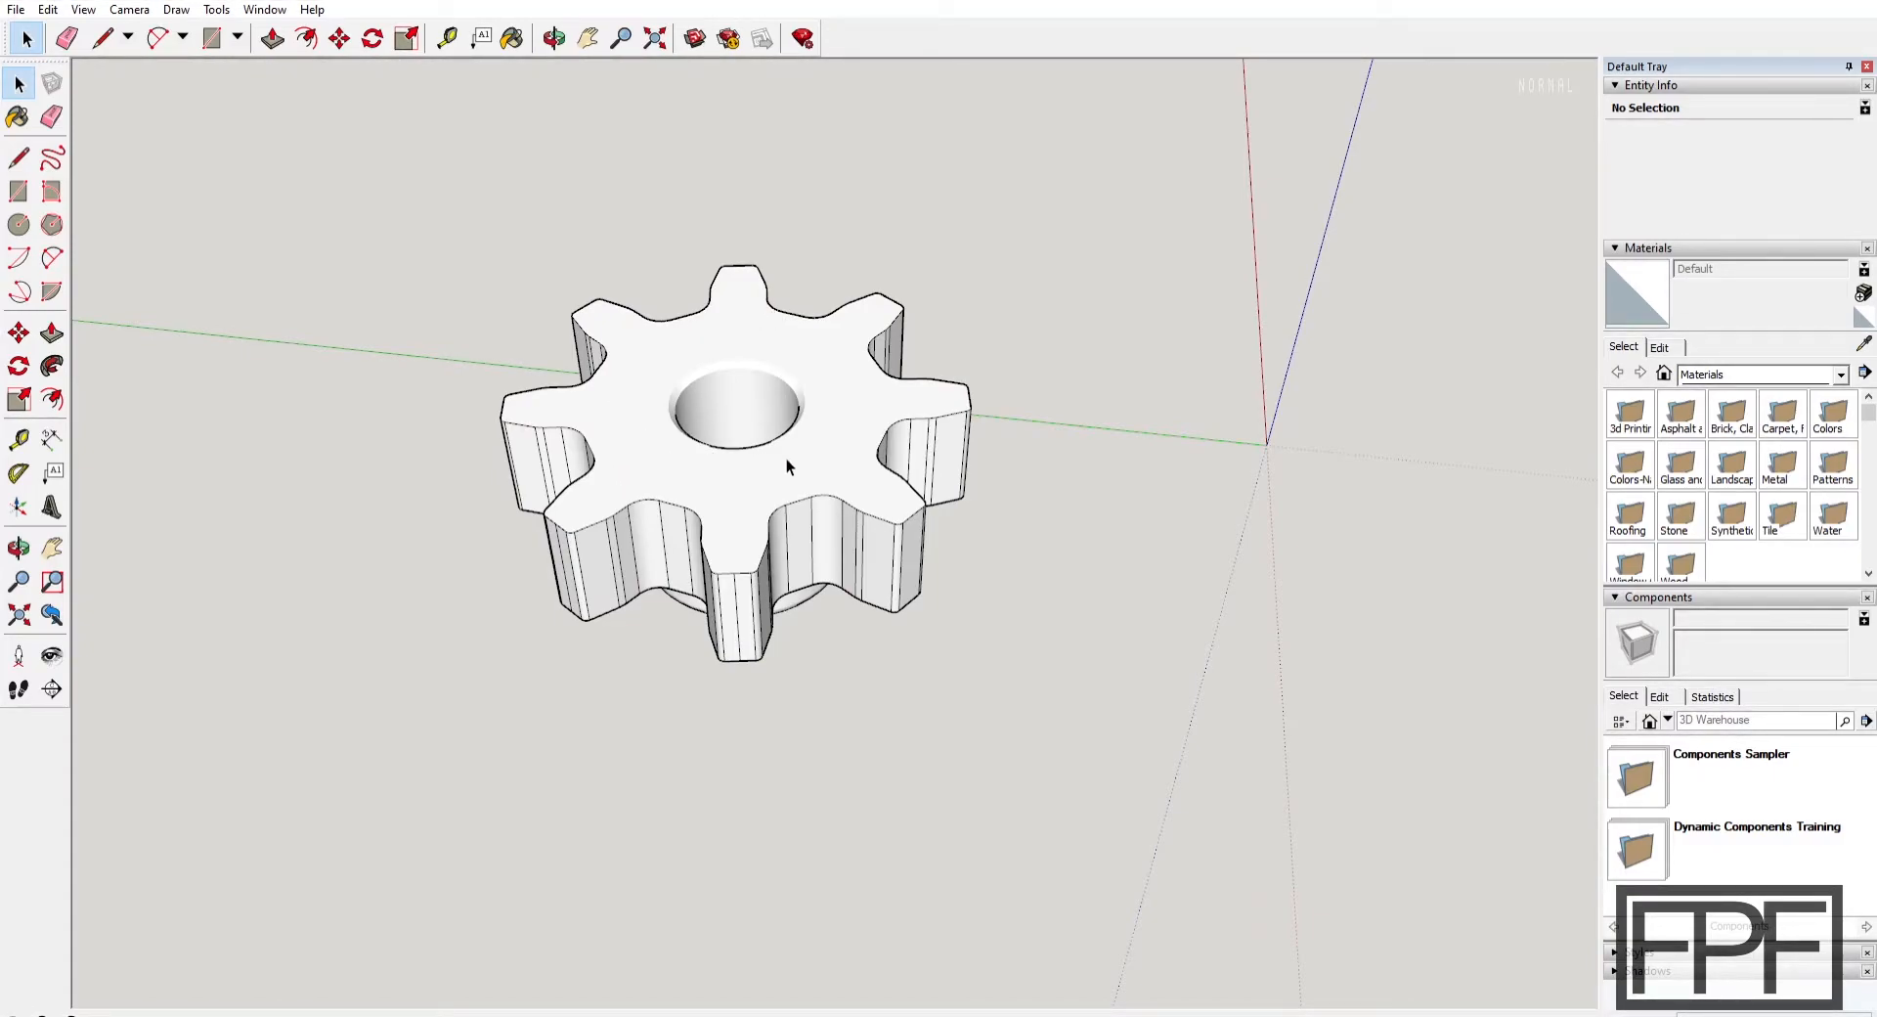
{"action": "mouse_move", "coordinate": [619, 409]}
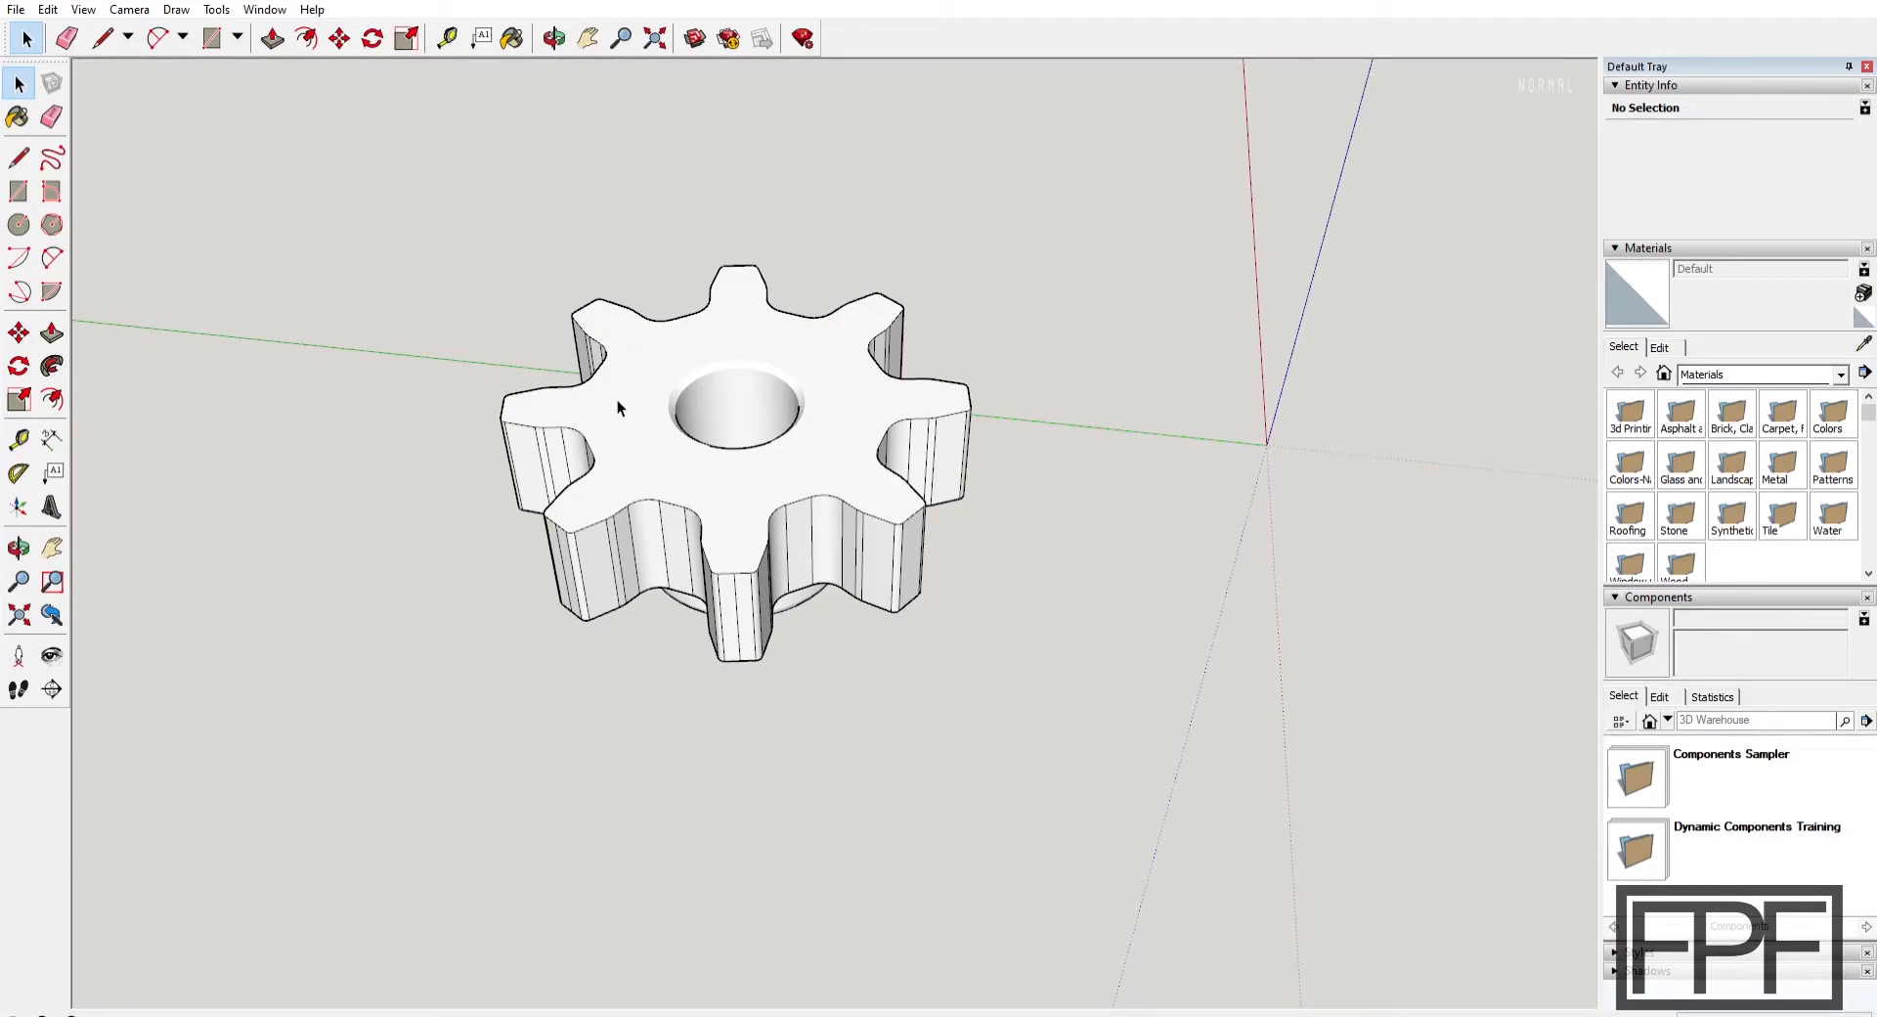
{"action": "mouse_move", "coordinate": [777, 504]}
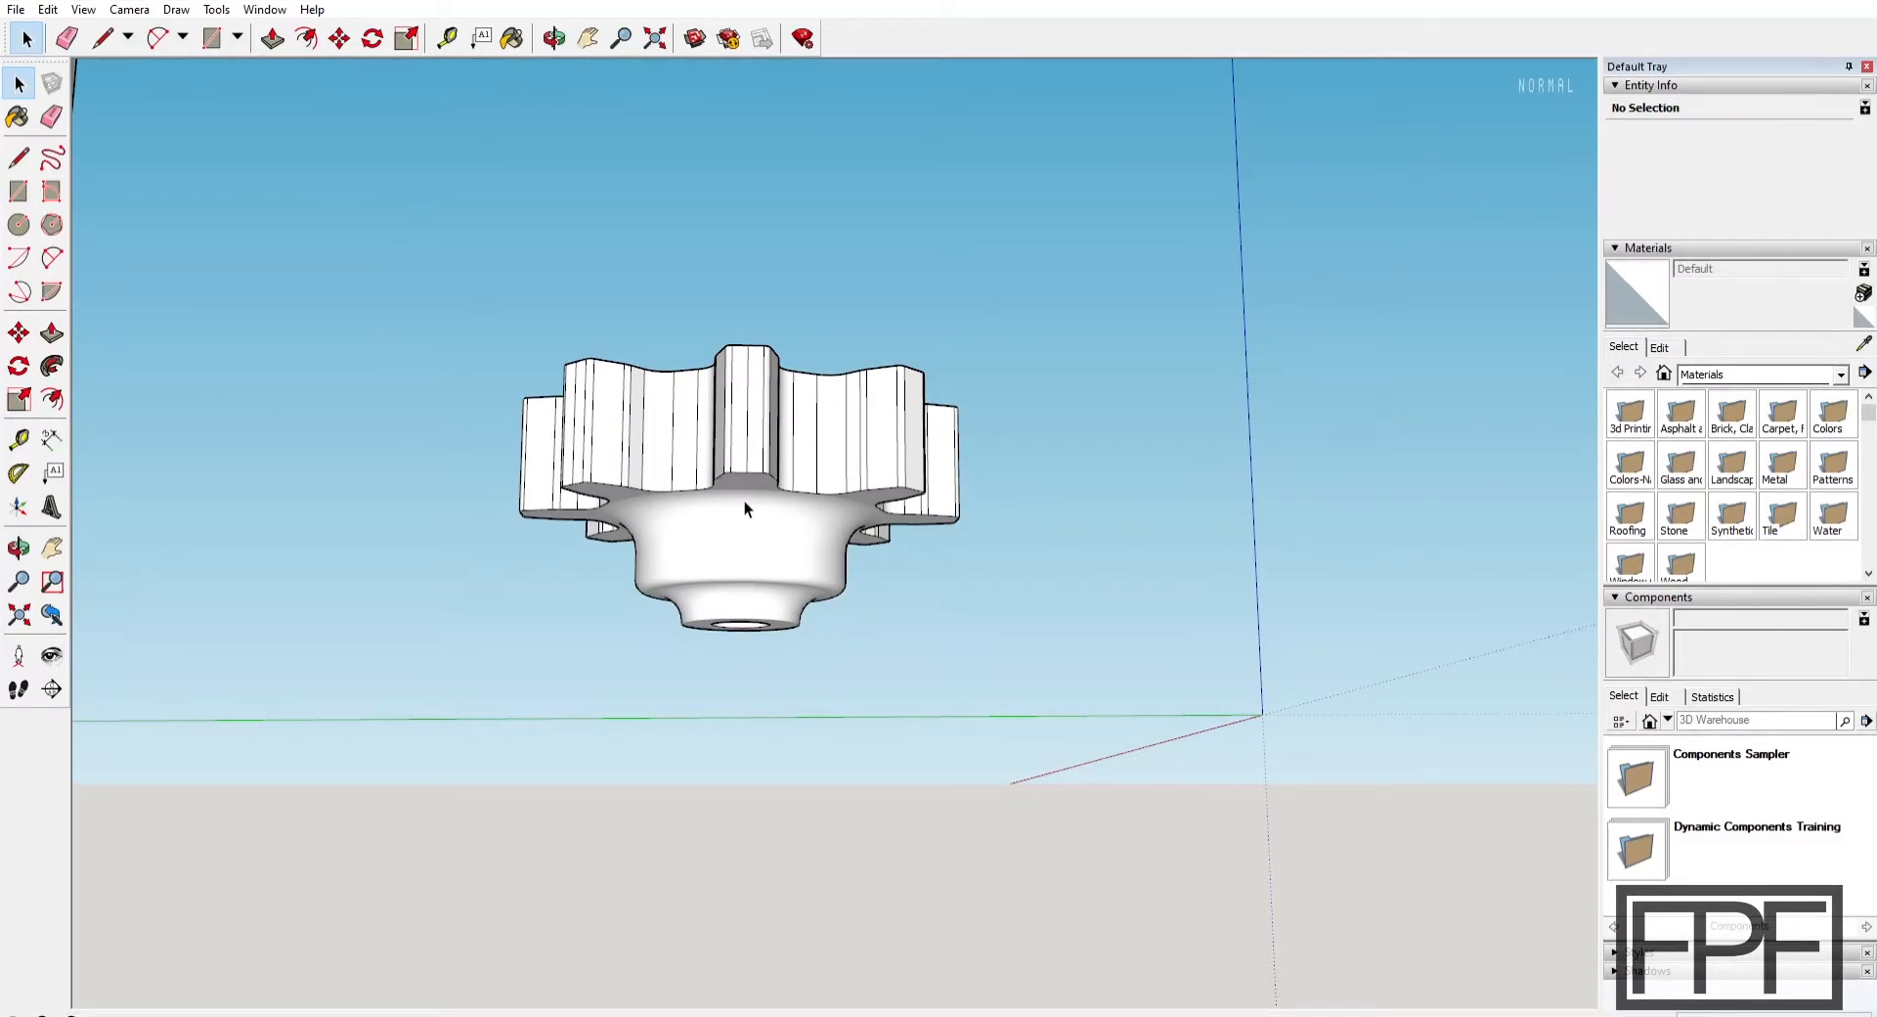
Orbit back over the gear top, then zoom out toward the housing parts
{"action": "left_click_drag", "start_coordinate": [742, 502], "coordinate": [1012, 599]}
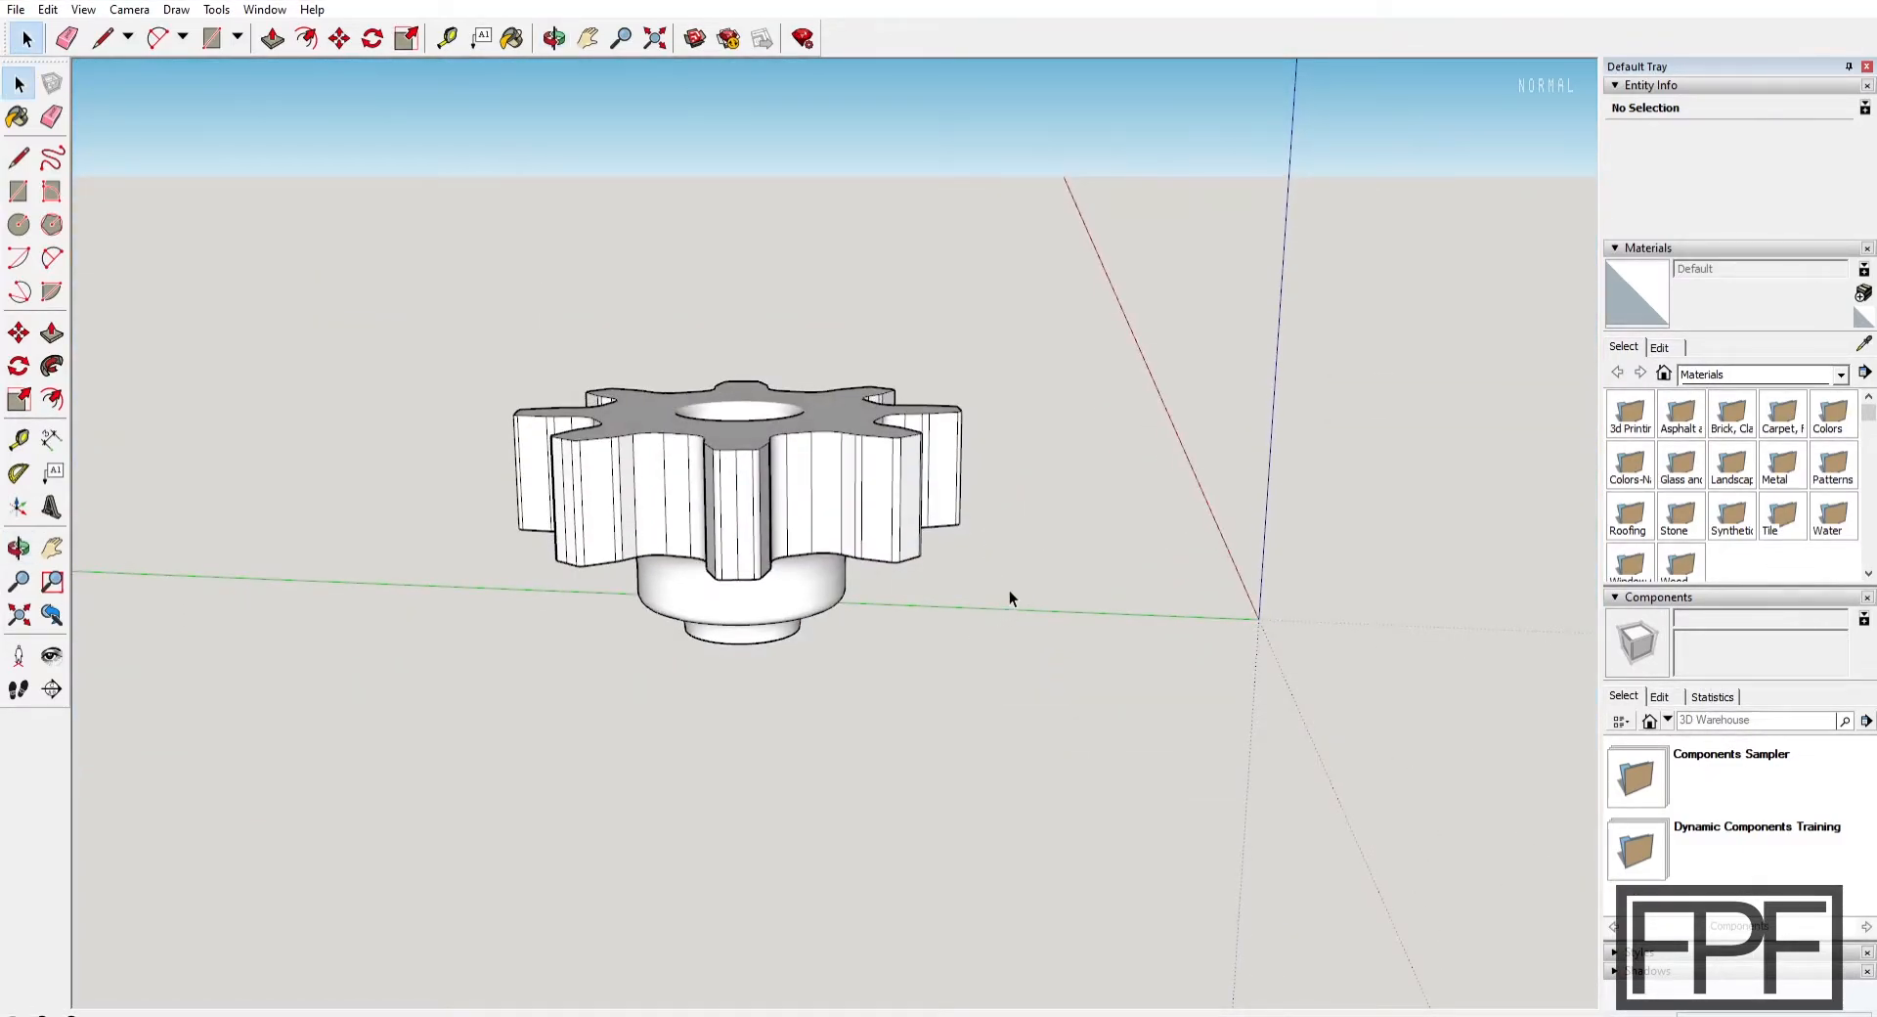
{"action": "mouse_move", "coordinate": [811, 443]}
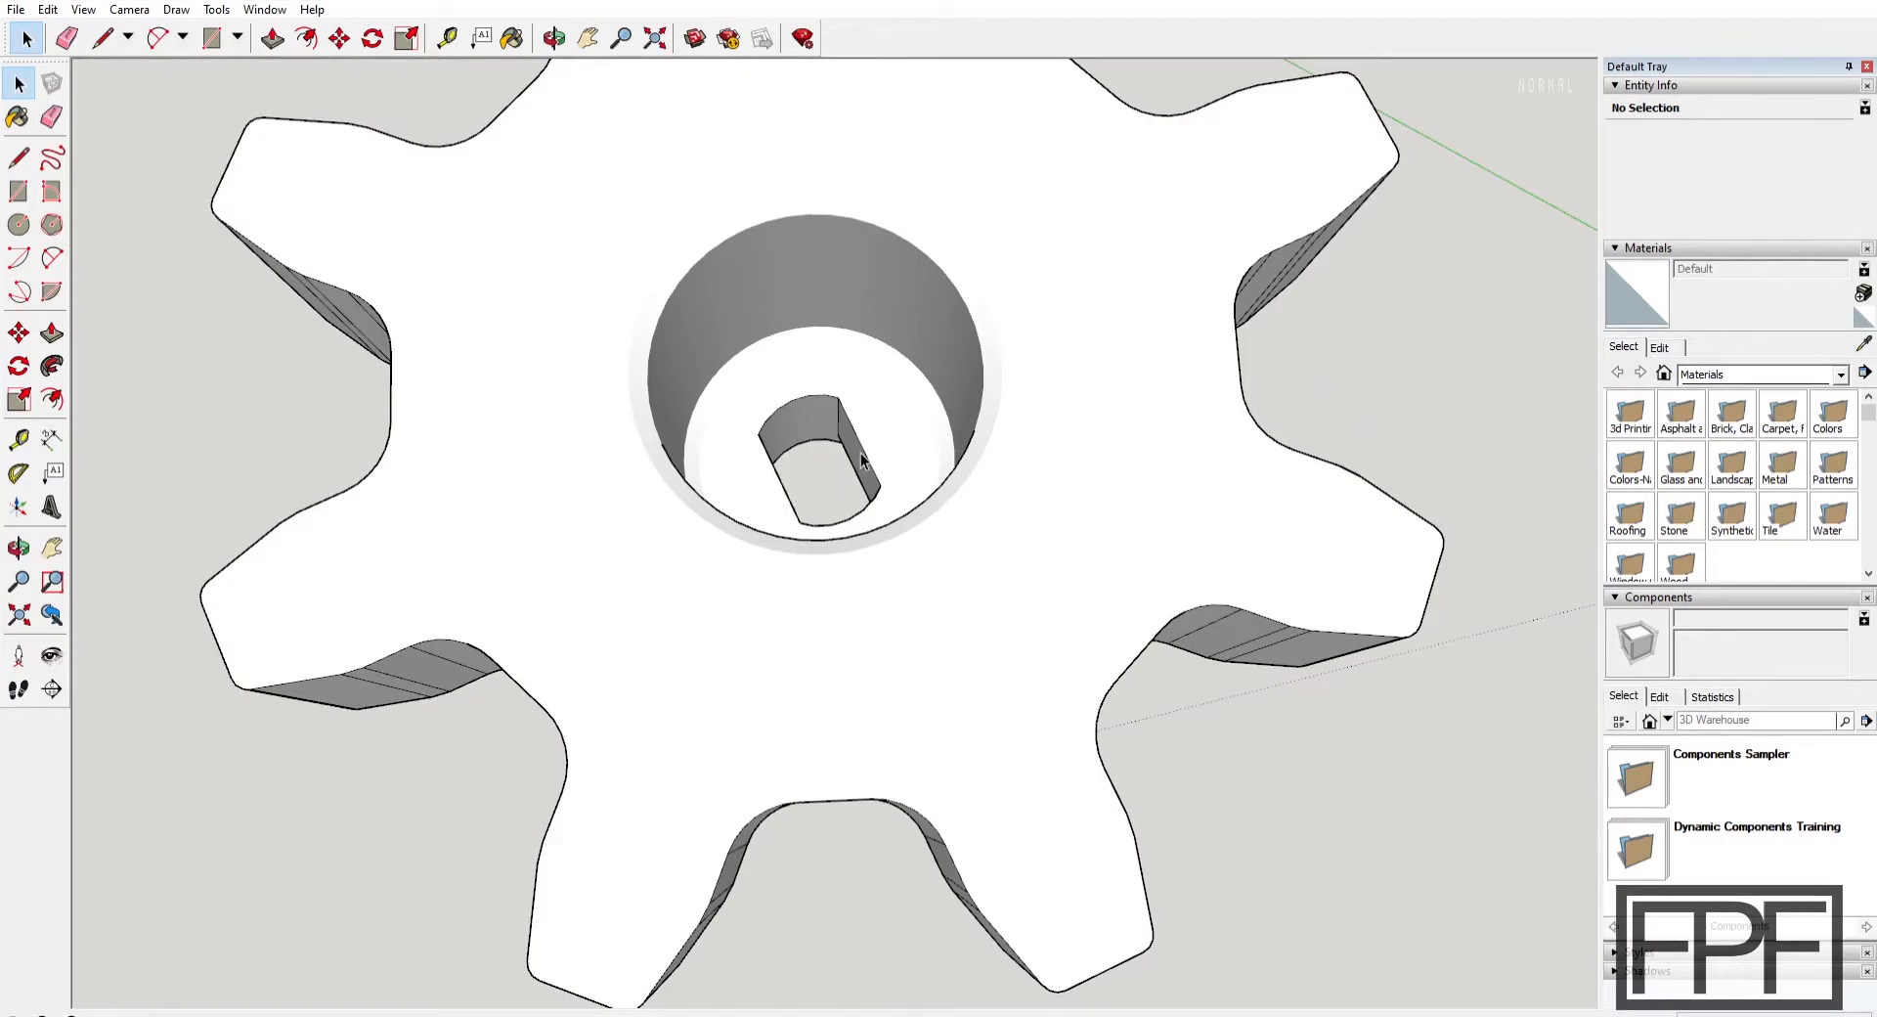
{"action": "mouse_move", "coordinate": [840, 464]}
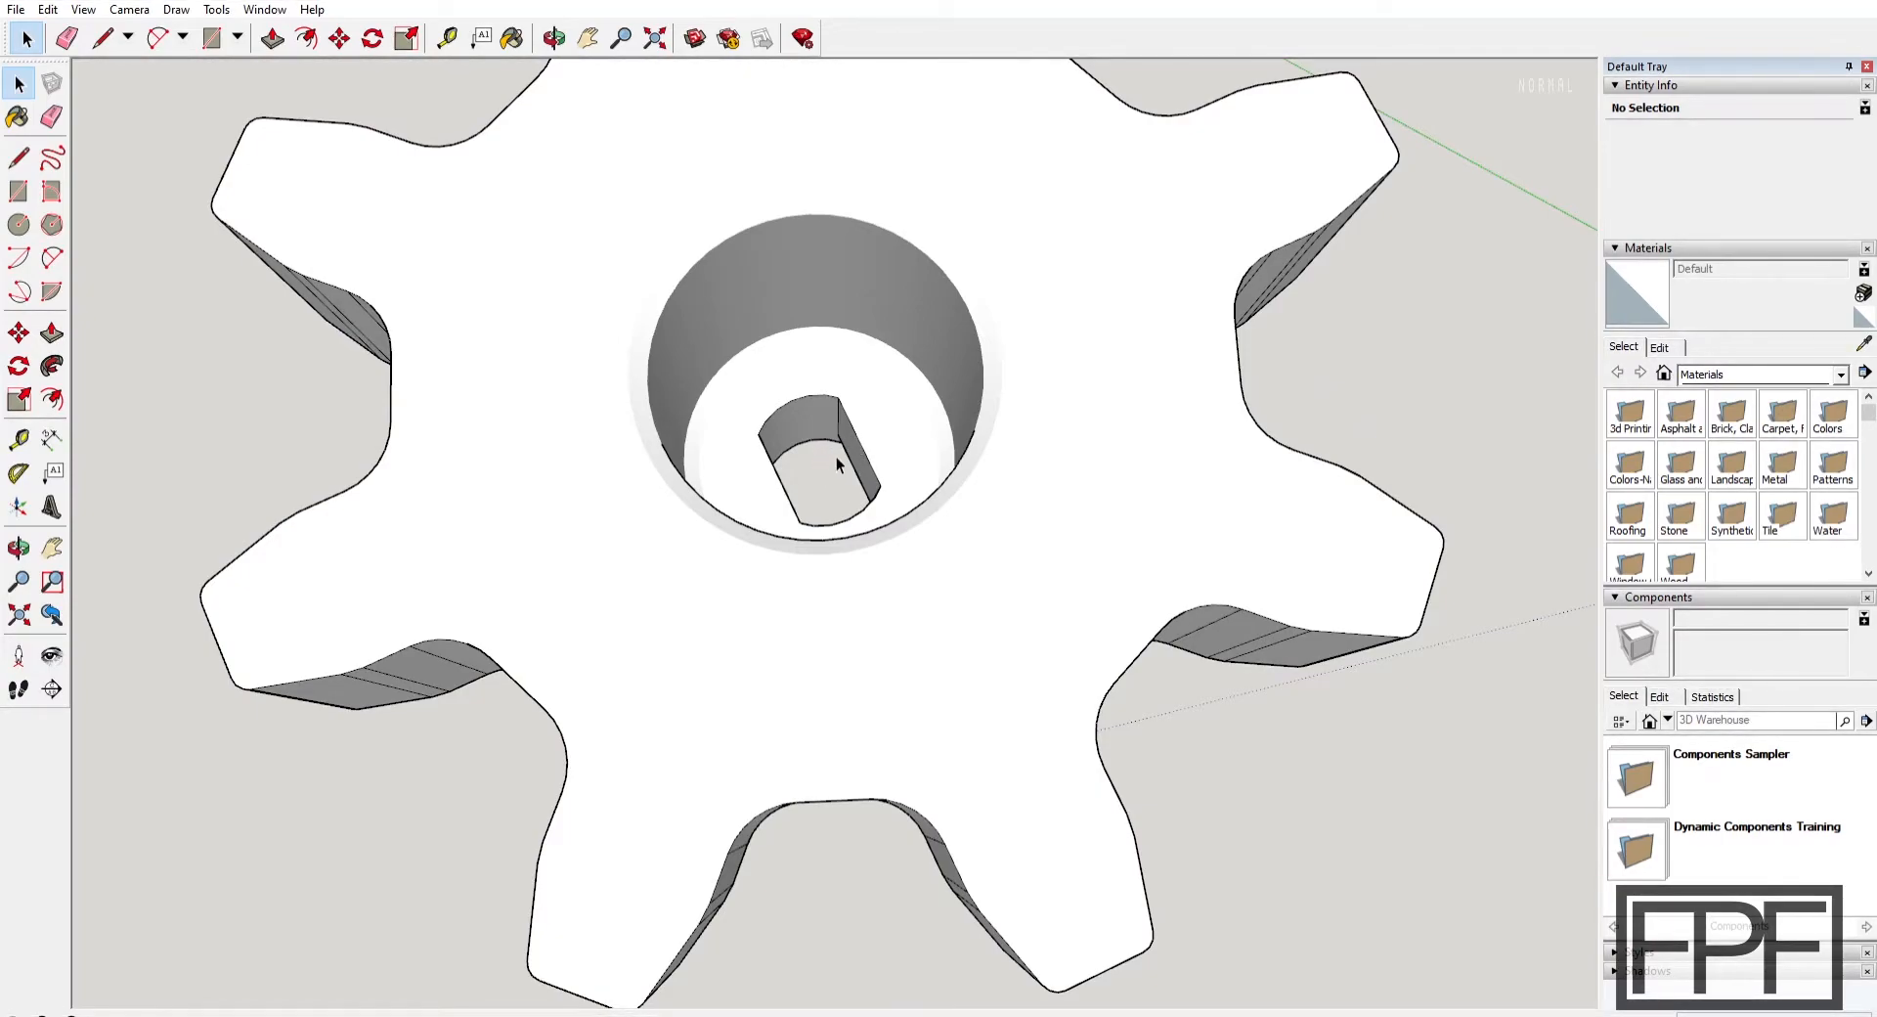
{"action": "mouse_move", "coordinate": [828, 340]}
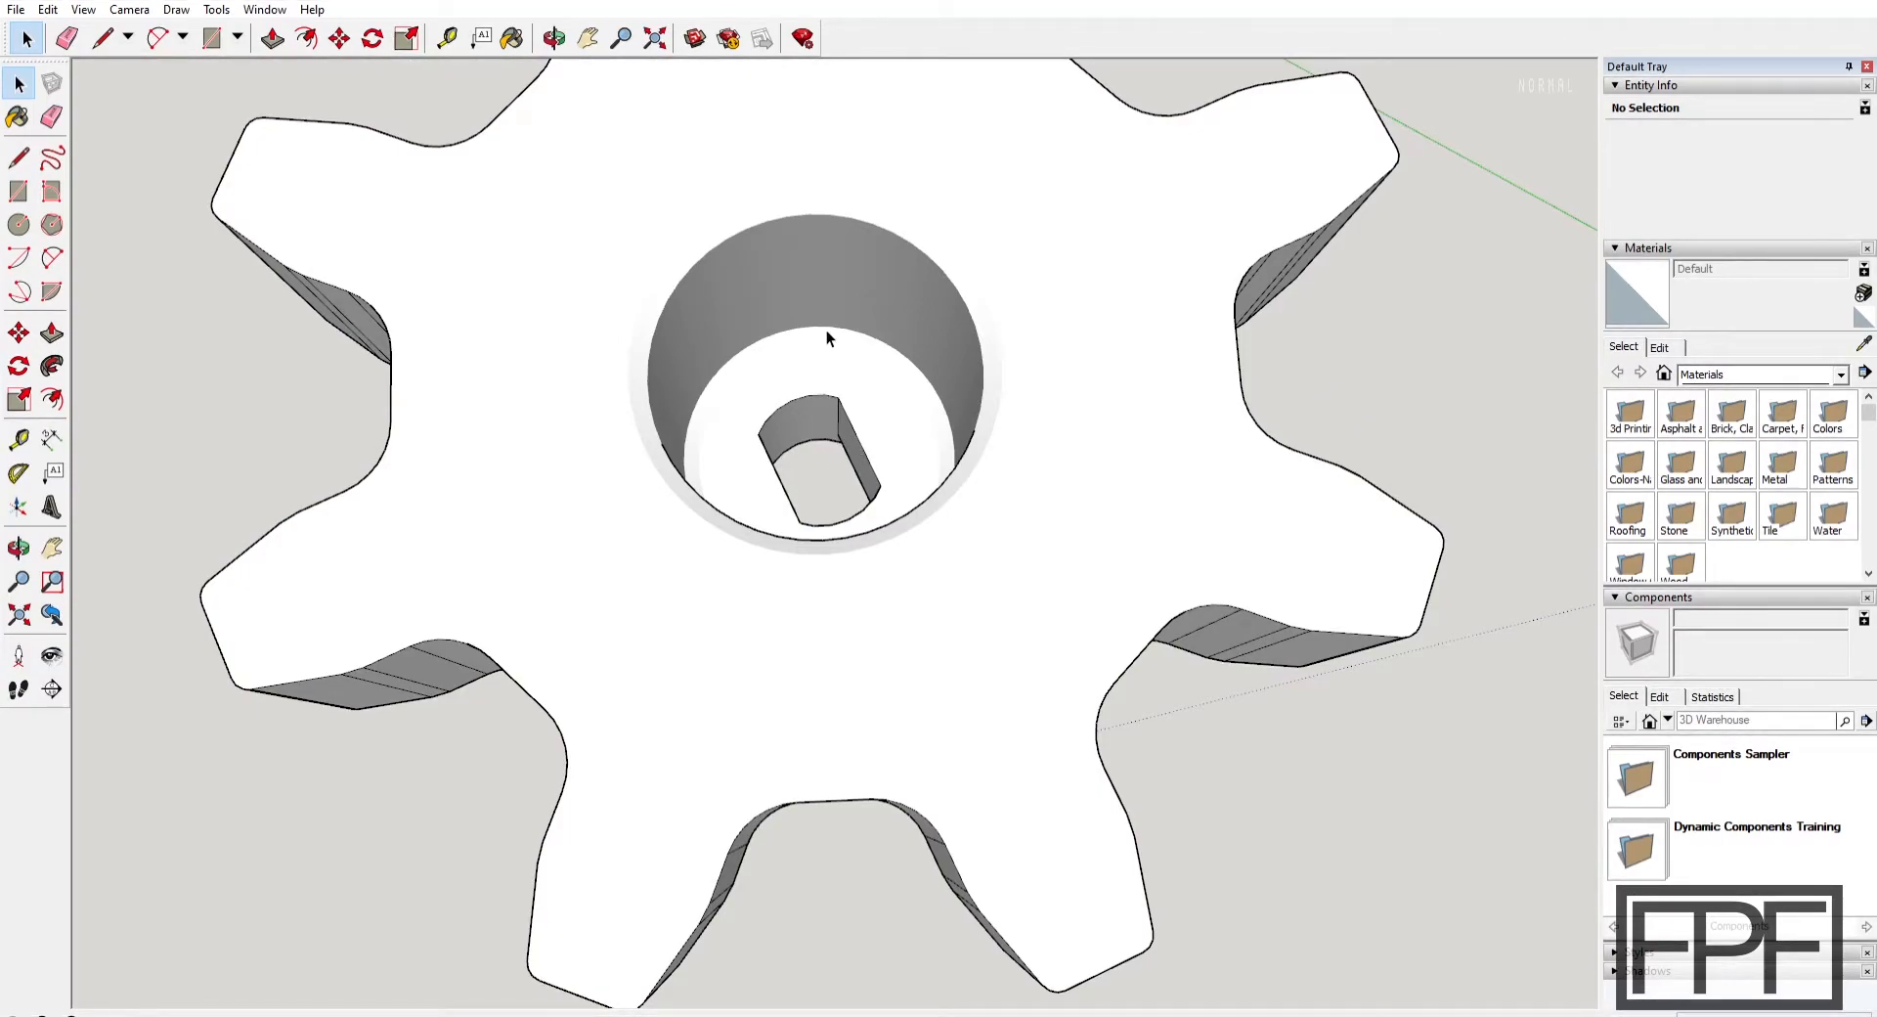
{"action": "mouse_move", "coordinate": [848, 470]}
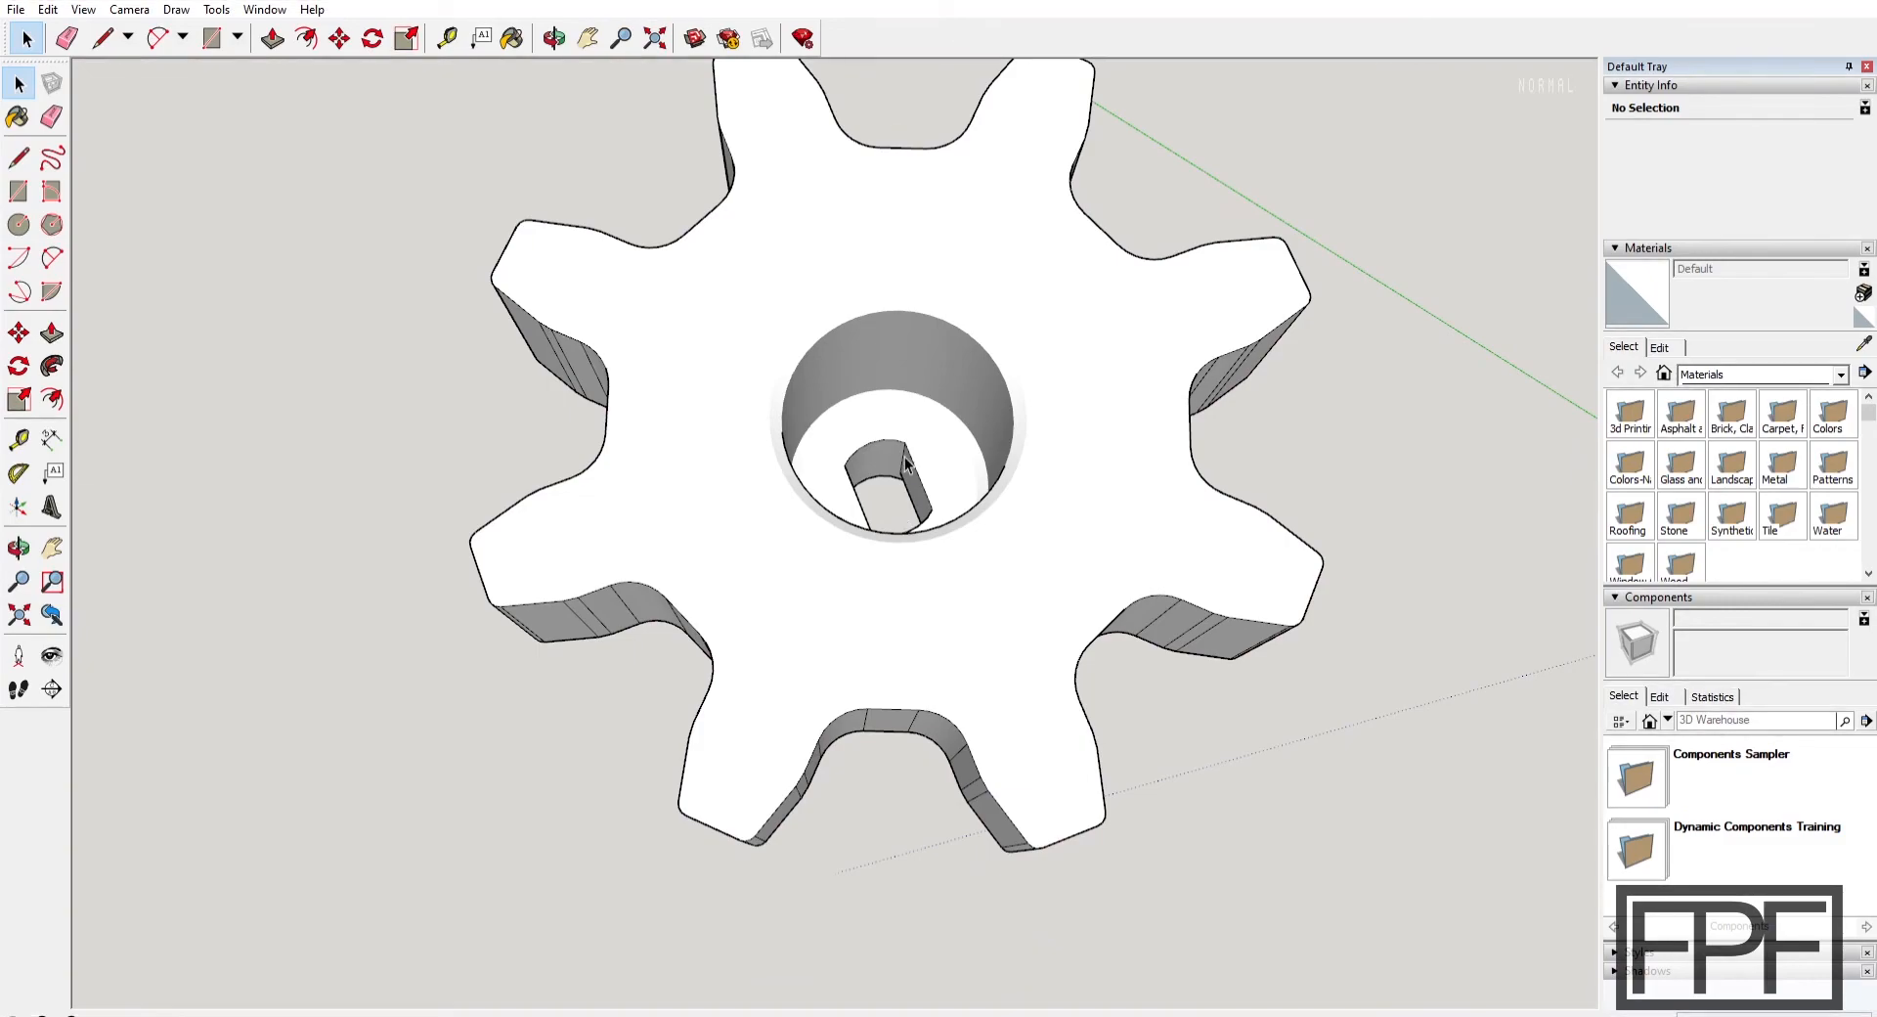
{"action": "mouse_move", "coordinate": [911, 464]}
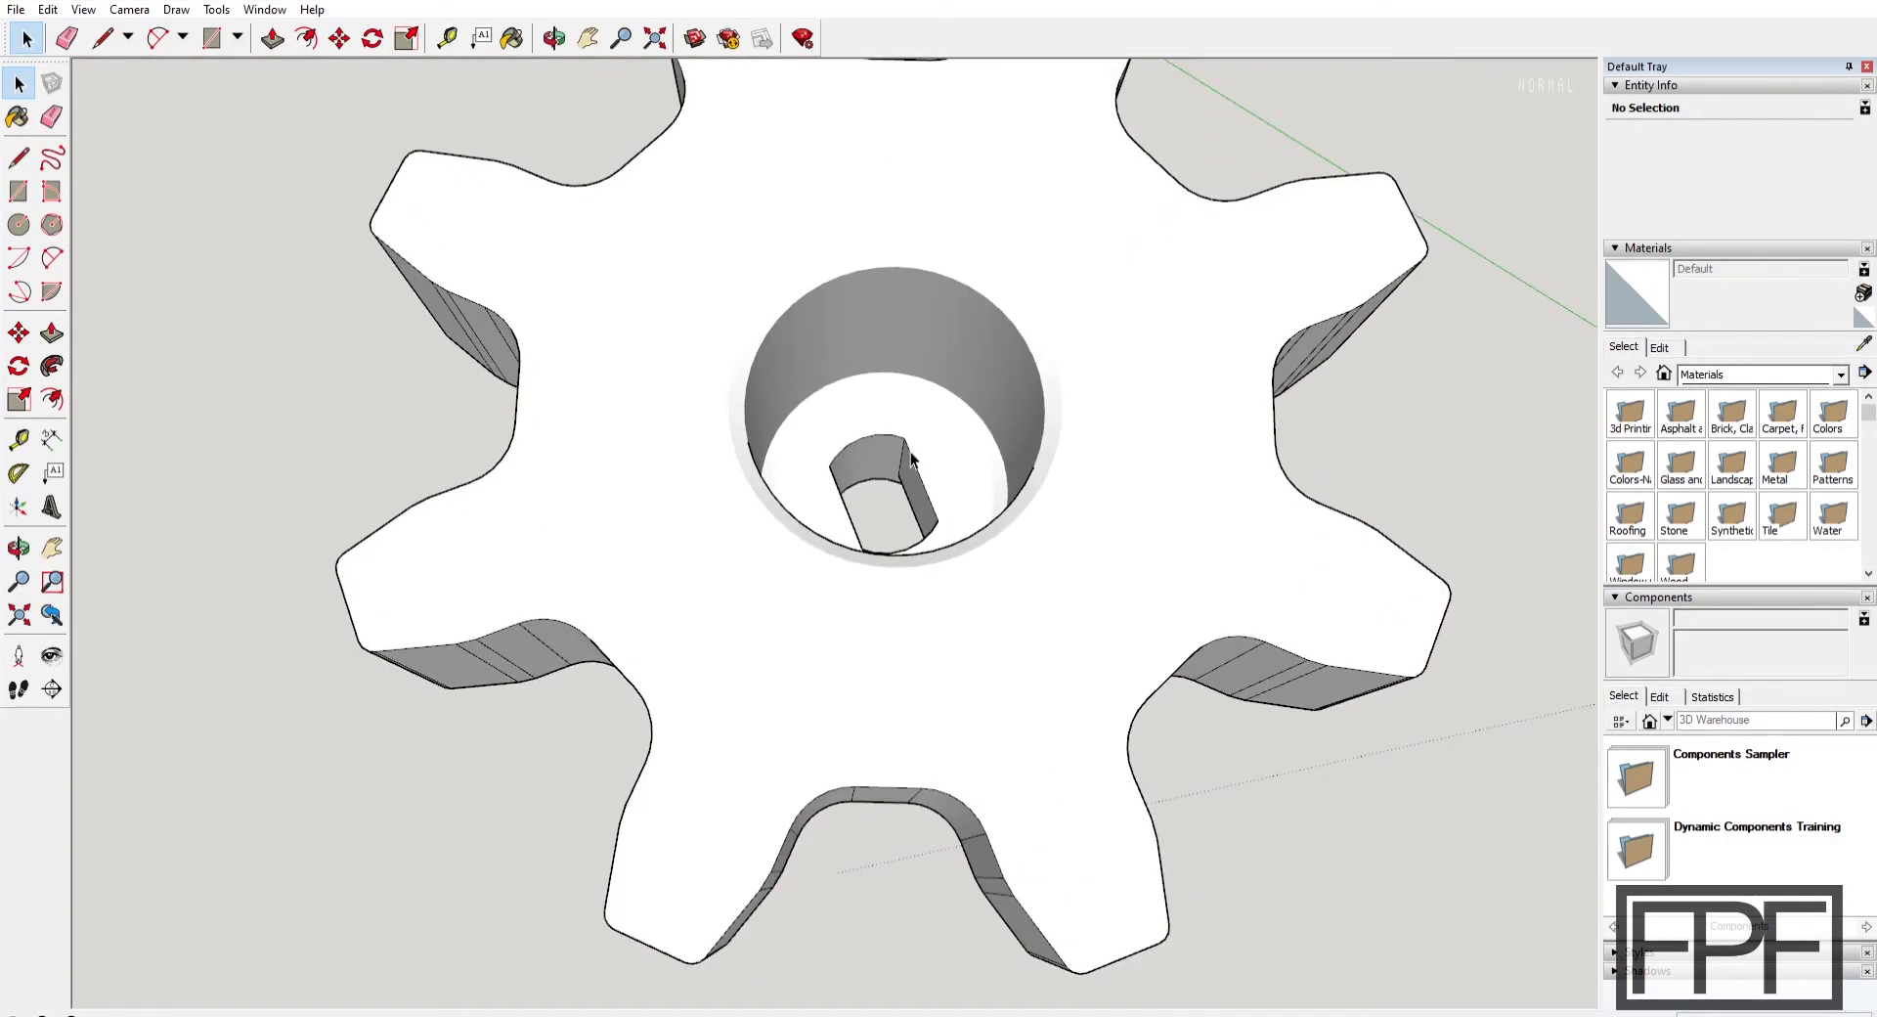
{"action": "mouse_move", "coordinate": [850, 479]}
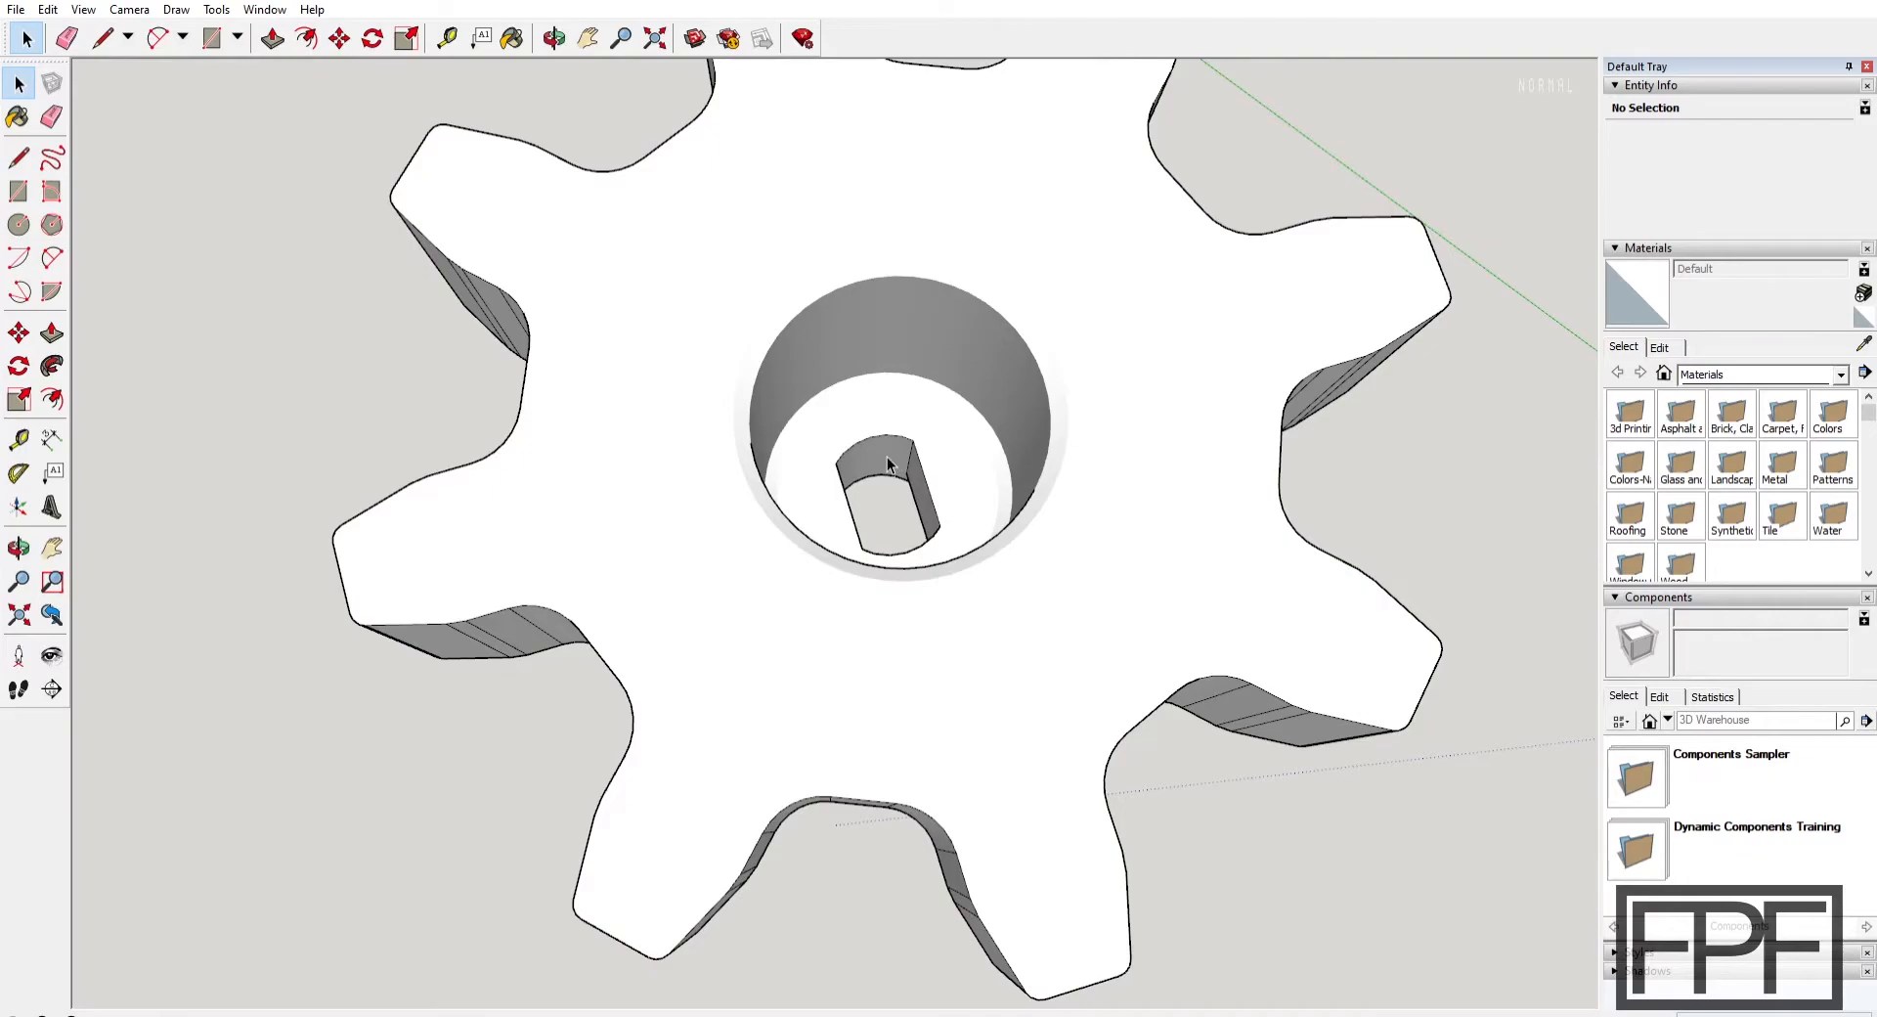
{"action": "mouse_move", "coordinate": [890, 502]}
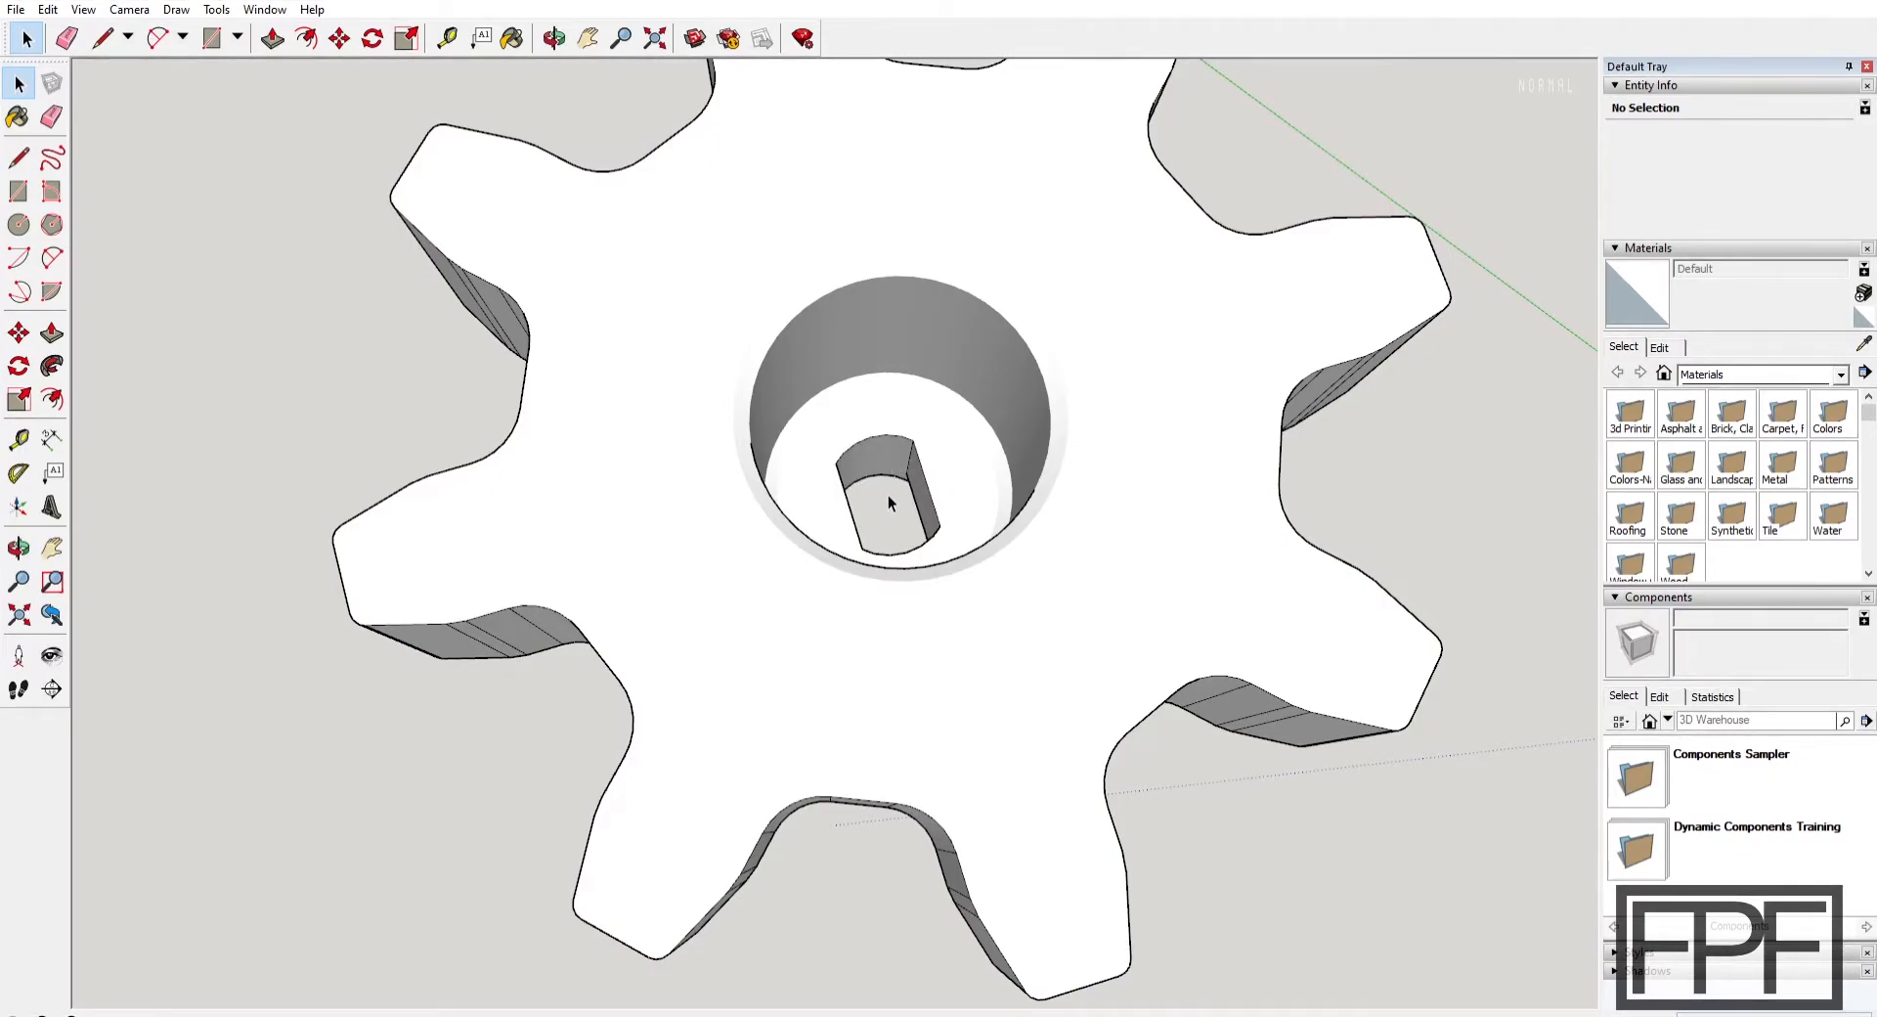
{"action": "mouse_move", "coordinate": [897, 495]}
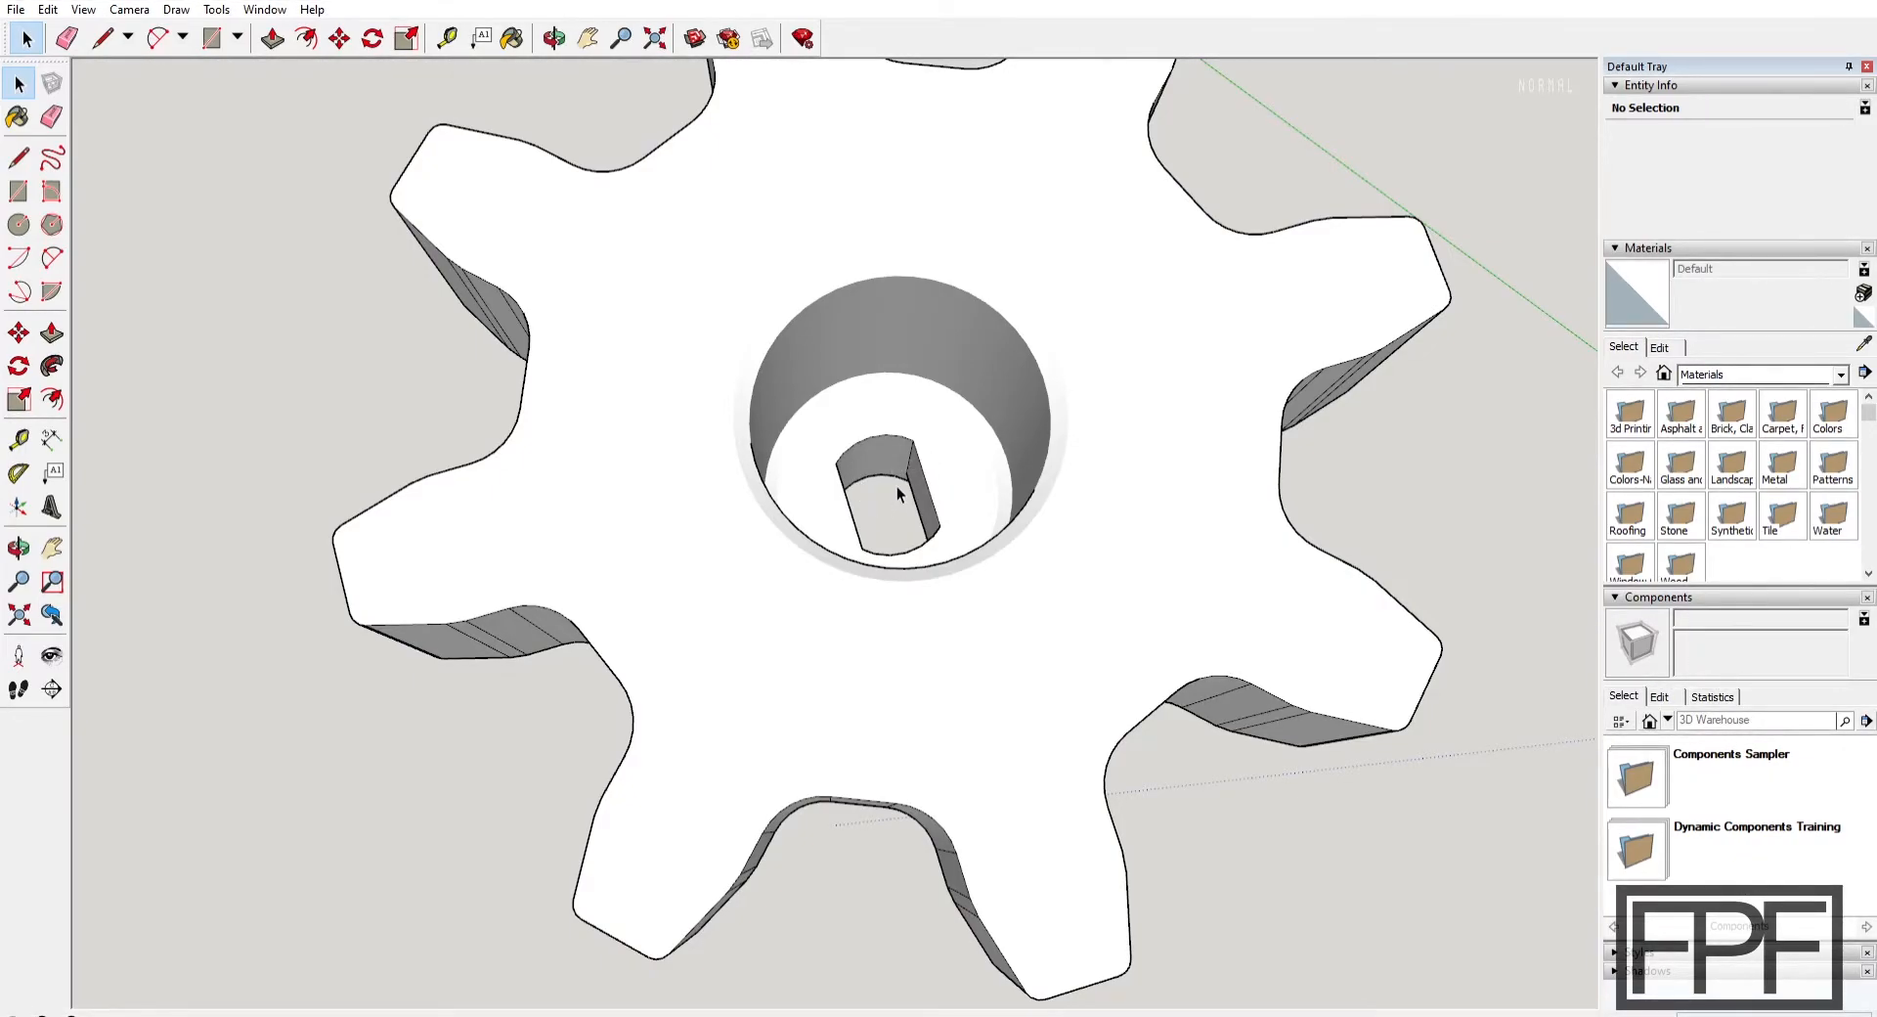
{"action": "mouse_move", "coordinate": [844, 481]}
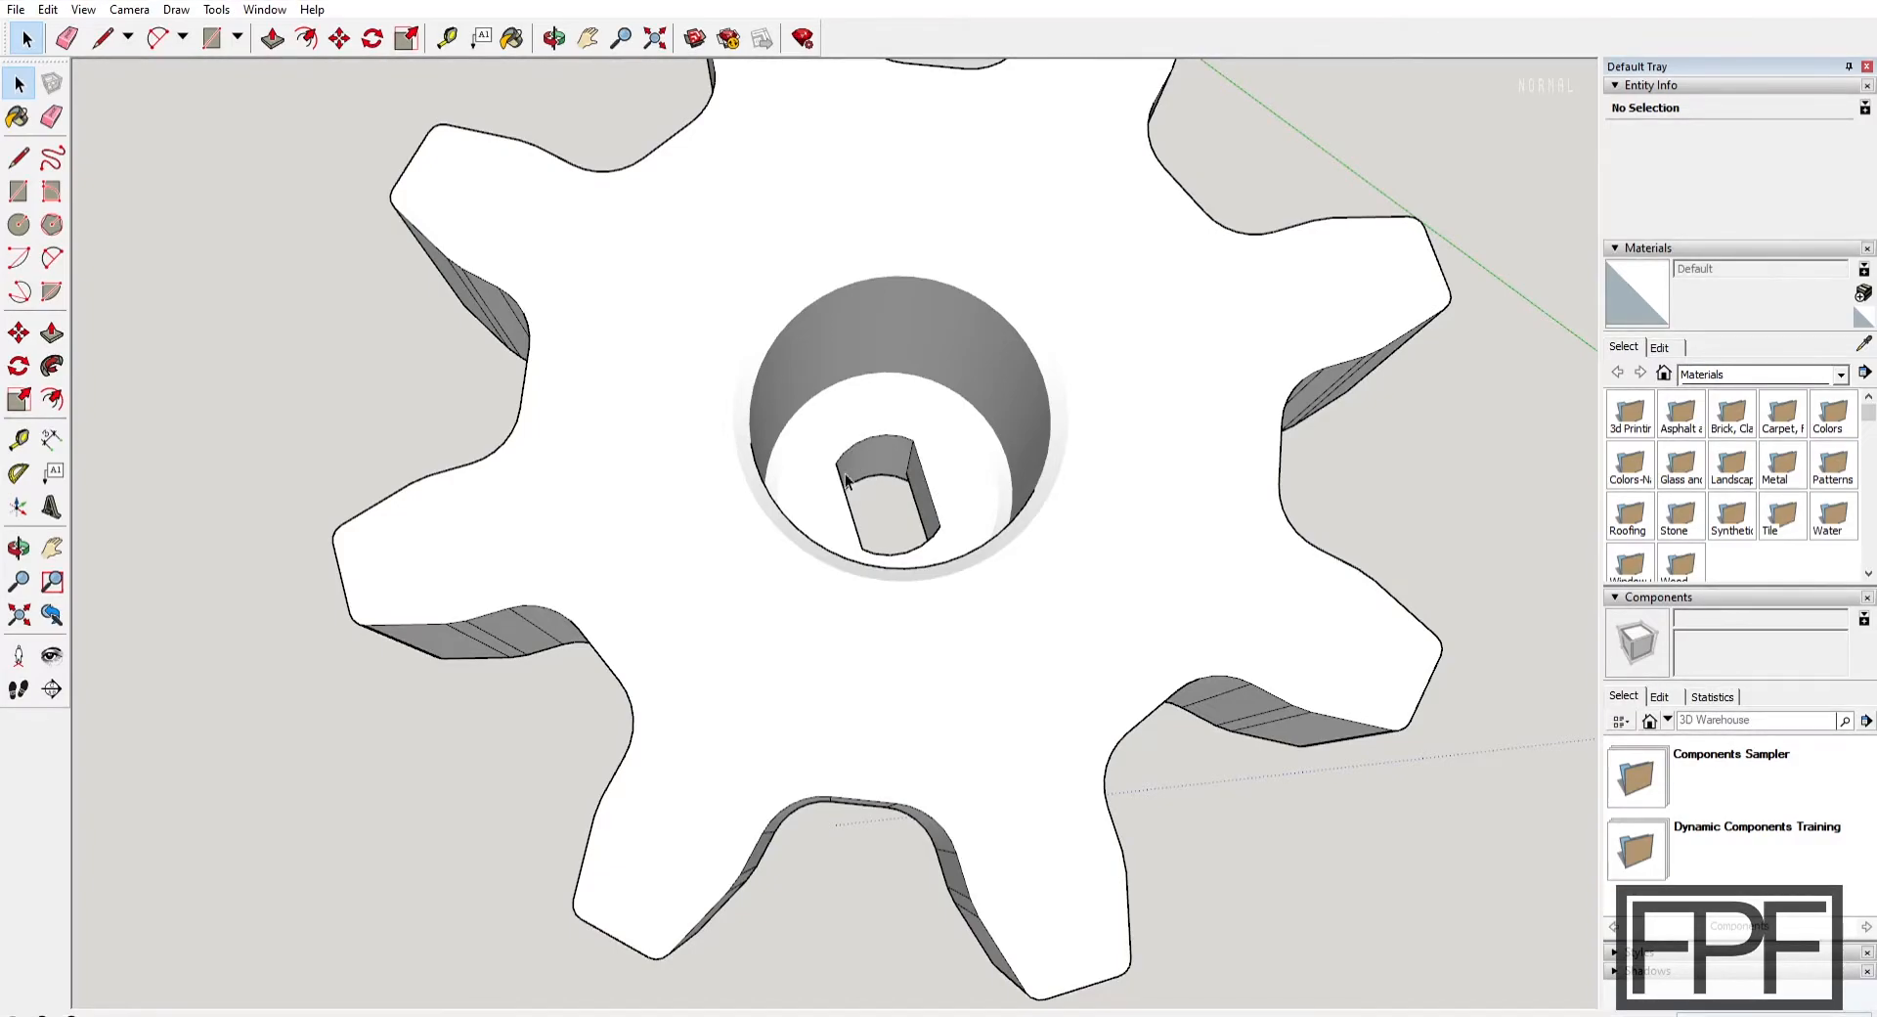
{"action": "mouse_move", "coordinate": [907, 453]}
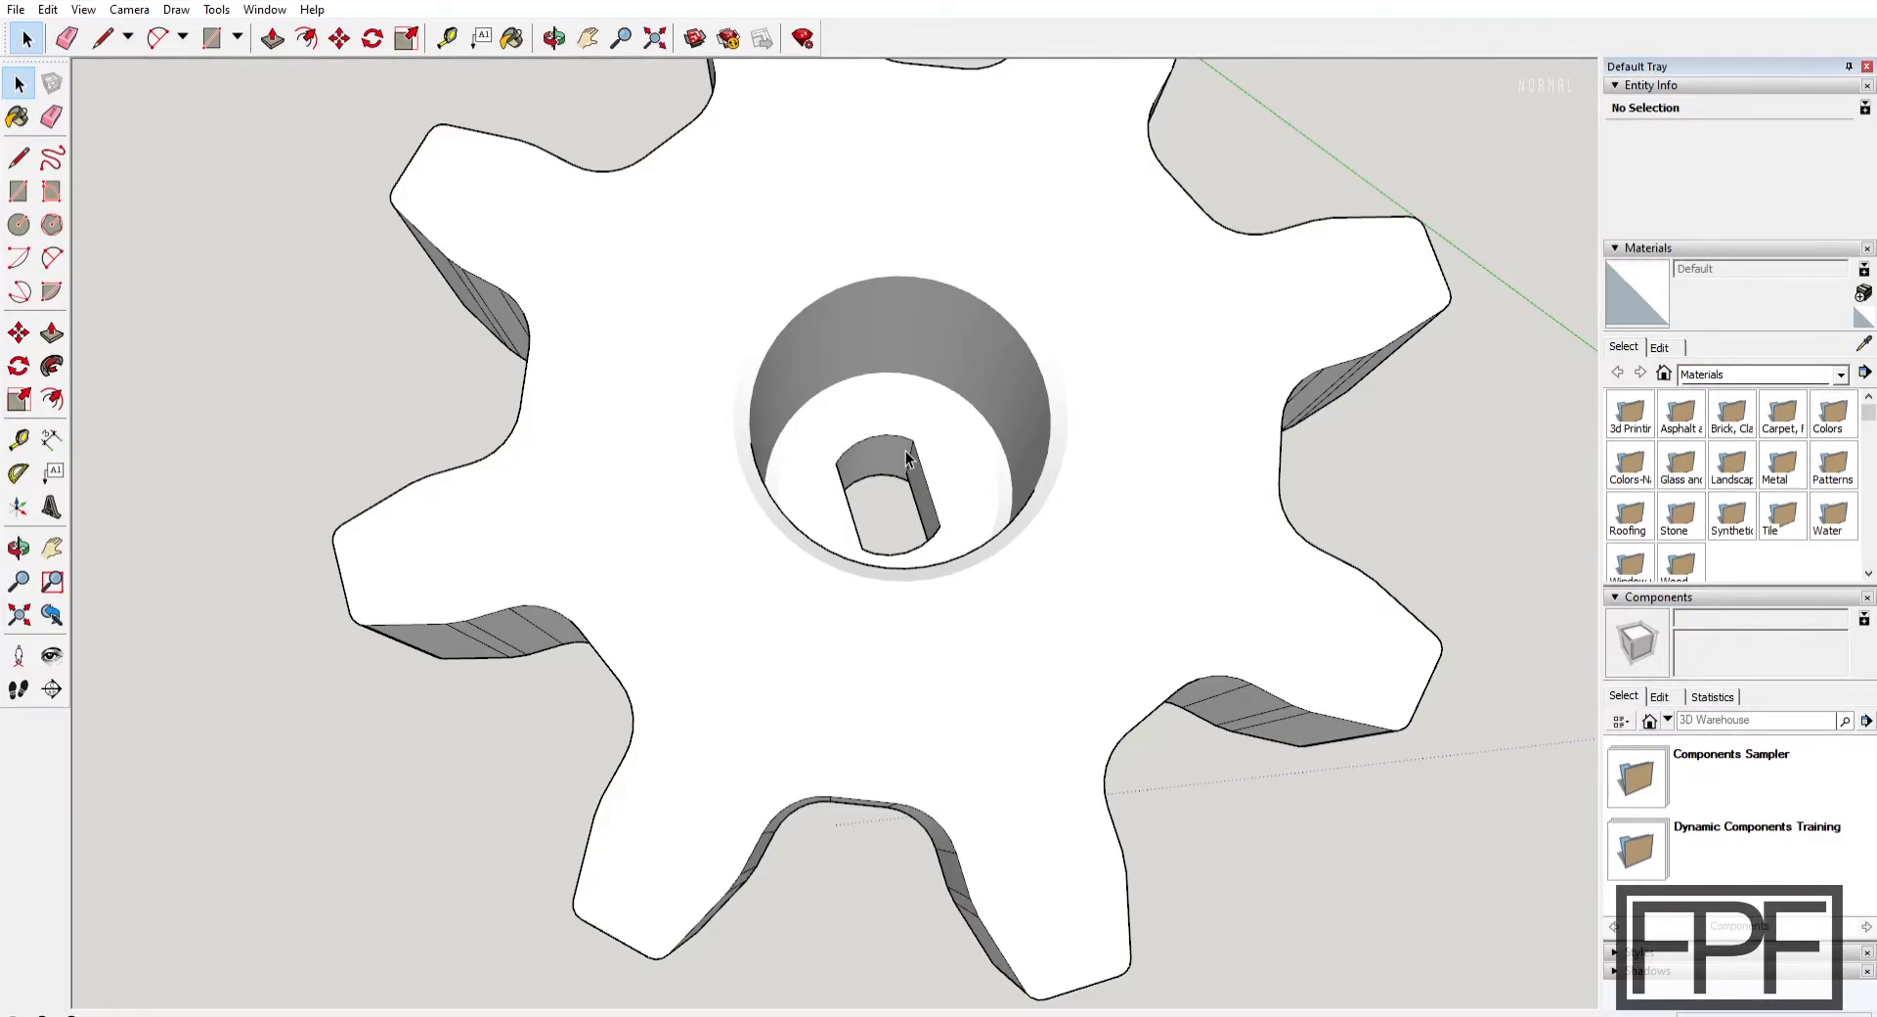
{"action": "mouse_move", "coordinate": [708, 528]}
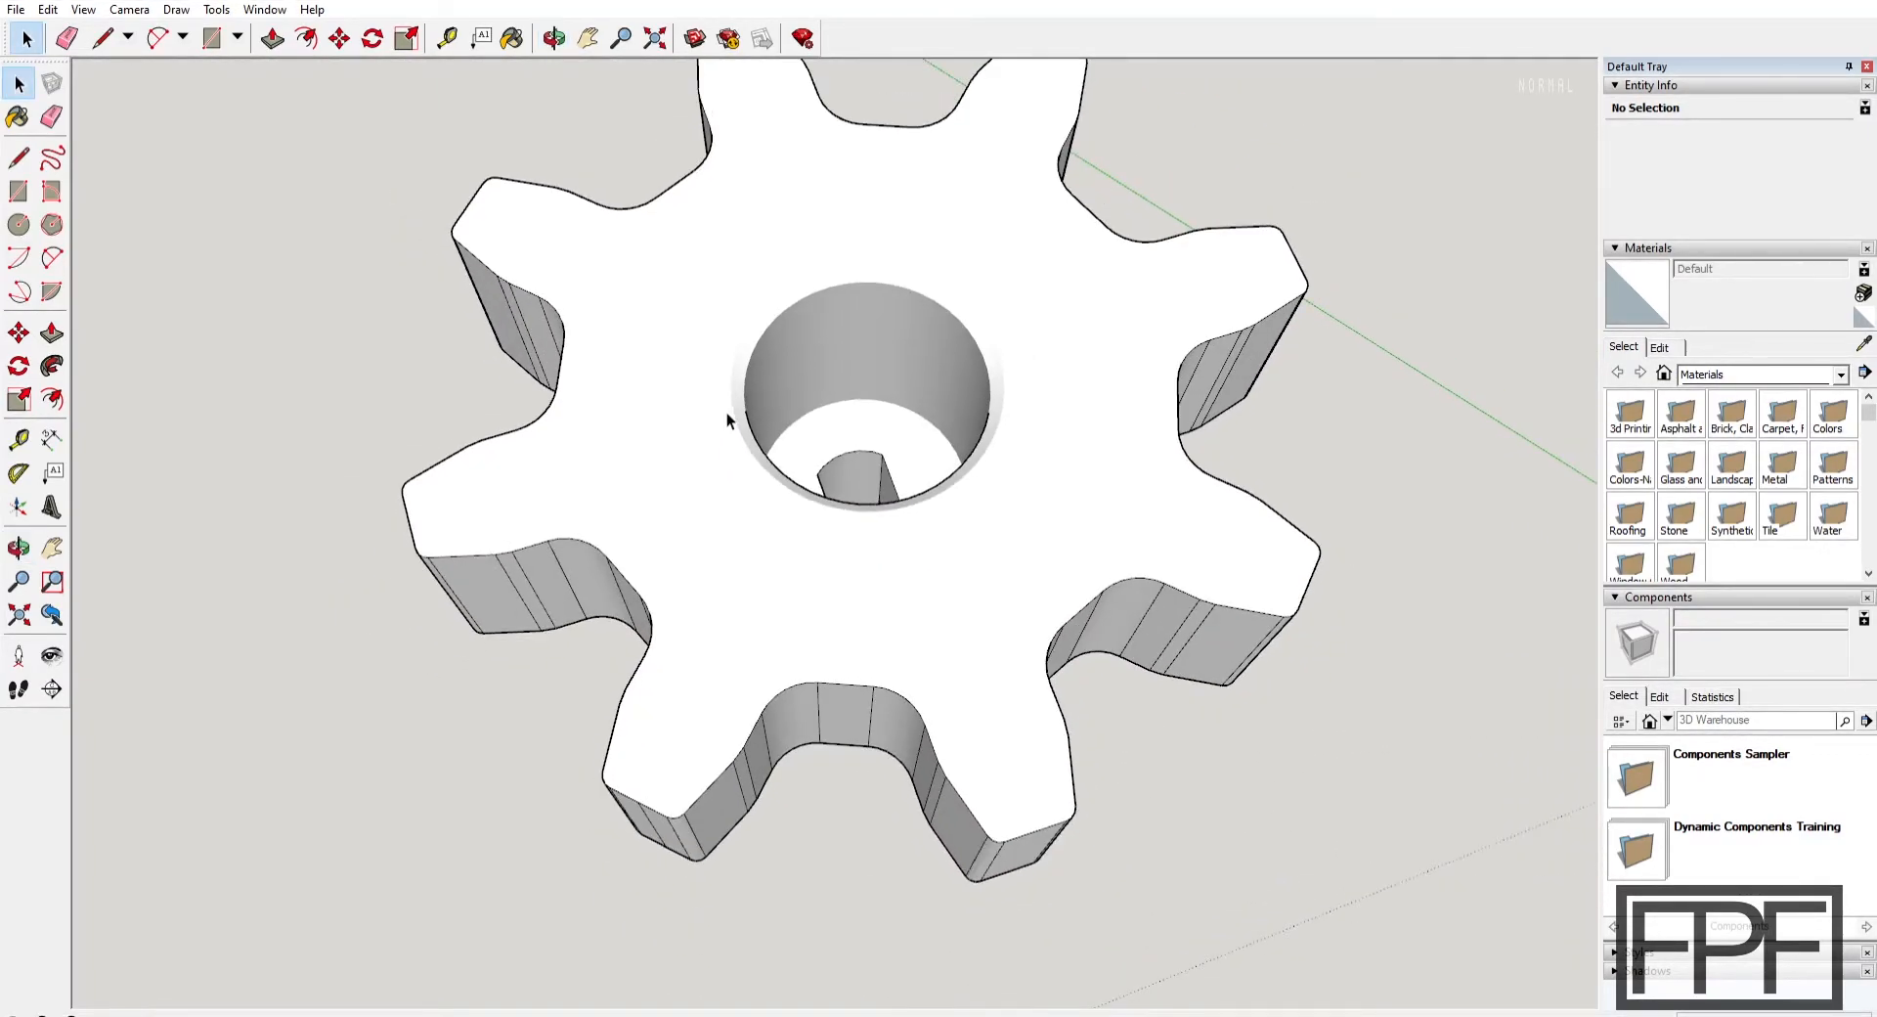
{"action": "mouse_move", "coordinate": [718, 320]}
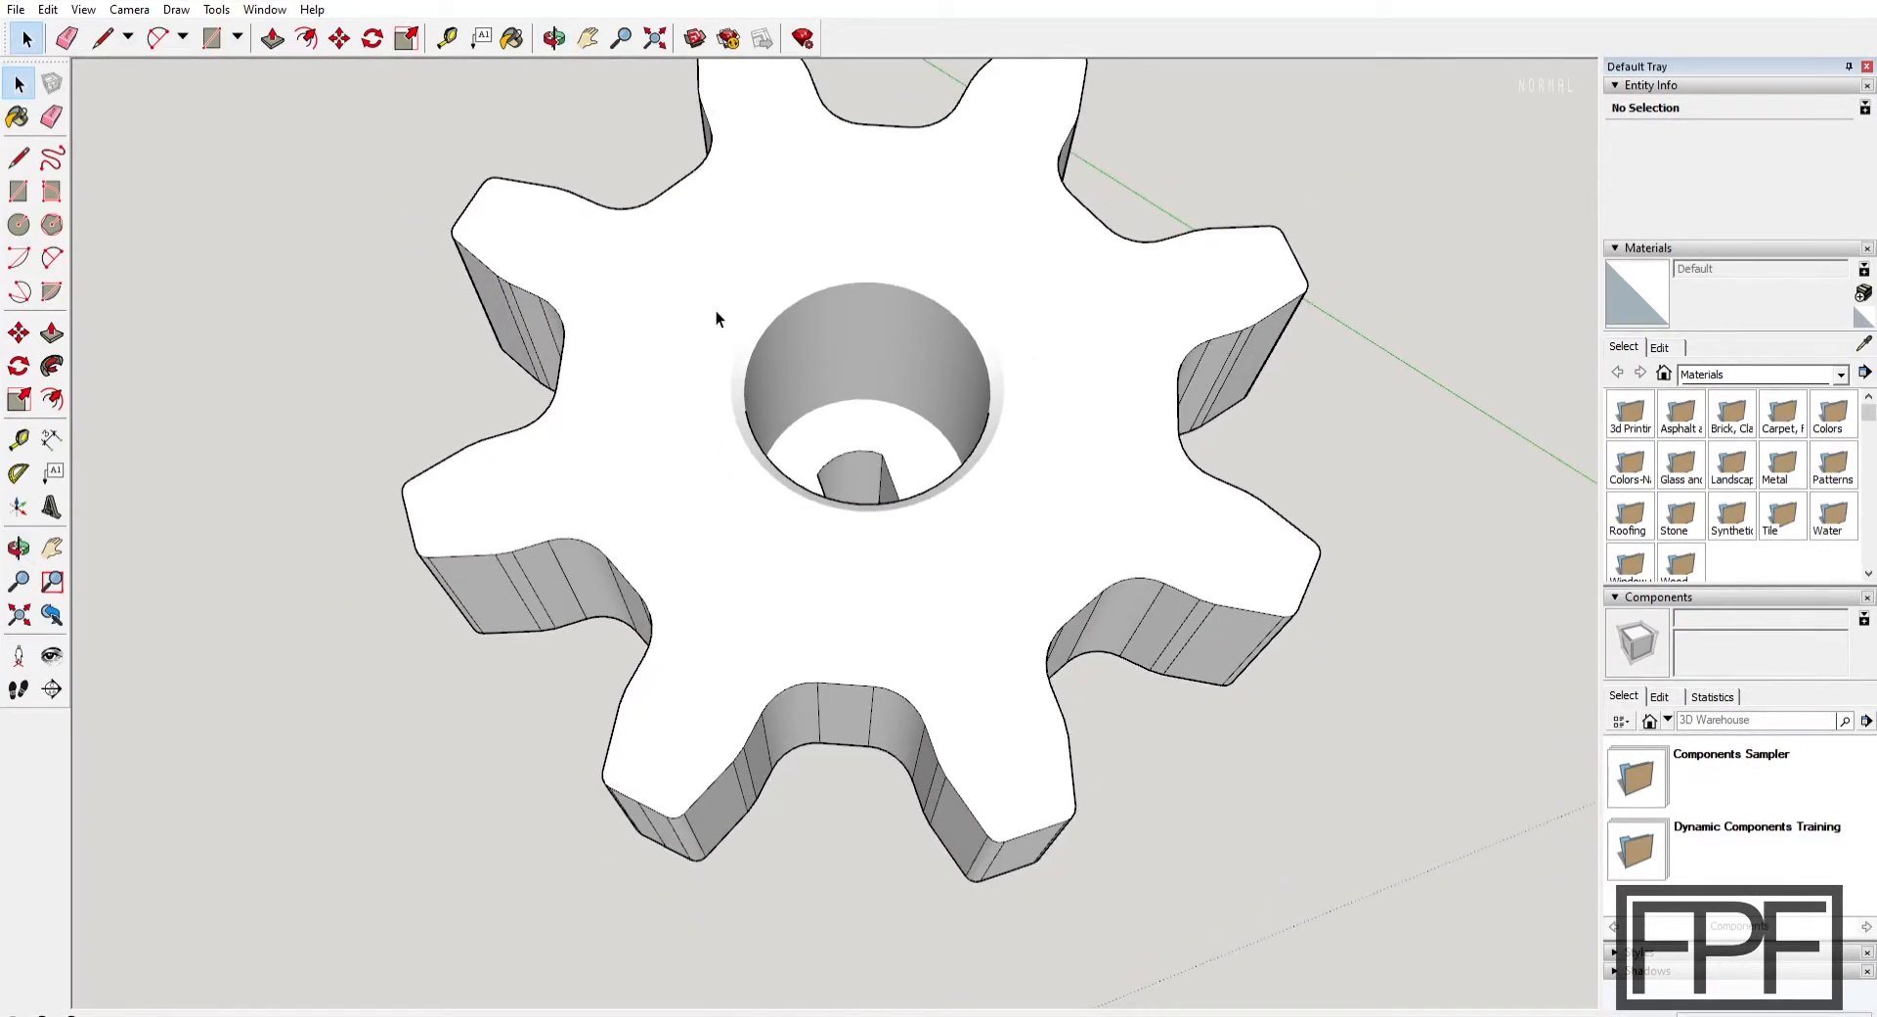
{"action": "mouse_move", "coordinate": [700, 277]}
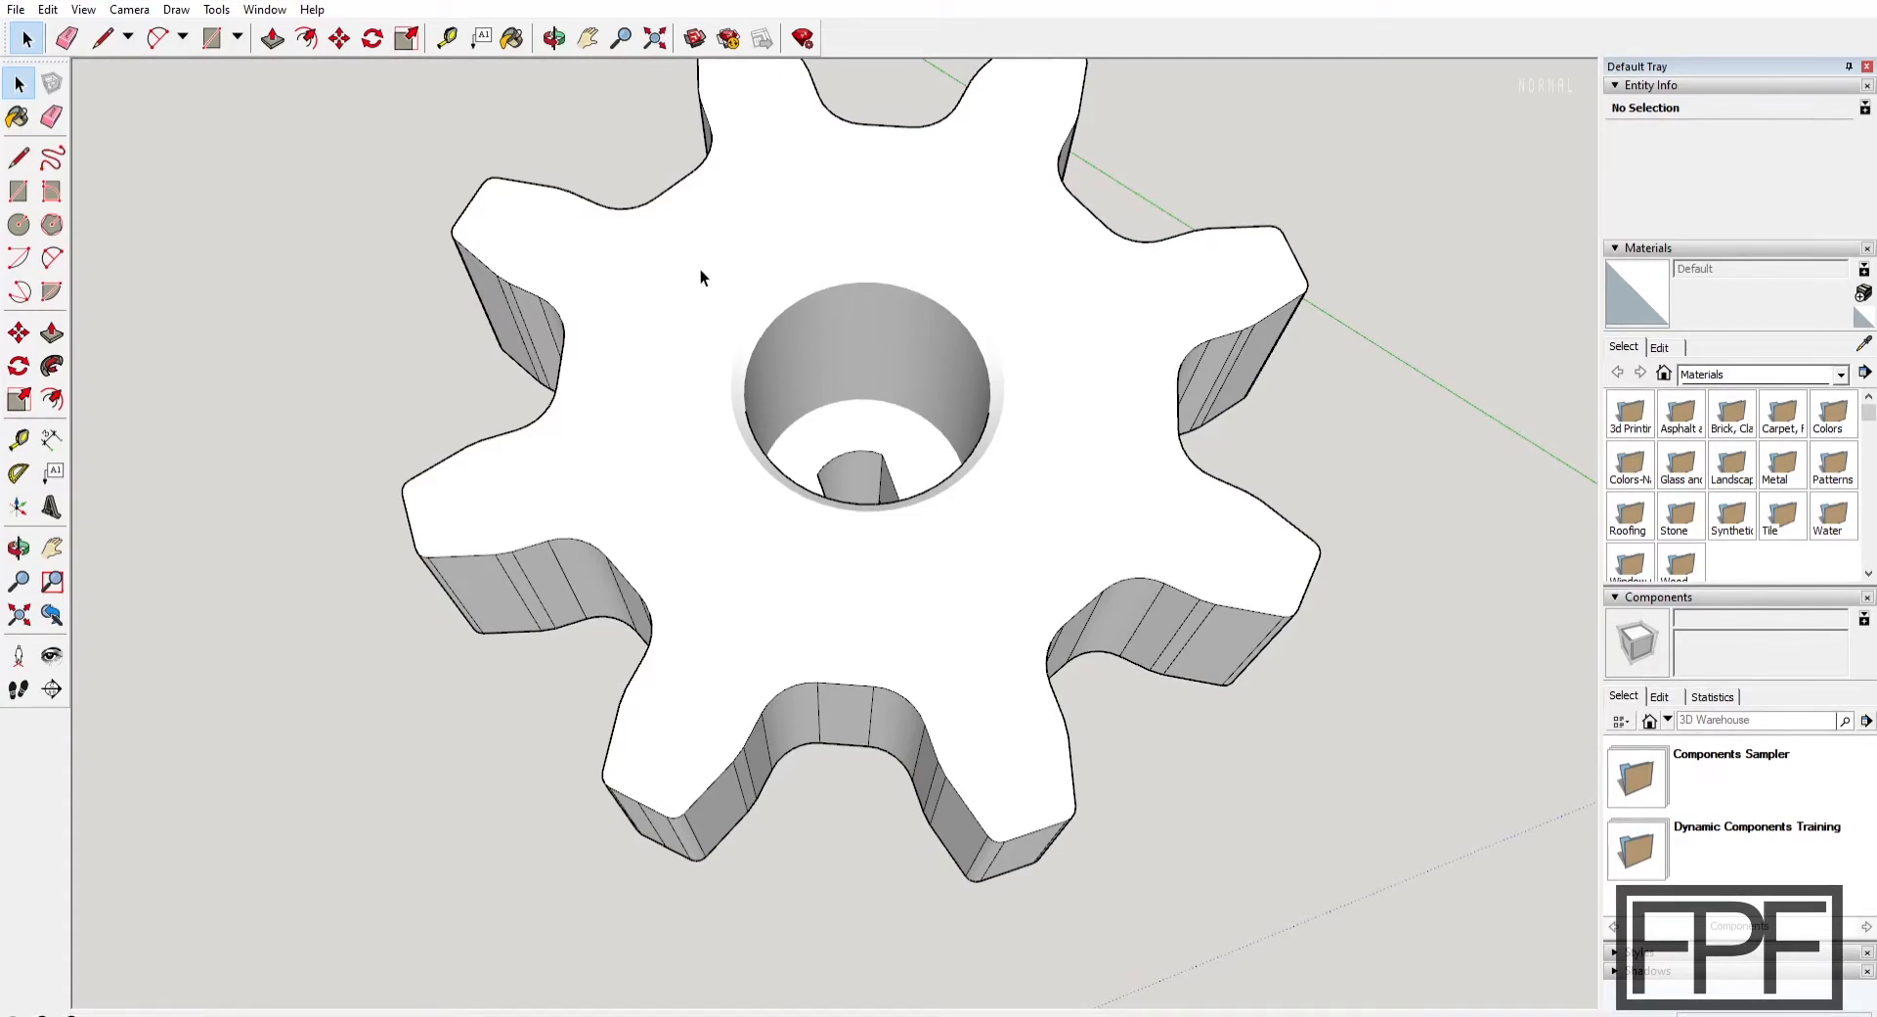
{"action": "scroll", "scroll_direction": "down", "scroll_amount": 3}
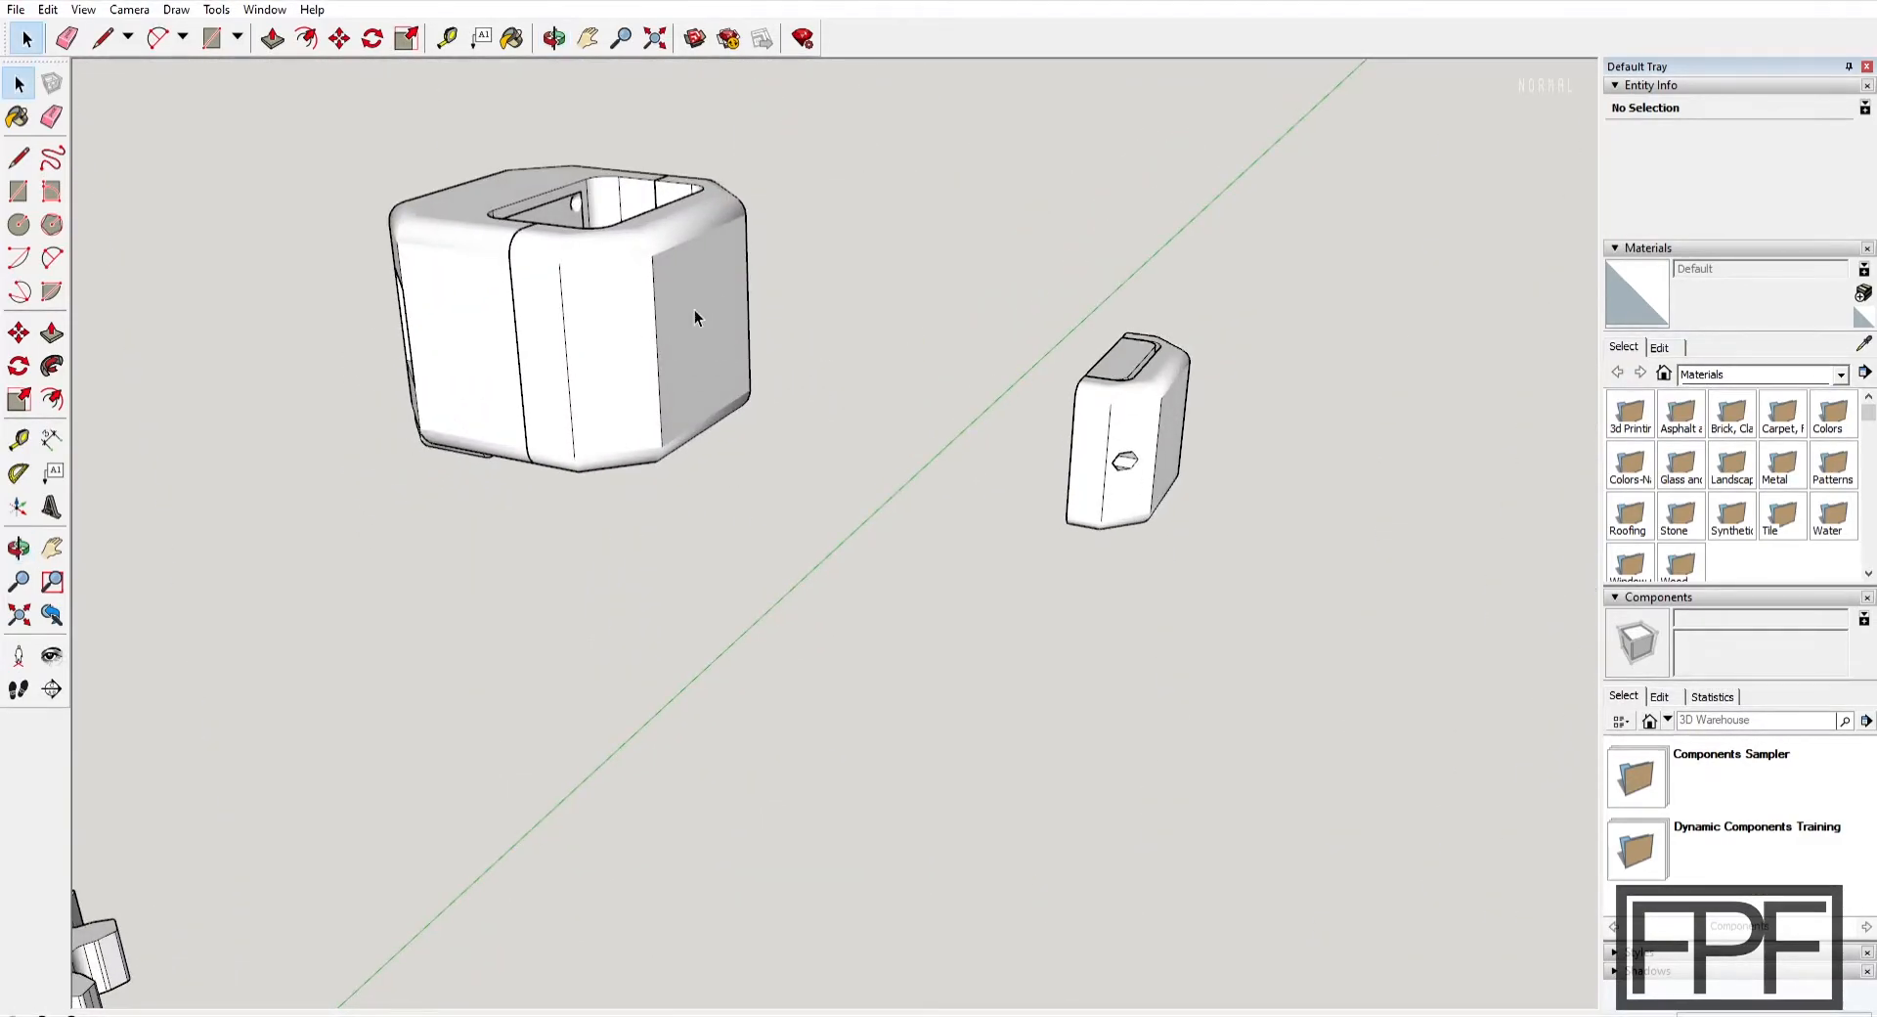
Orbit into the enclosure opening, selecting the inner panel, to see the two-hole frame
{"action": "left_click_drag", "start_coordinate": [694, 318], "coordinate": [587, 372]}
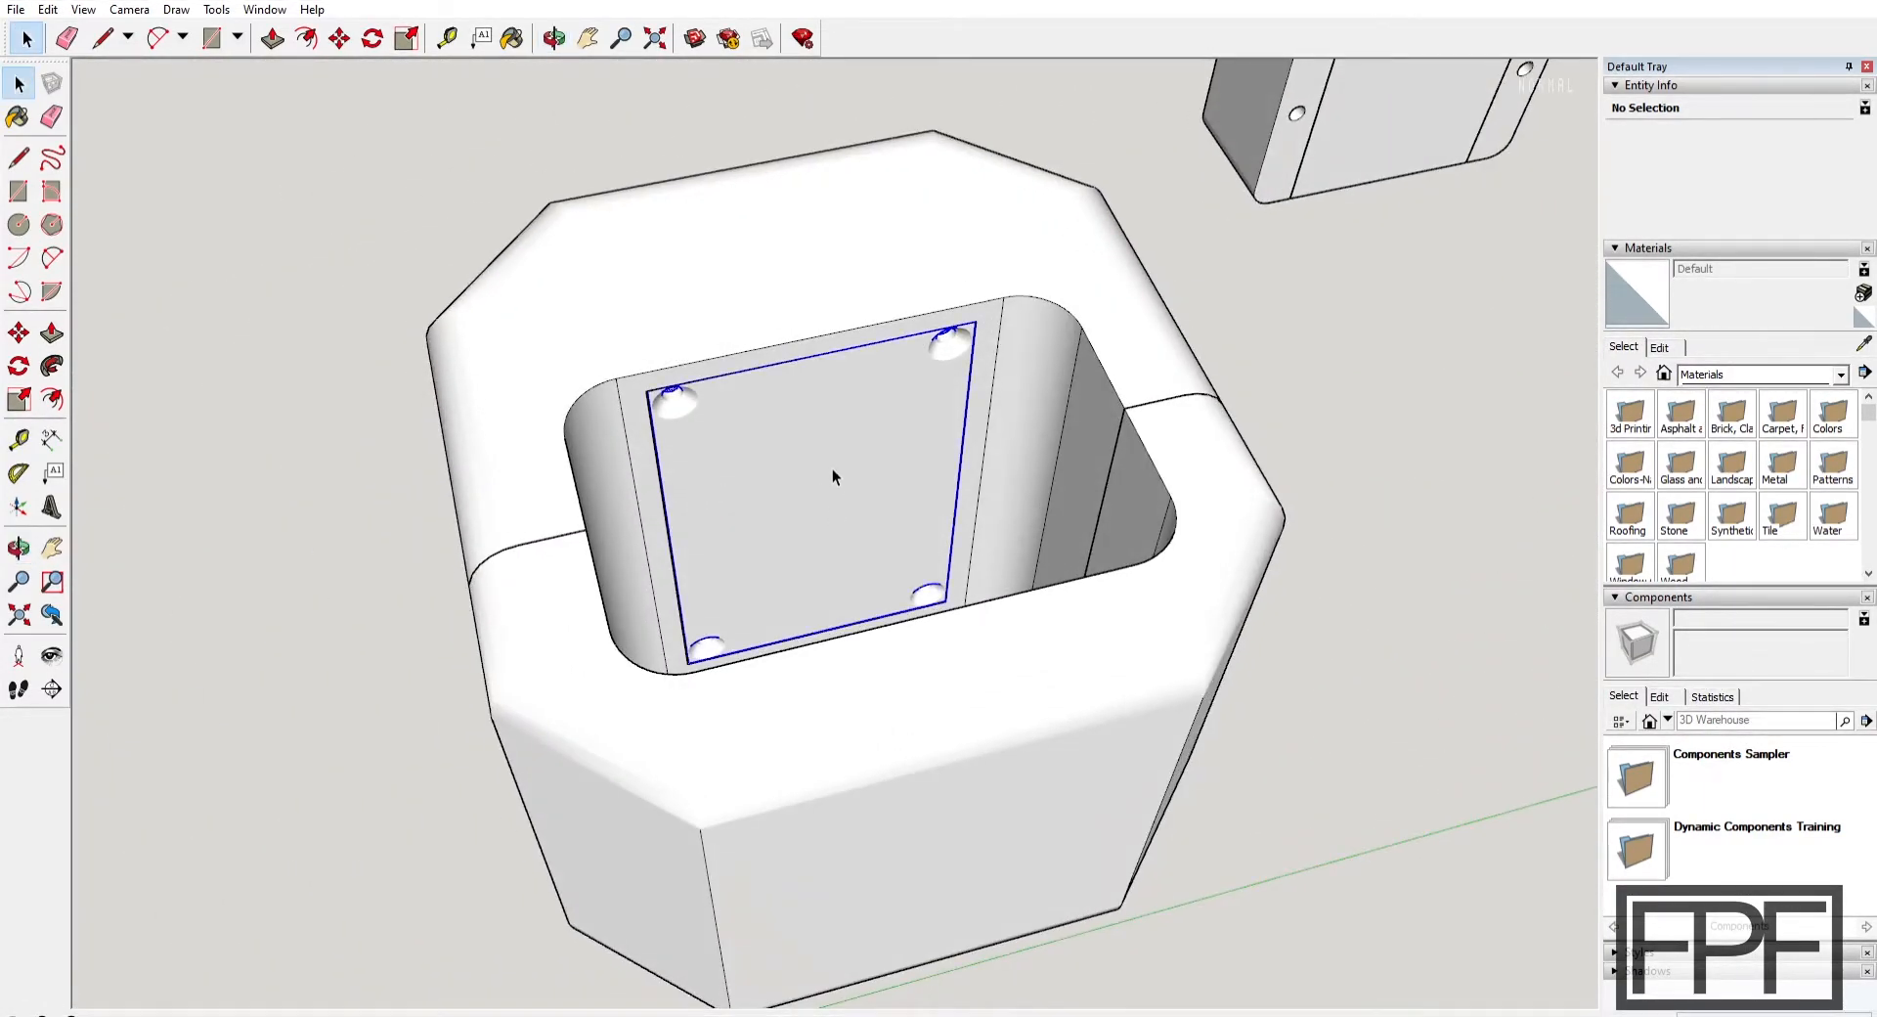
{"action": "left_click", "coordinate": [832, 479]}
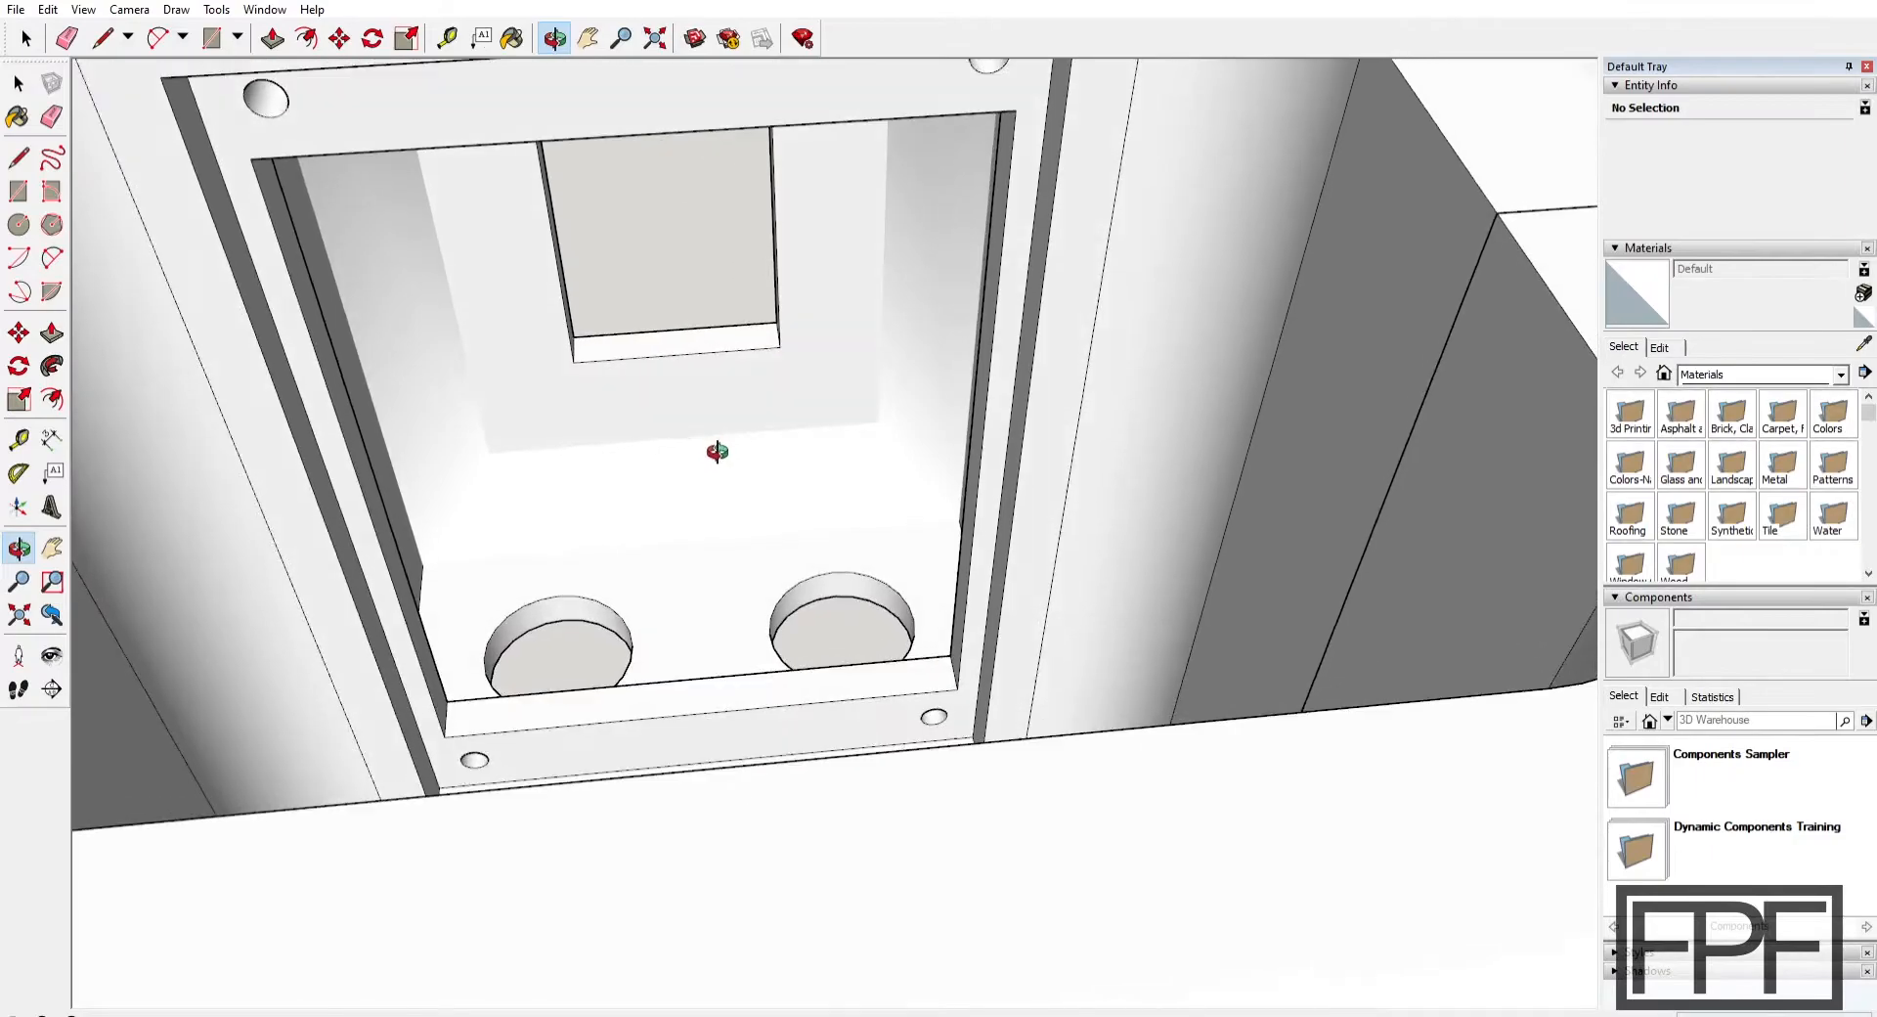
{"action": "left_click_drag", "start_coordinate": [715, 452], "coordinate": [528, 375]}
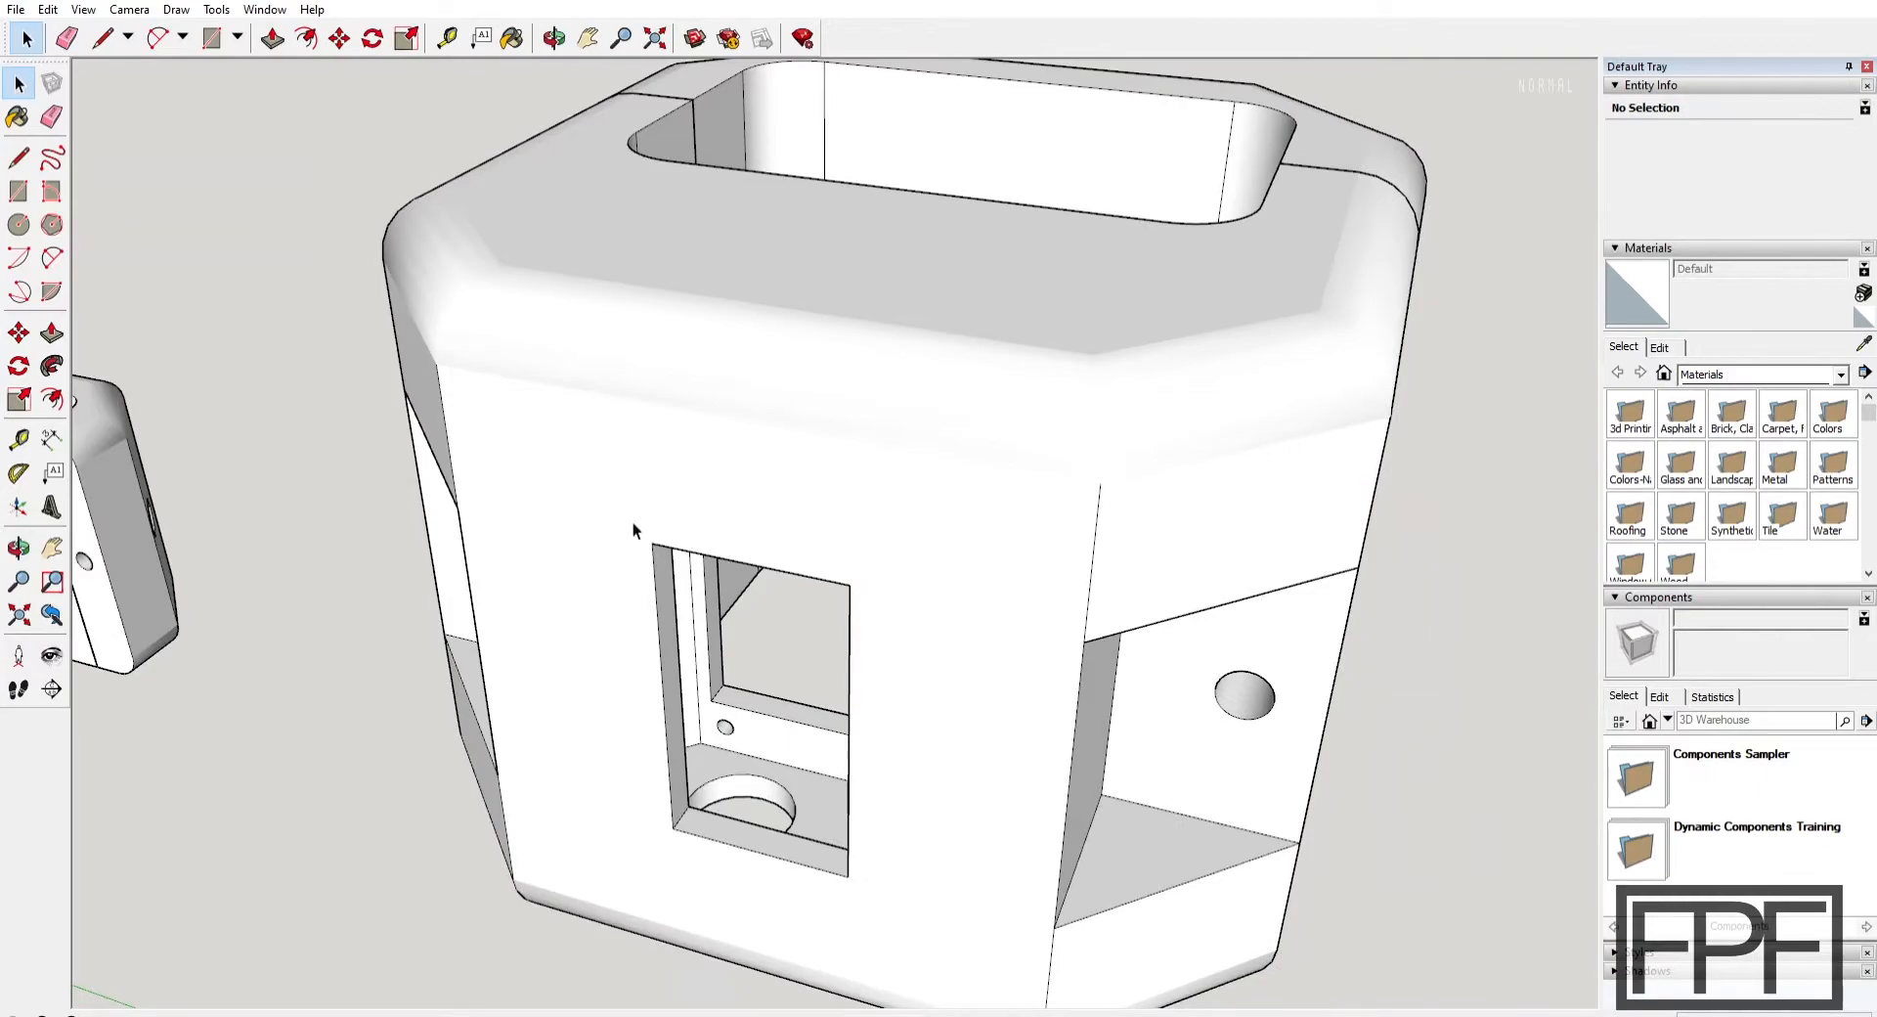
{"action": "mouse_move", "coordinate": [652, 536]}
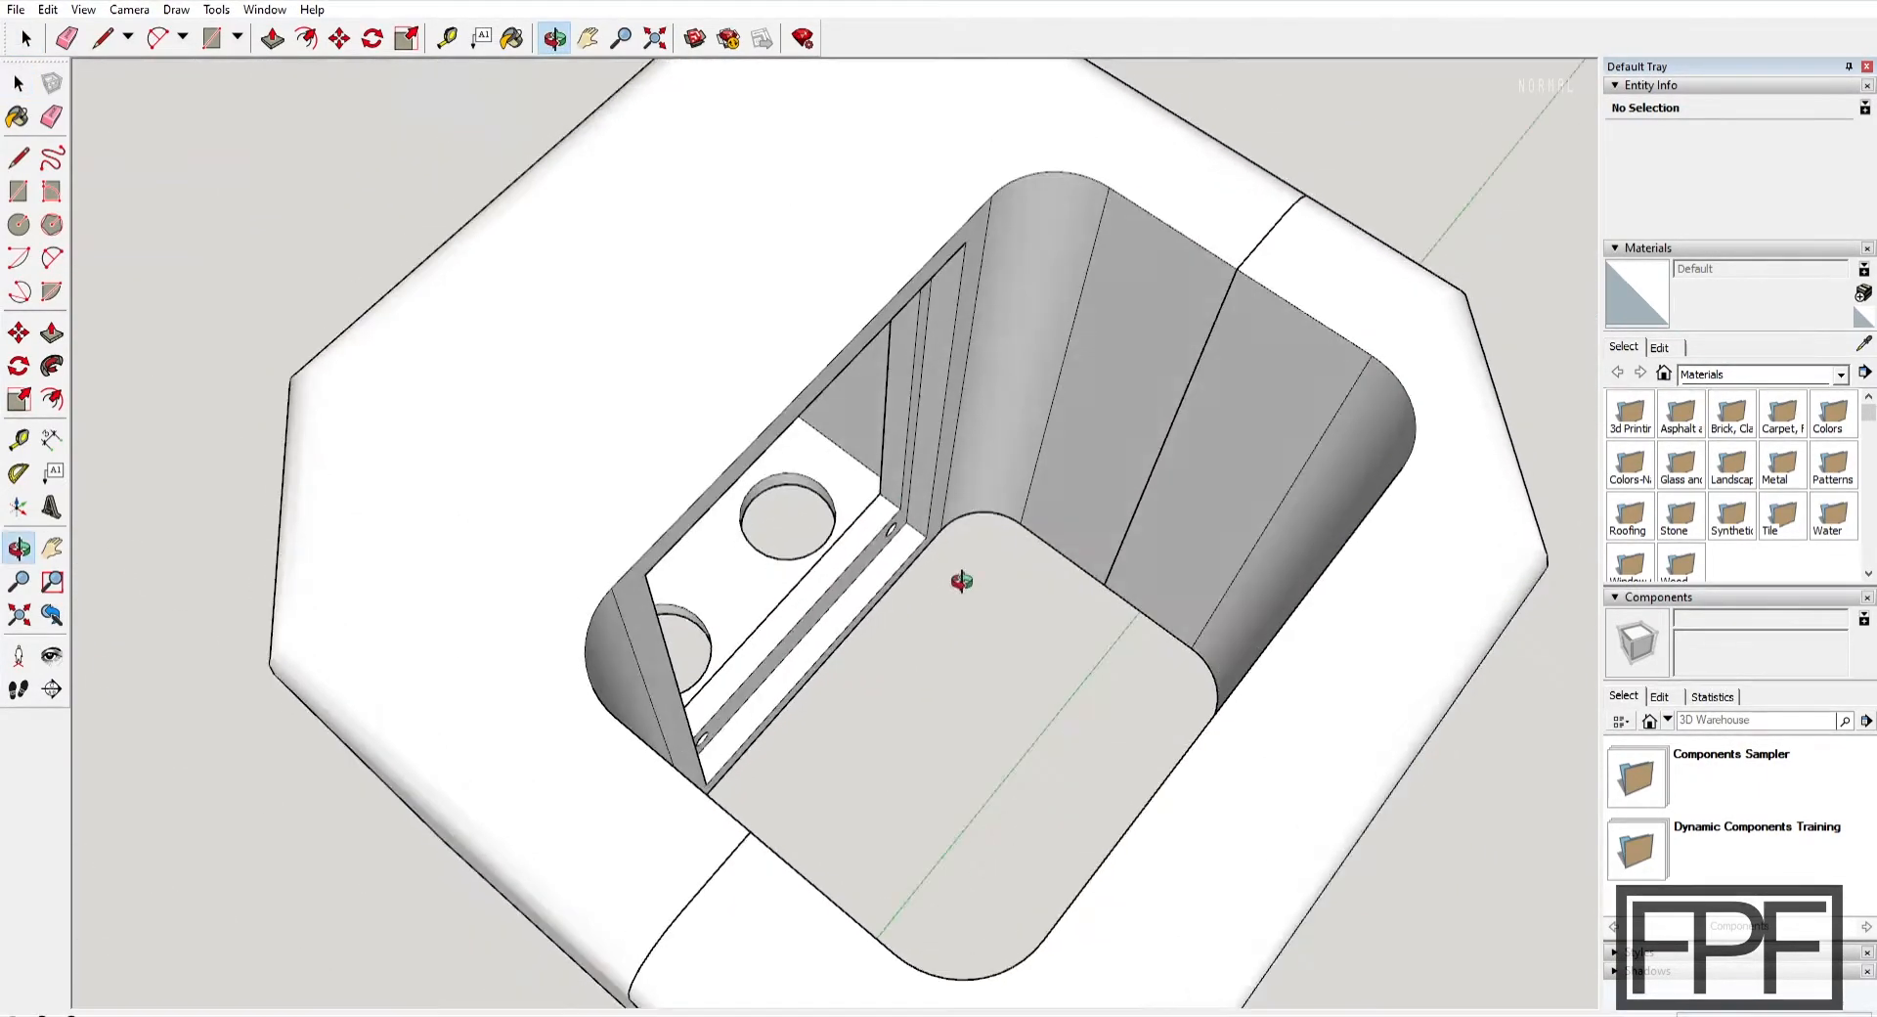
{"action": "left_click_drag", "start_coordinate": [958, 538], "coordinate": [993, 359]}
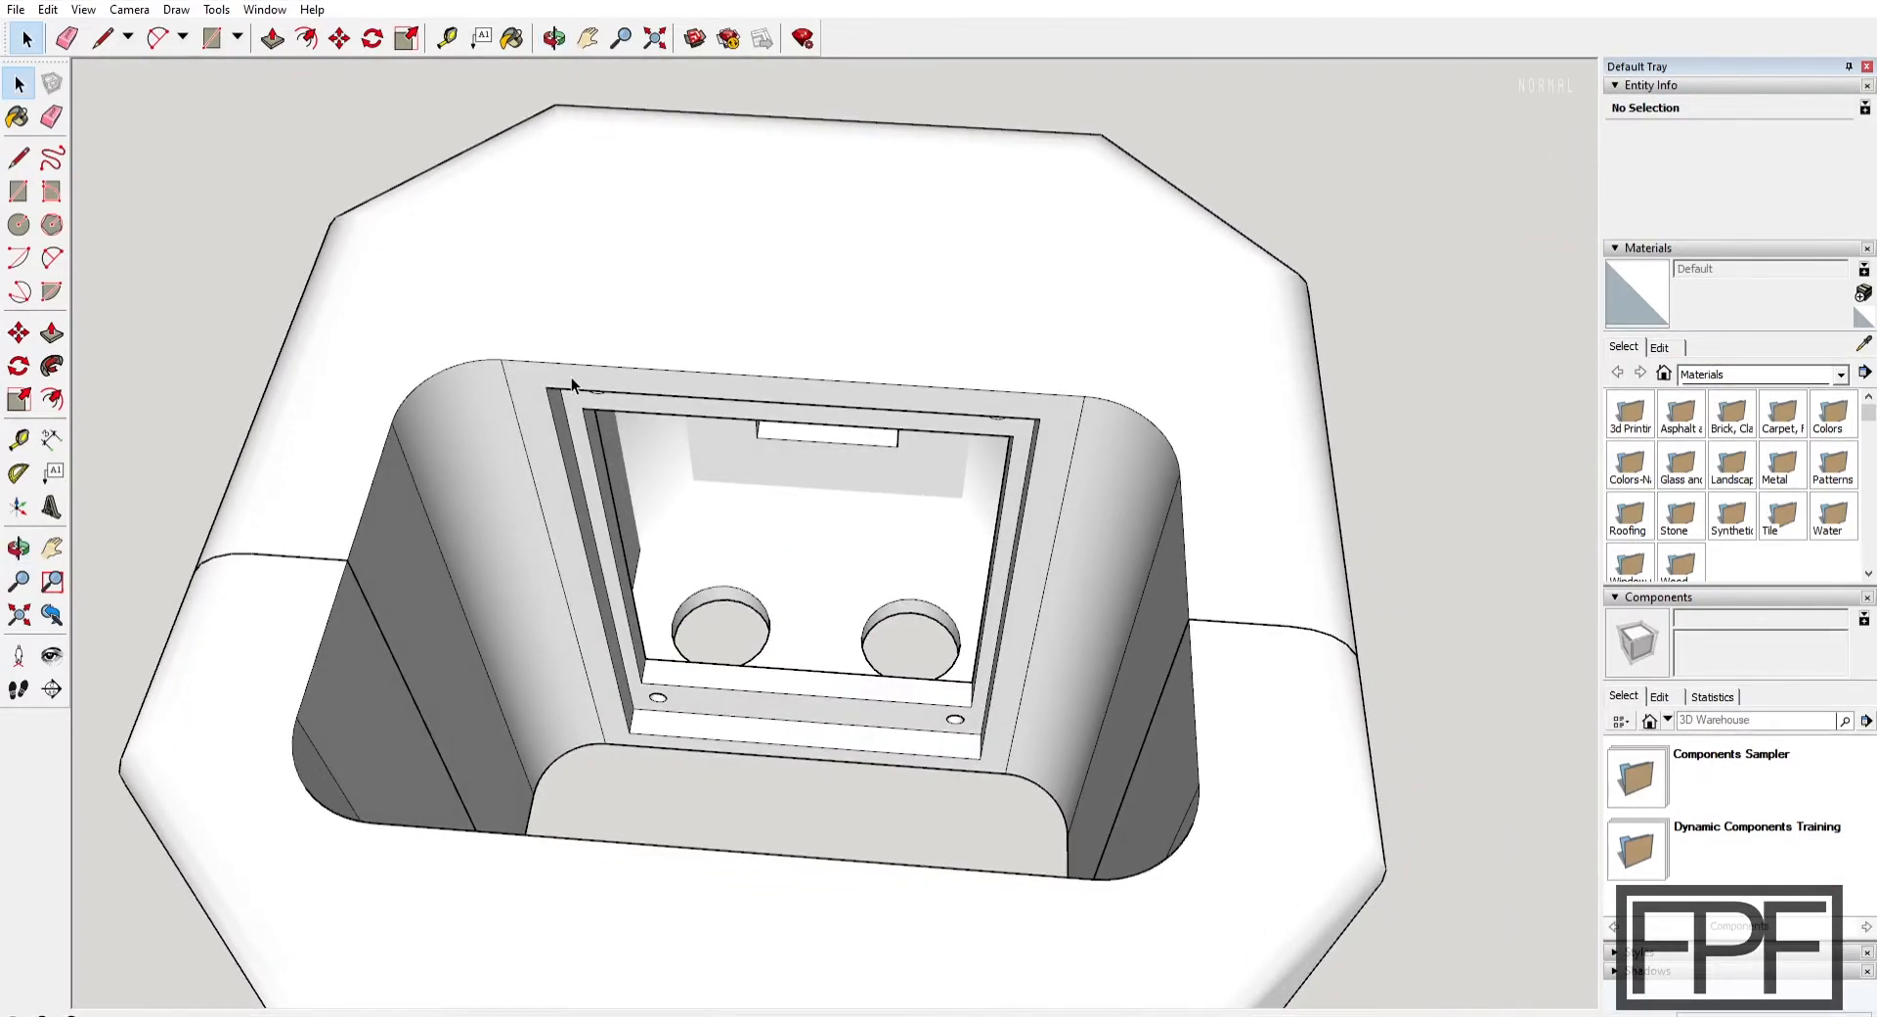
{"action": "mouse_move", "coordinate": [583, 394]}
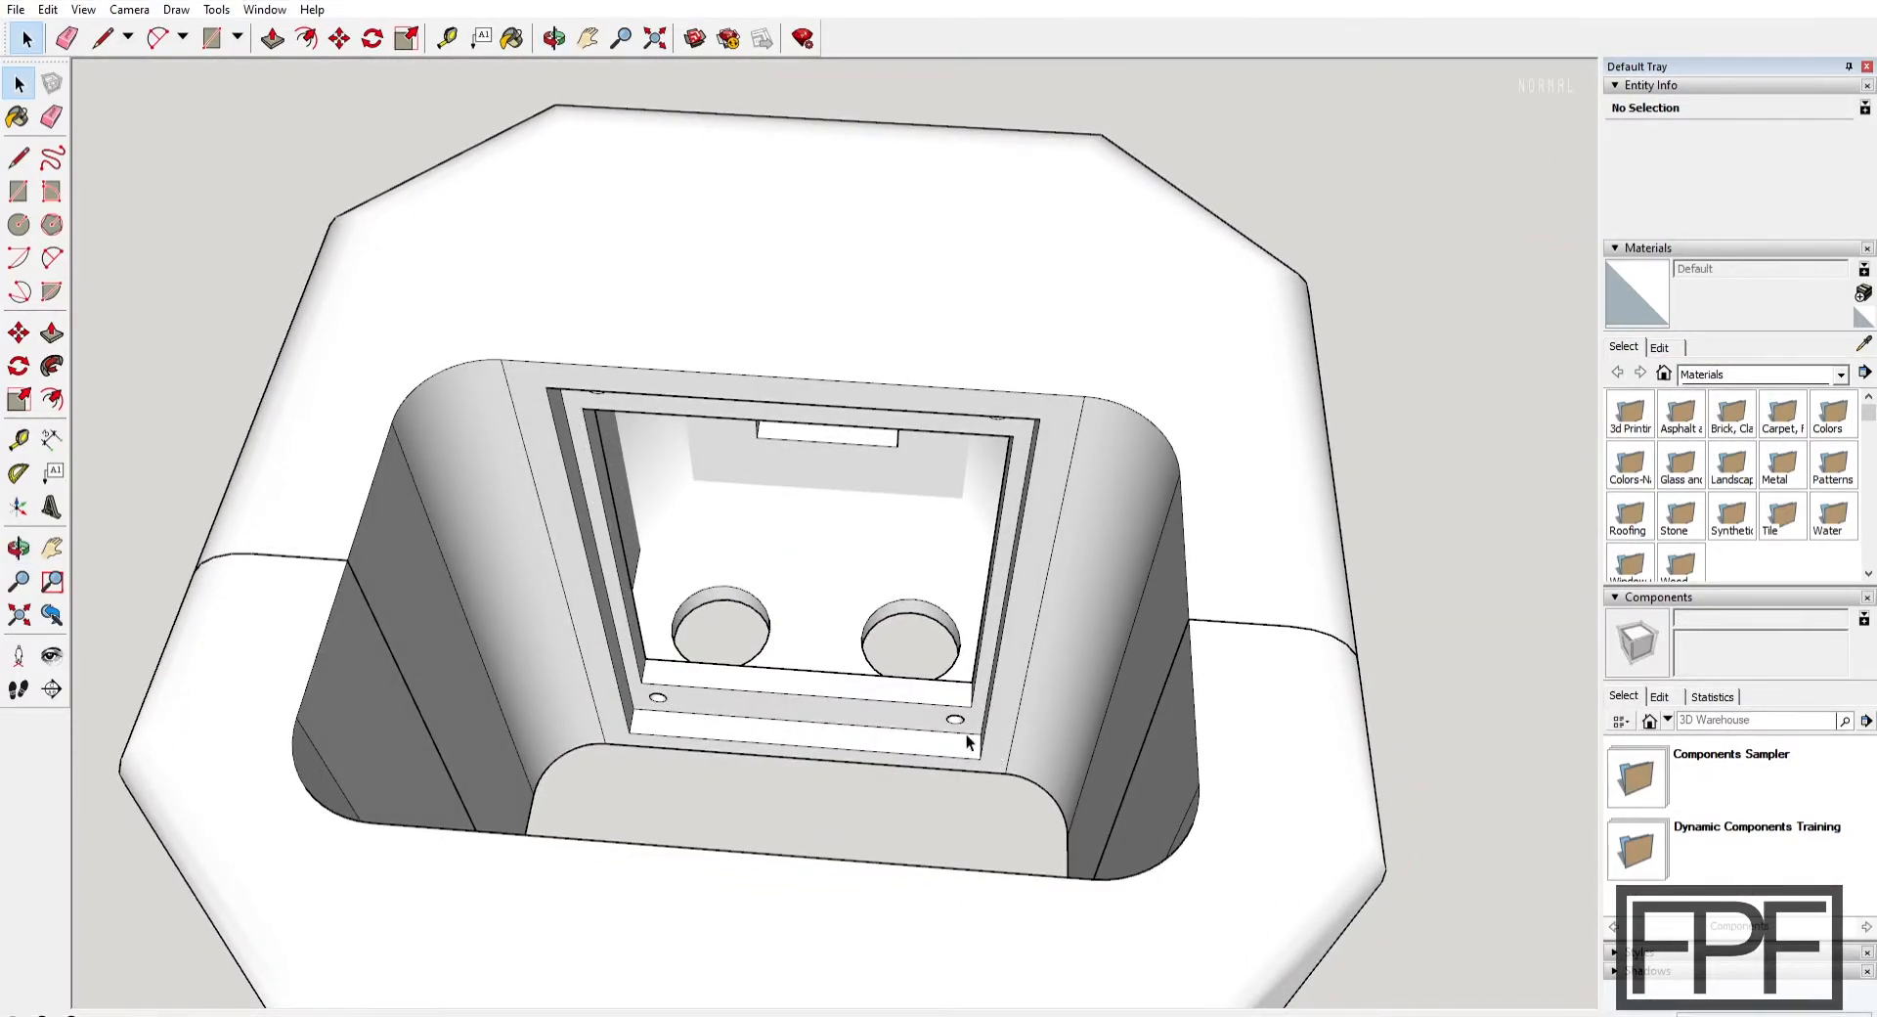
{"action": "mouse_move", "coordinate": [857, 736]}
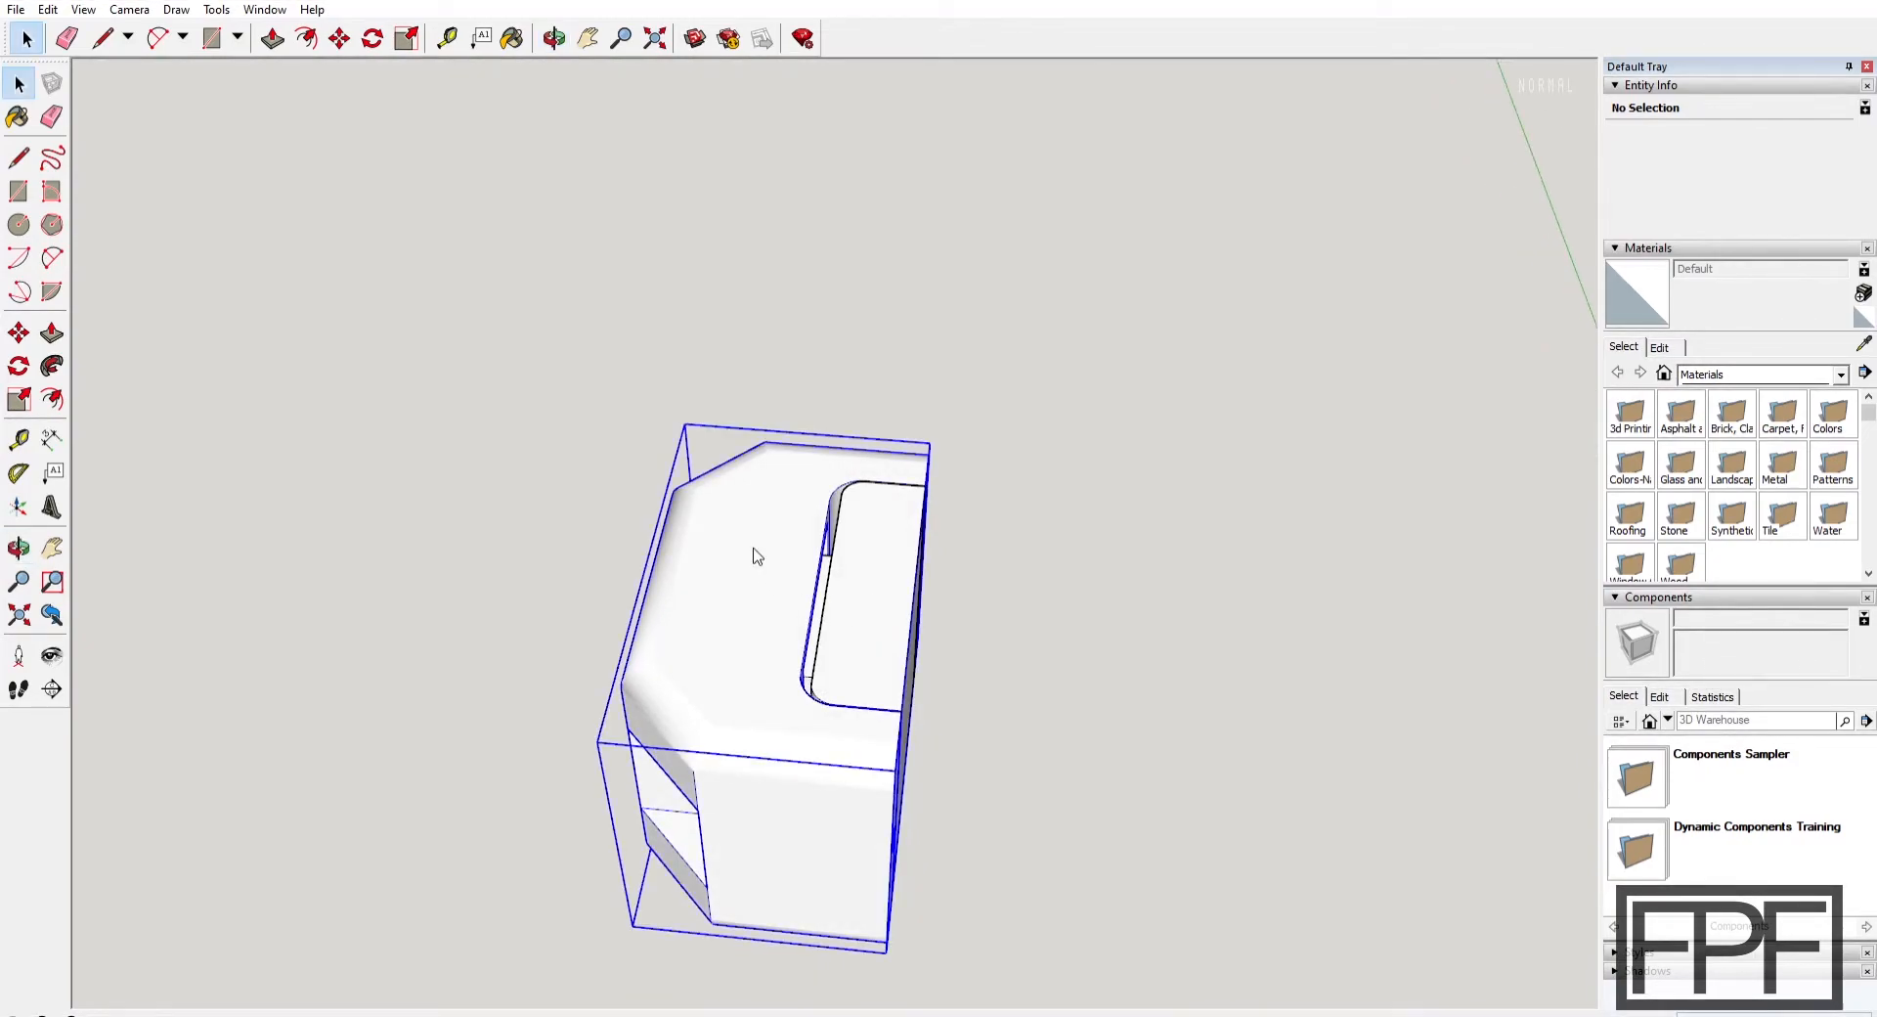
Orbit to another side of the box and deselect the face
{"action": "left_click_drag", "start_coordinate": [754, 556], "coordinate": [1054, 569]}
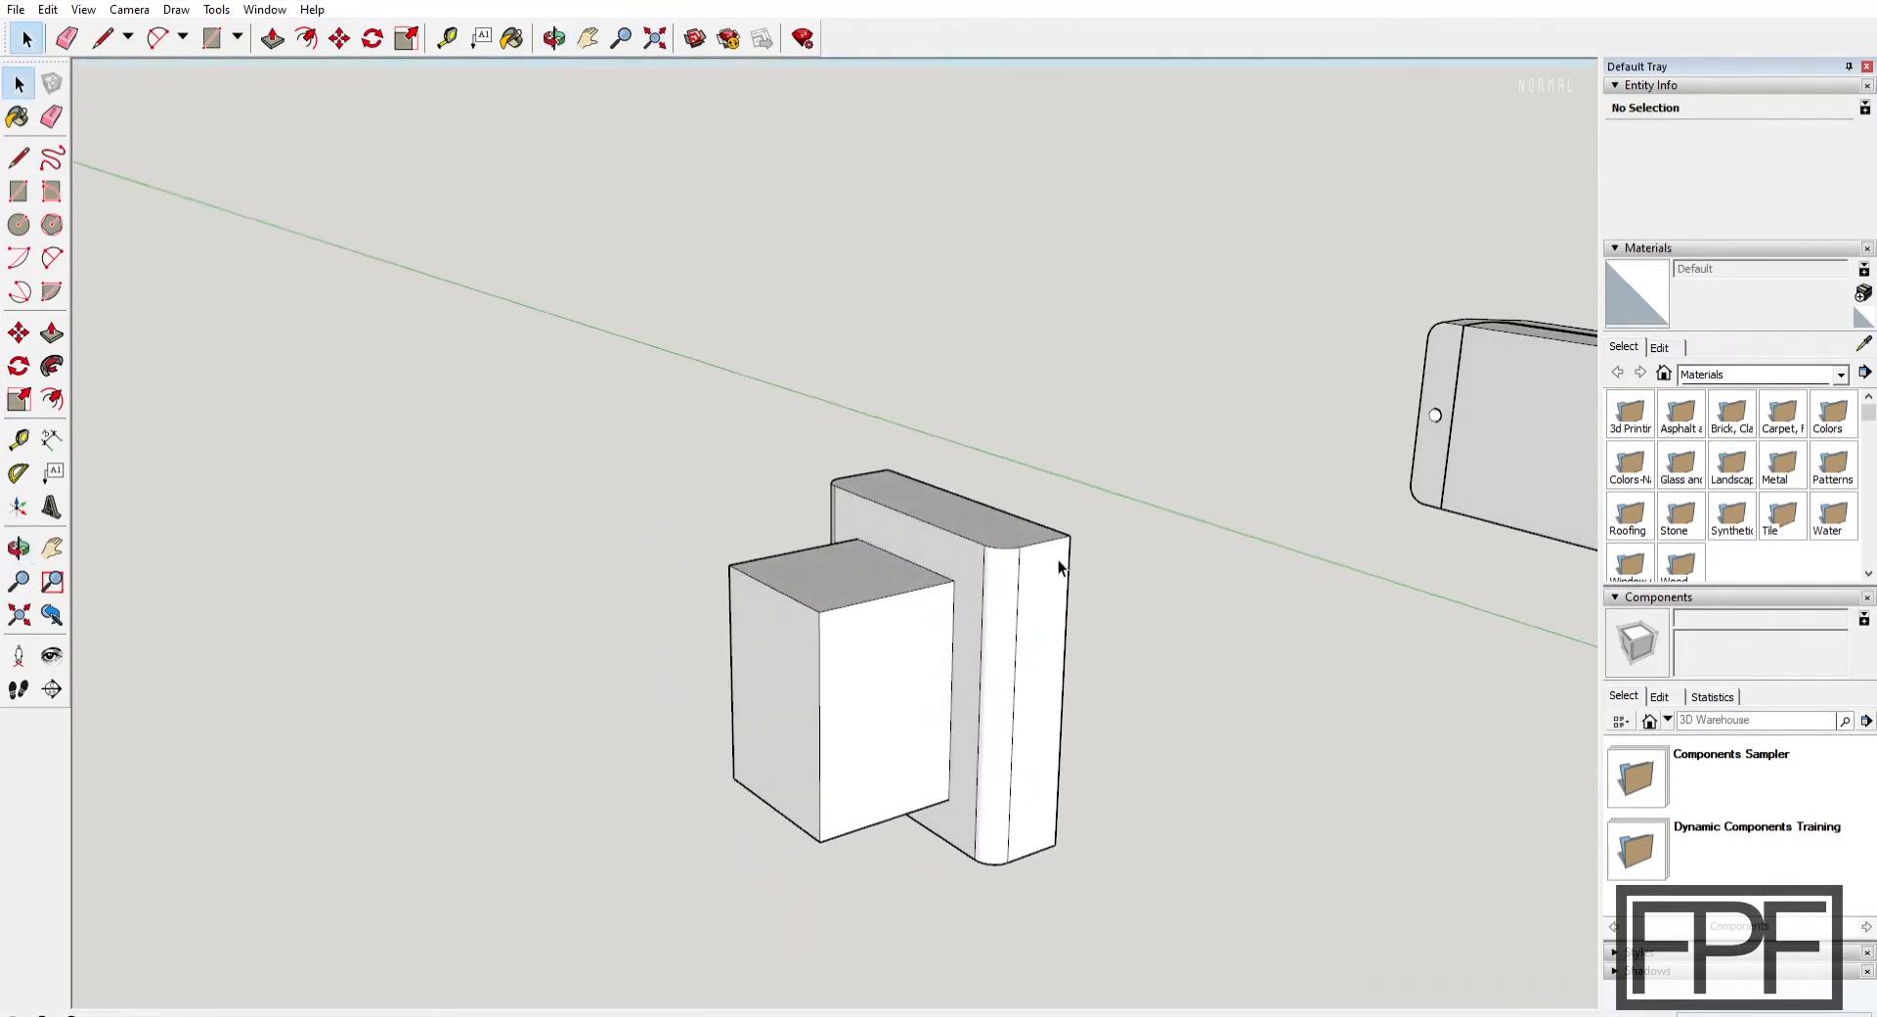
{"action": "mouse_move", "coordinate": [873, 704]}
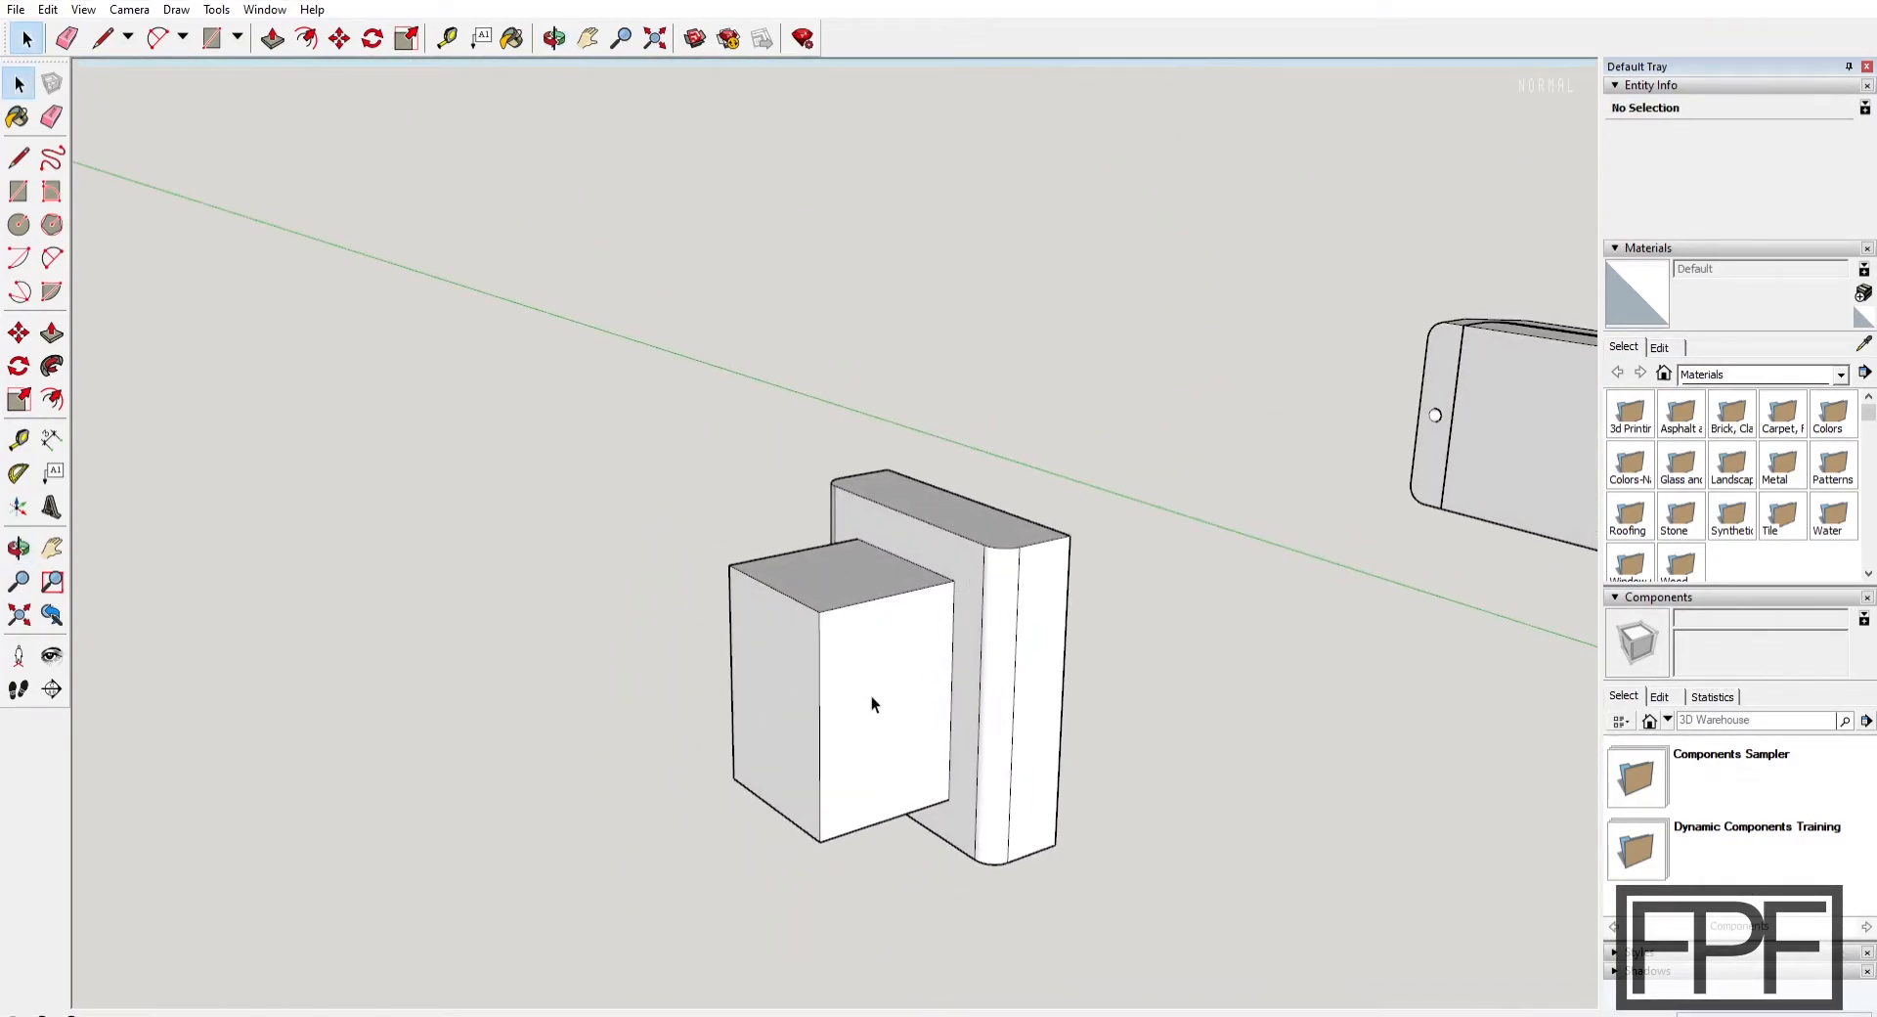
{"action": "mouse_move", "coordinate": [896, 578]}
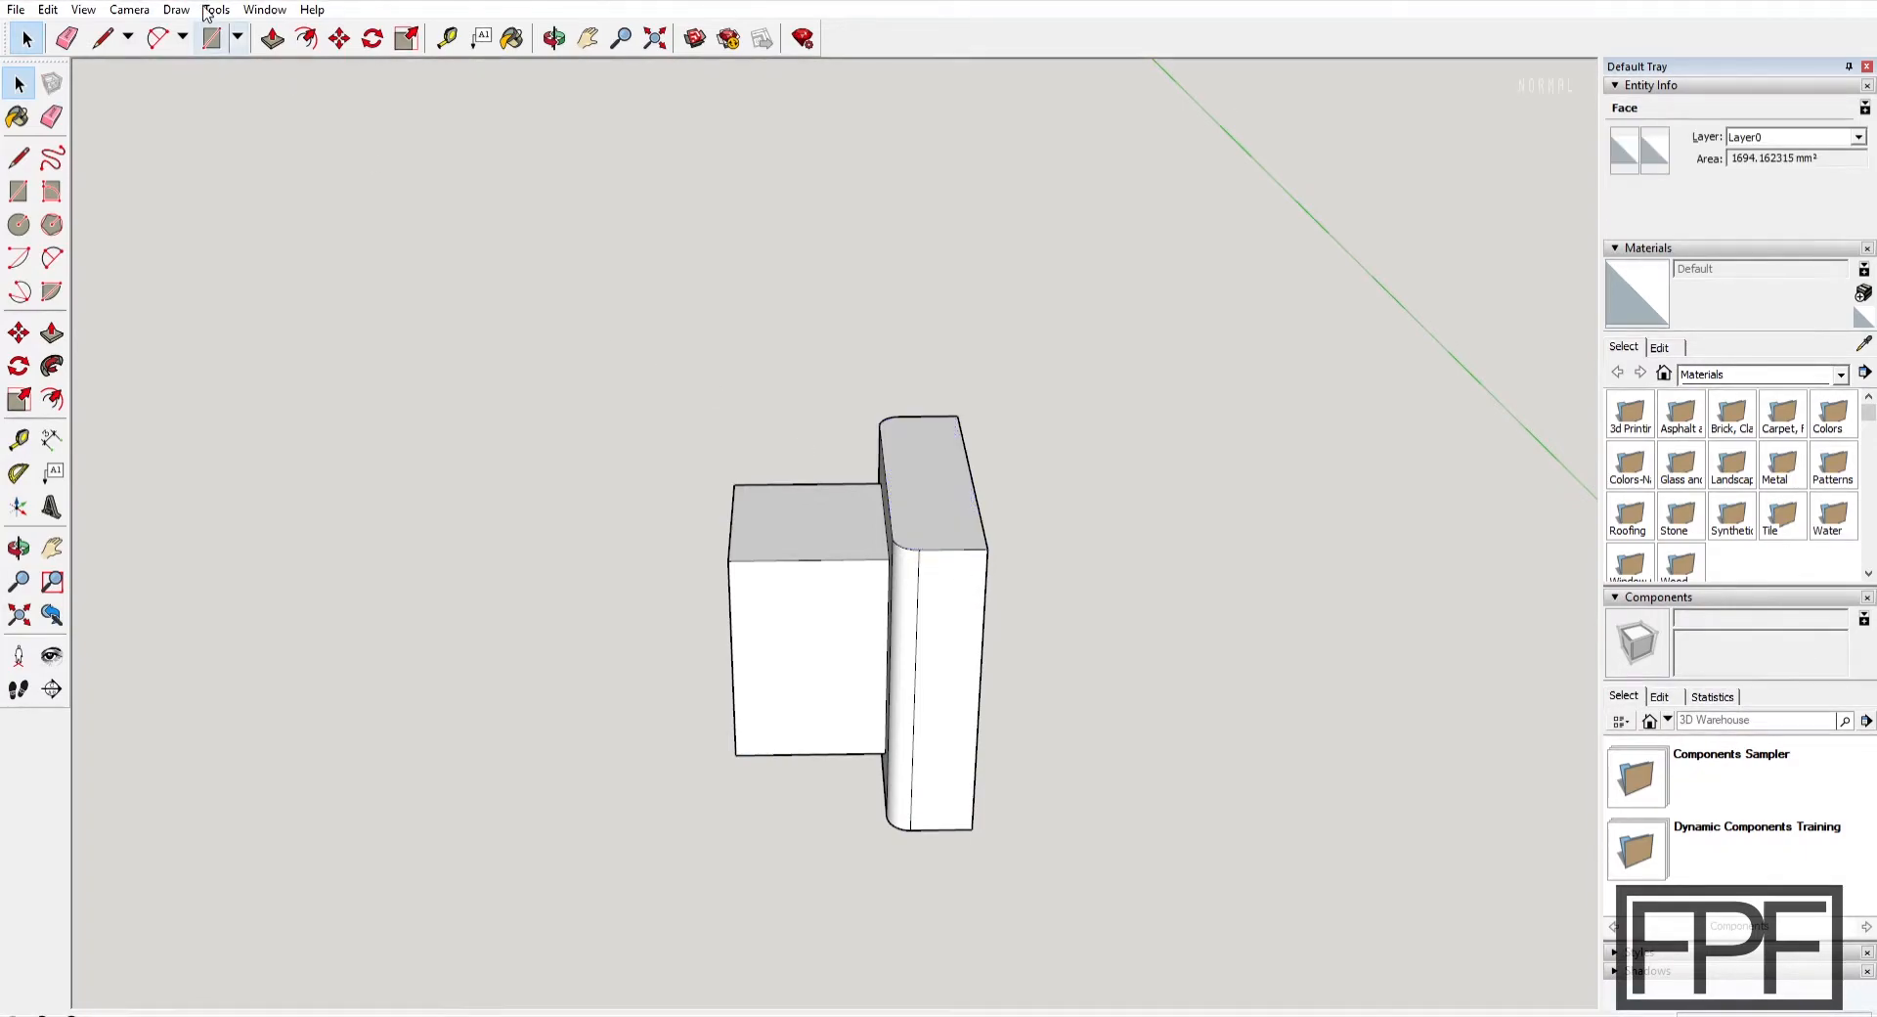
{"action": "left_click", "coordinate": [353, 285]}
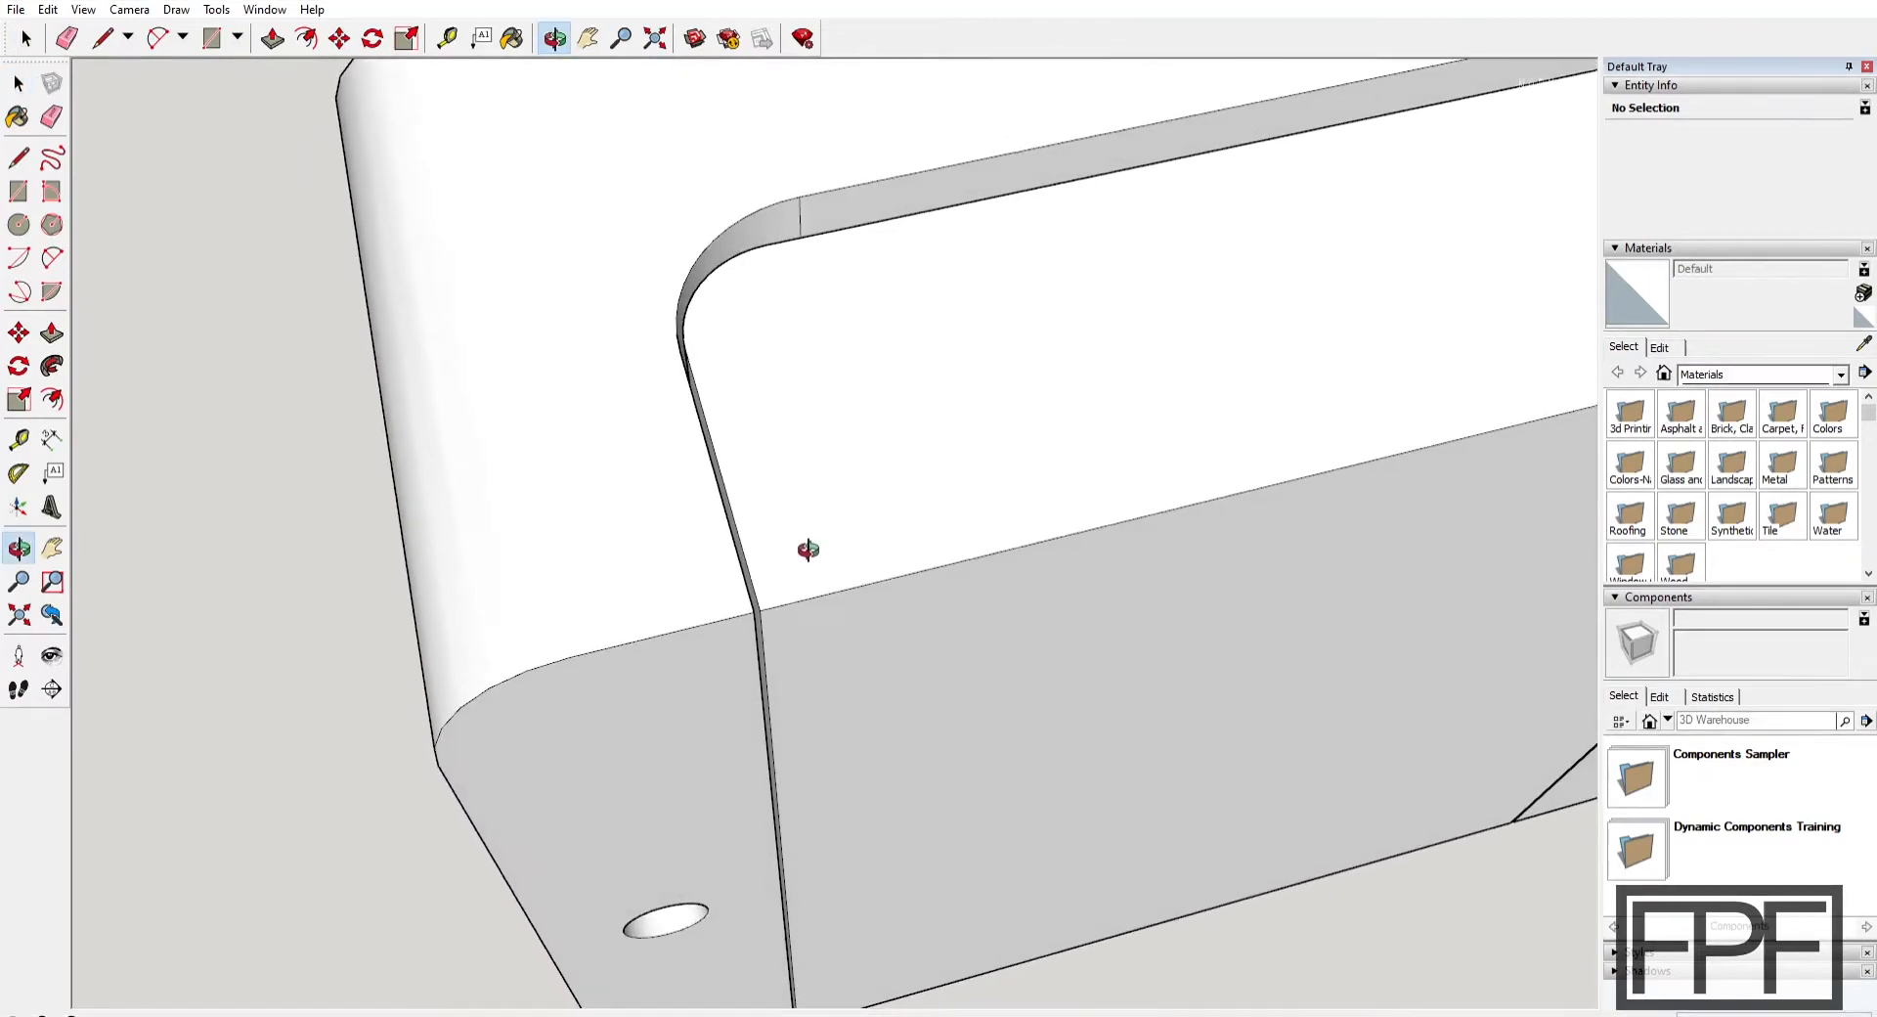
View the lid from above, zoom out, then orbit to its holed face
{"action": "left_click_drag", "start_coordinate": [809, 549], "coordinate": [1018, 606]}
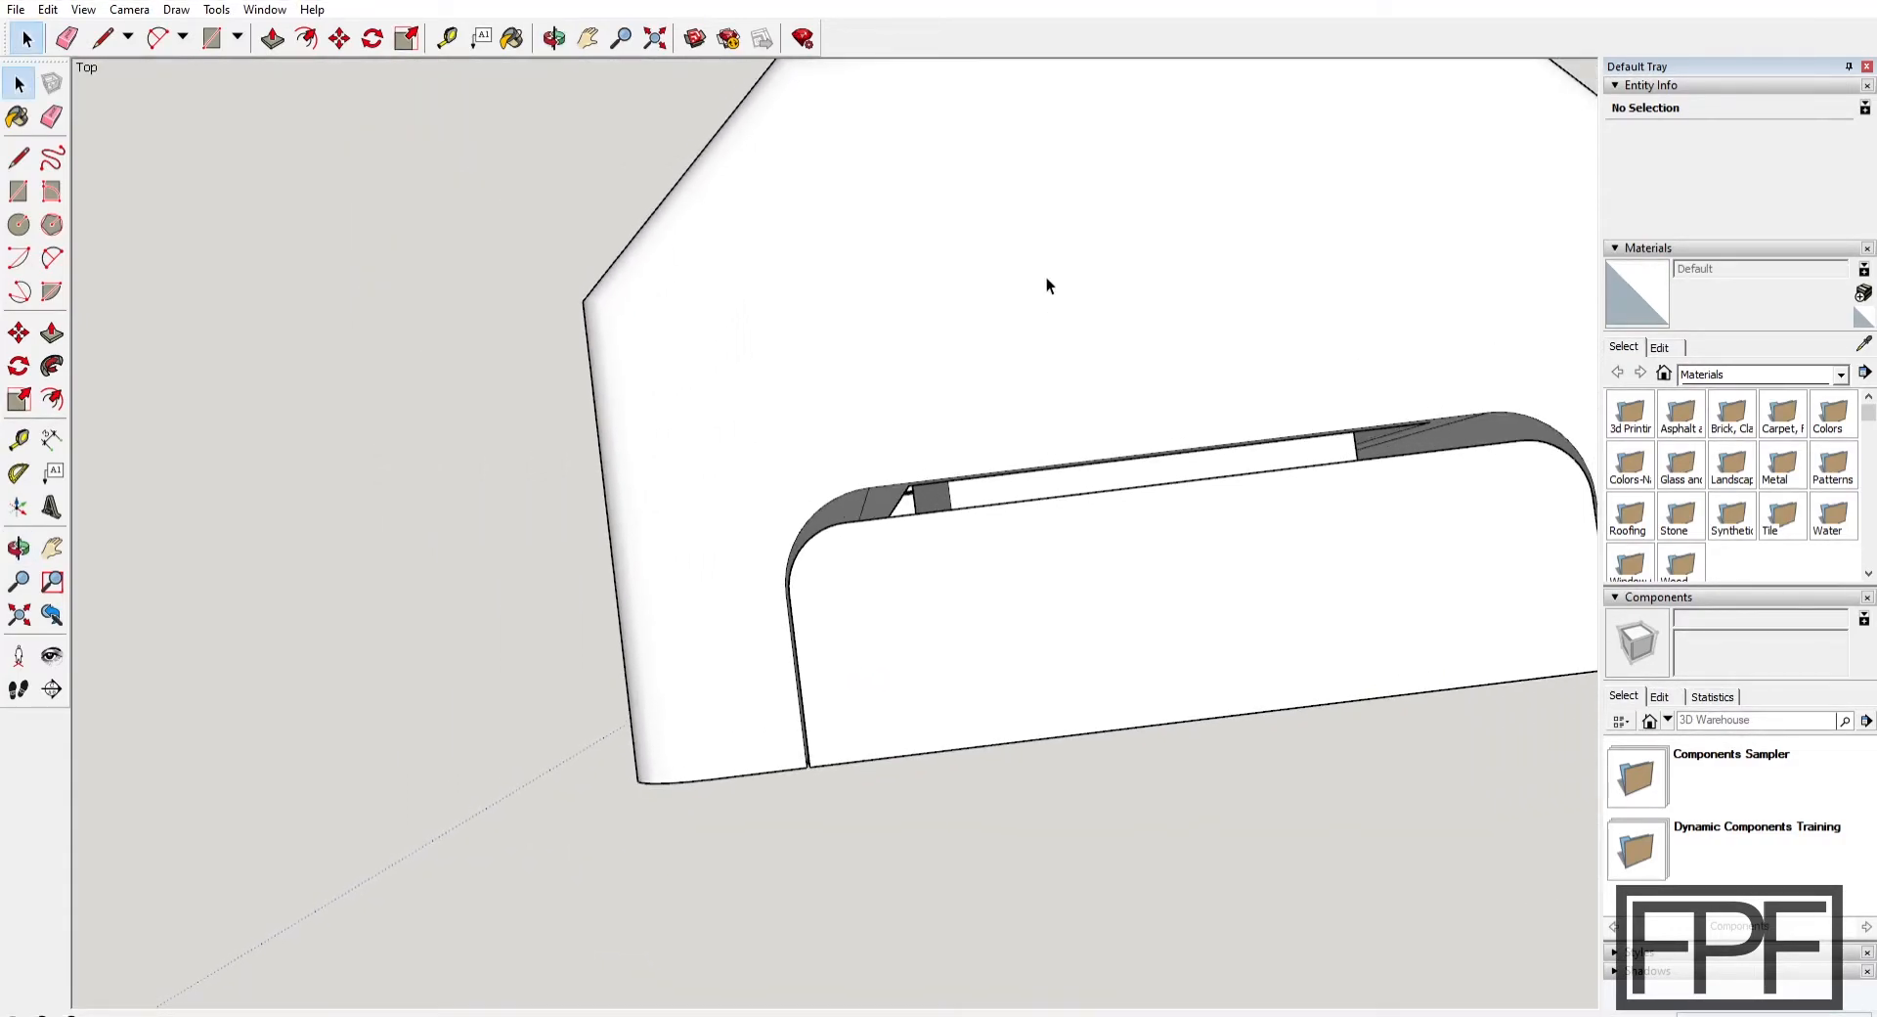
{"action": "mouse_move", "coordinate": [950, 153]}
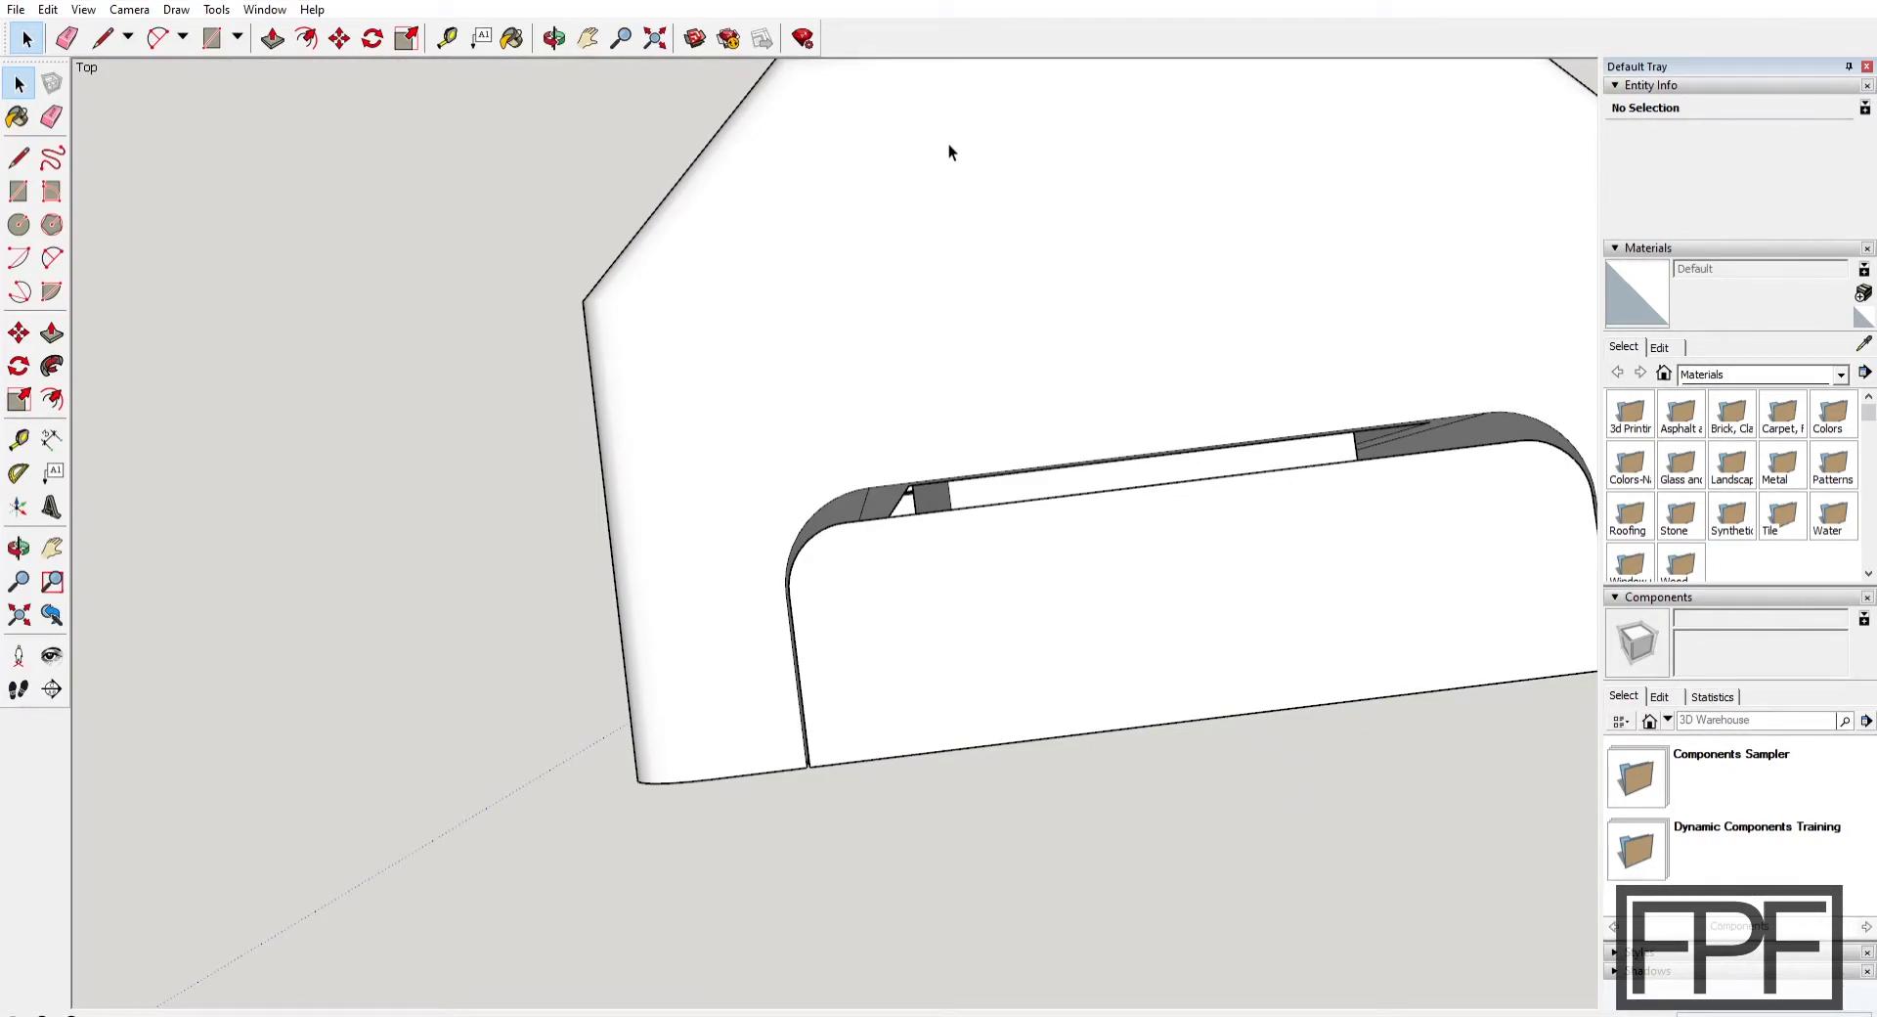
{"action": "scroll", "scroll_direction": "down", "scroll_amount": 3}
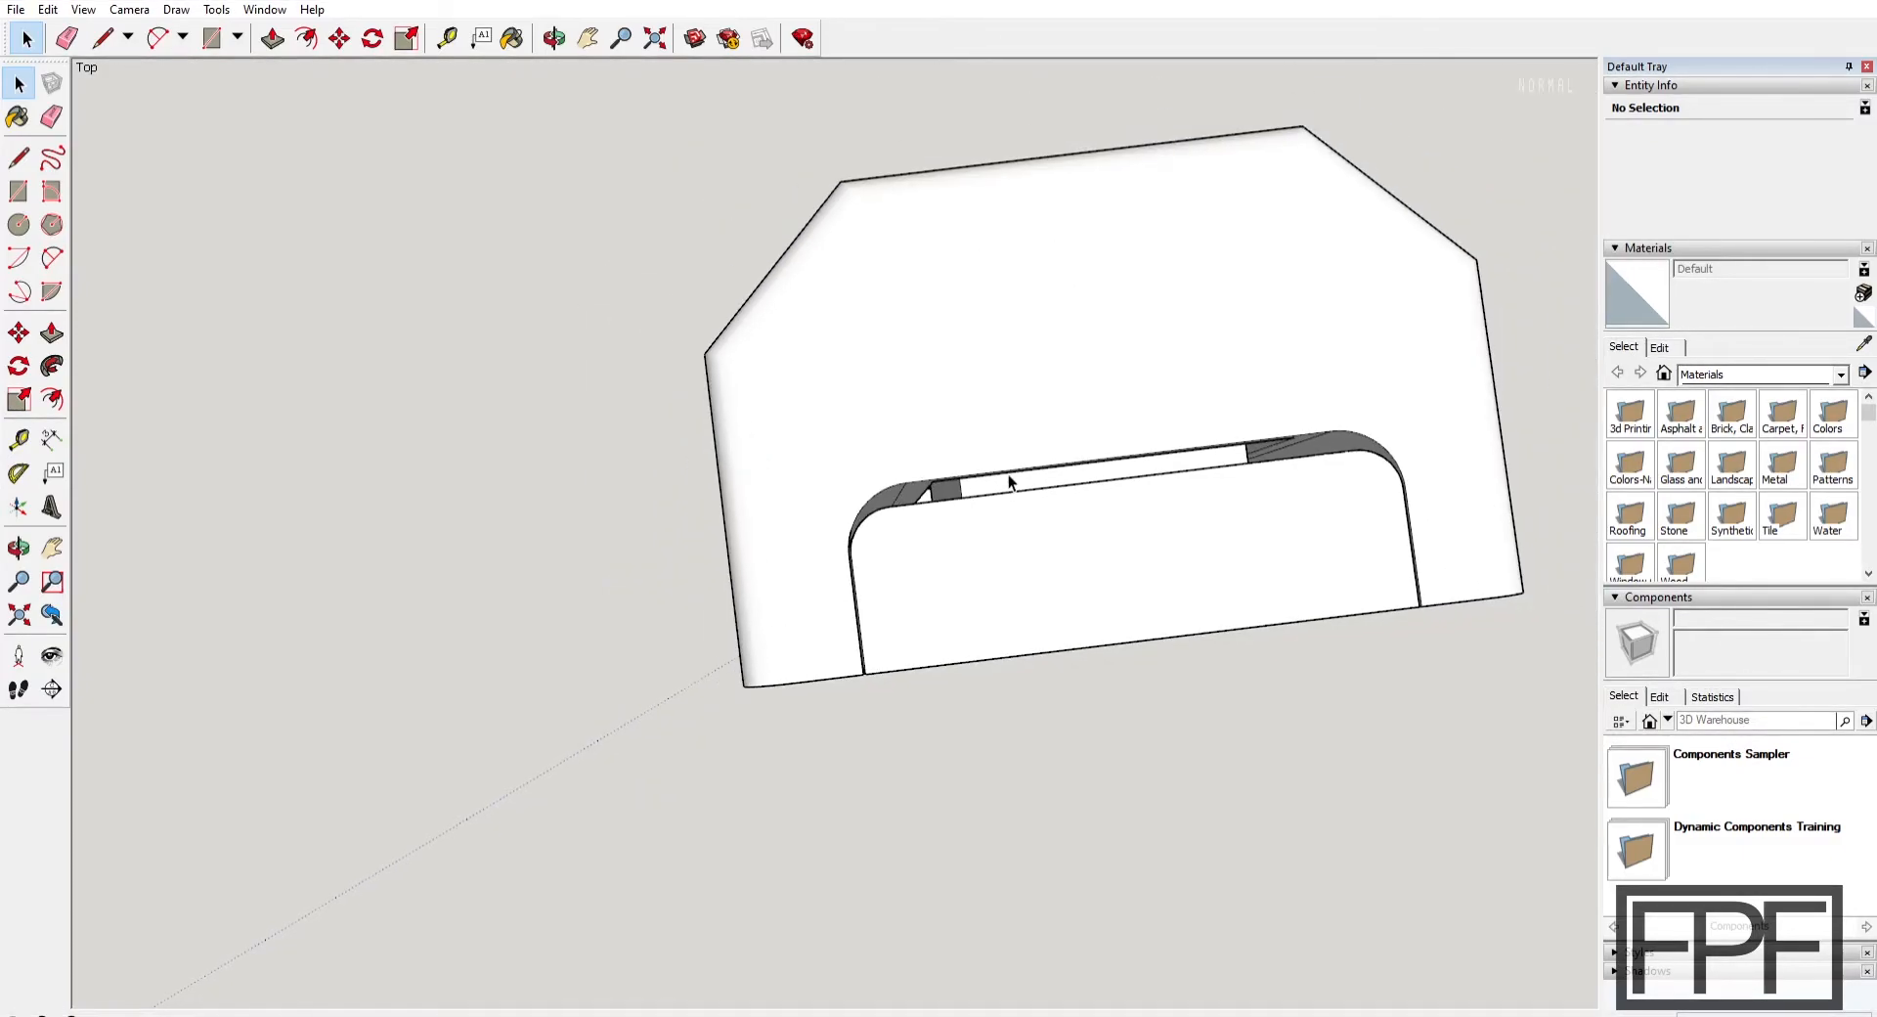
{"action": "left_click_drag", "start_coordinate": [1009, 481], "coordinate": [1036, 335]}
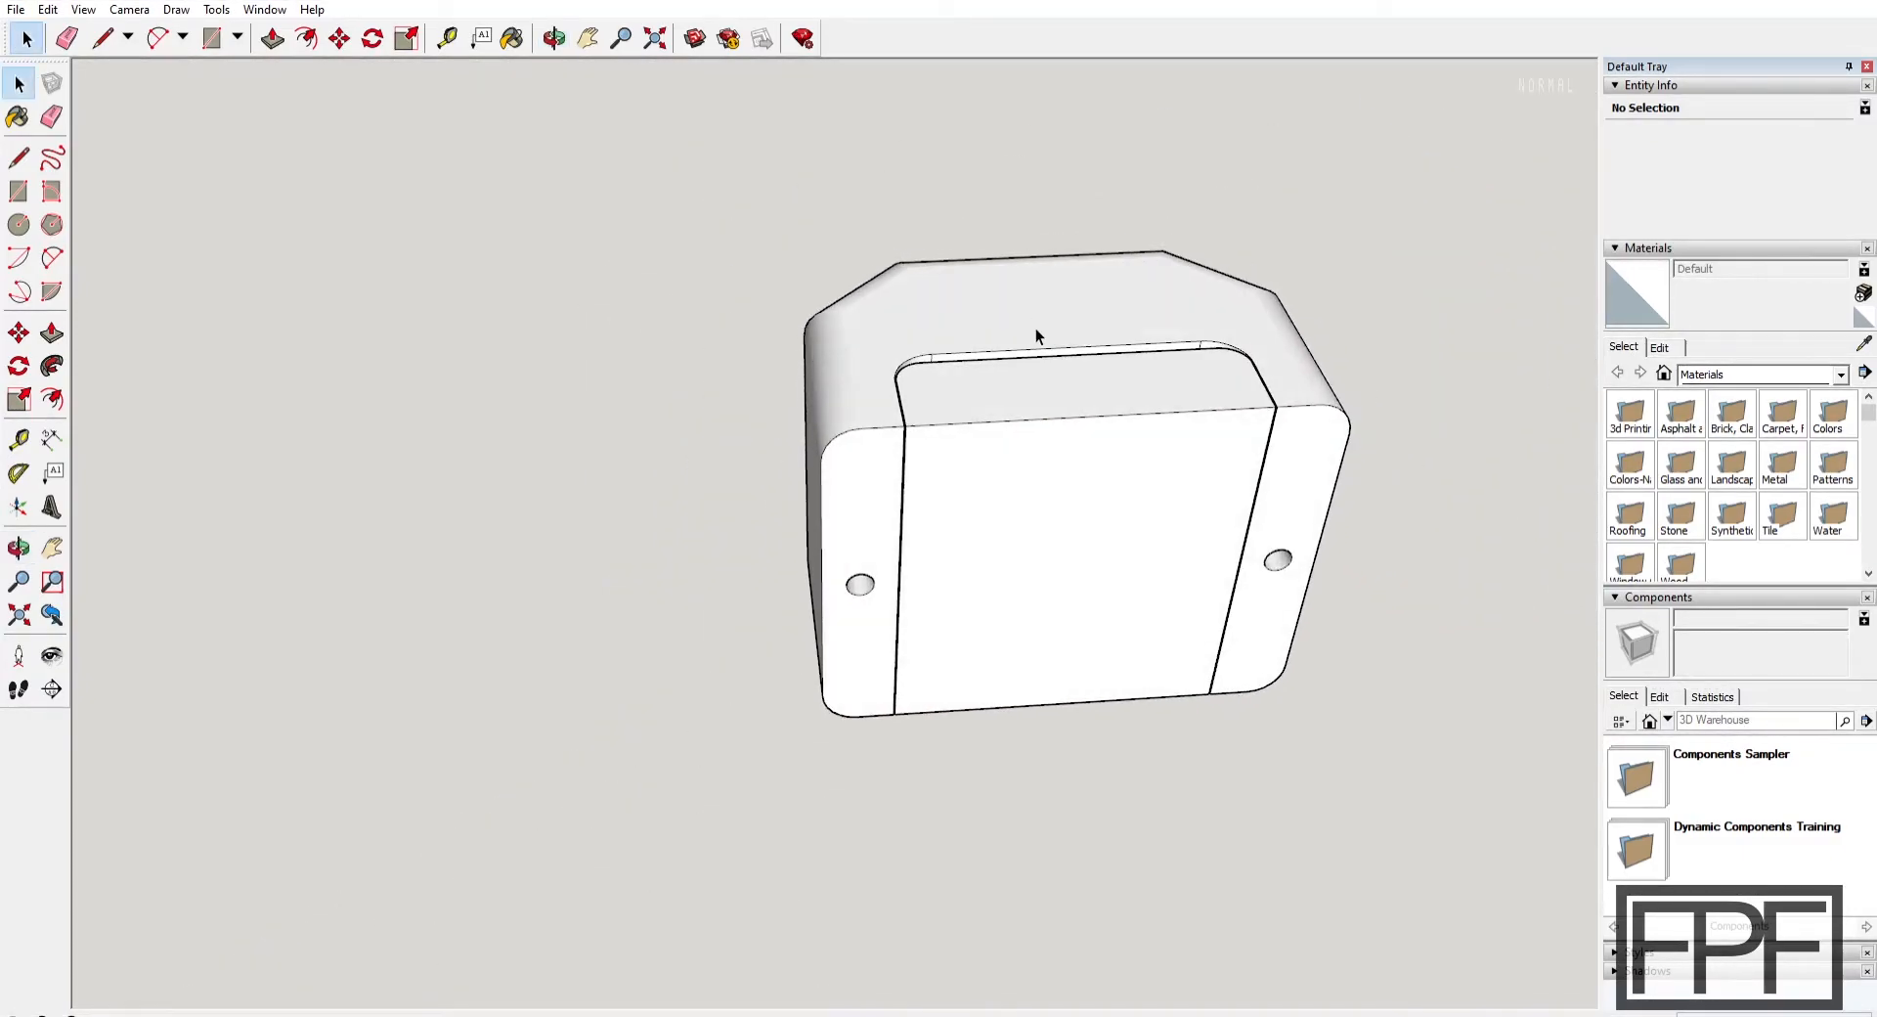
{"action": "left_click_drag", "start_coordinate": [1036, 336], "coordinate": [1131, 336]}
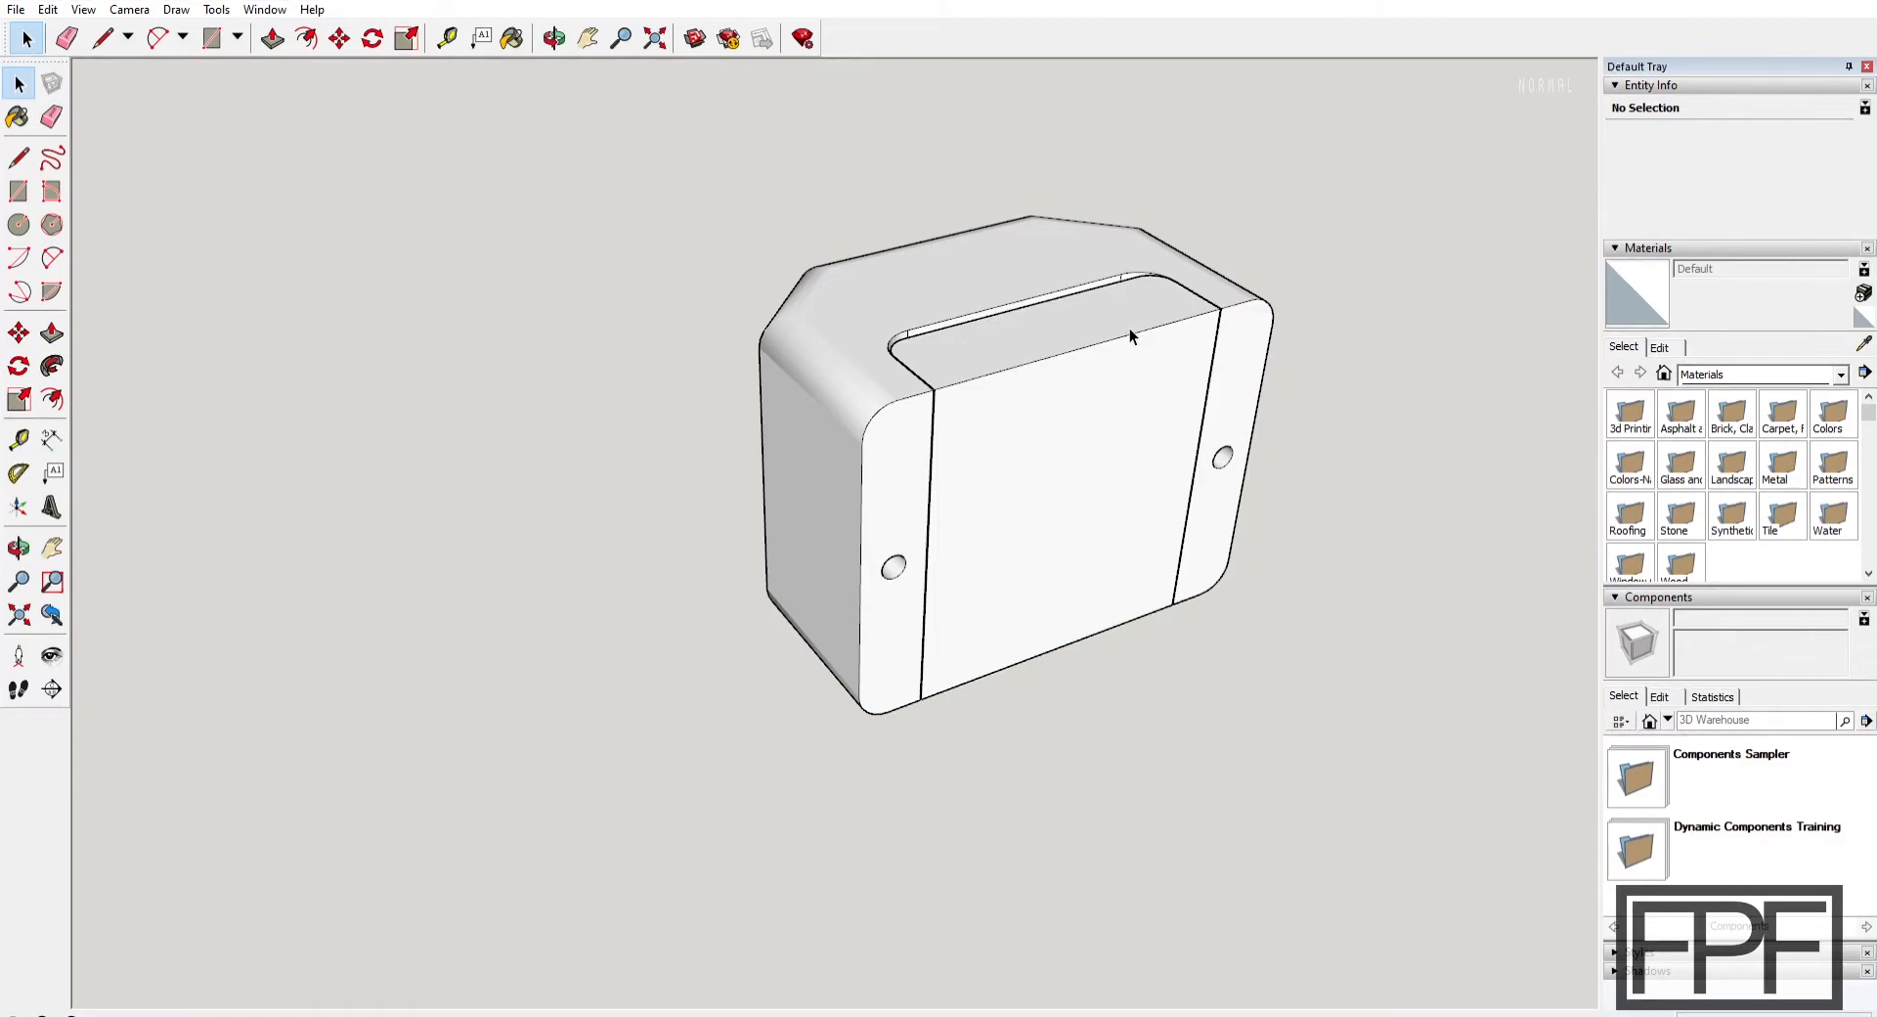
{"action": "mouse_move", "coordinate": [1049, 324]}
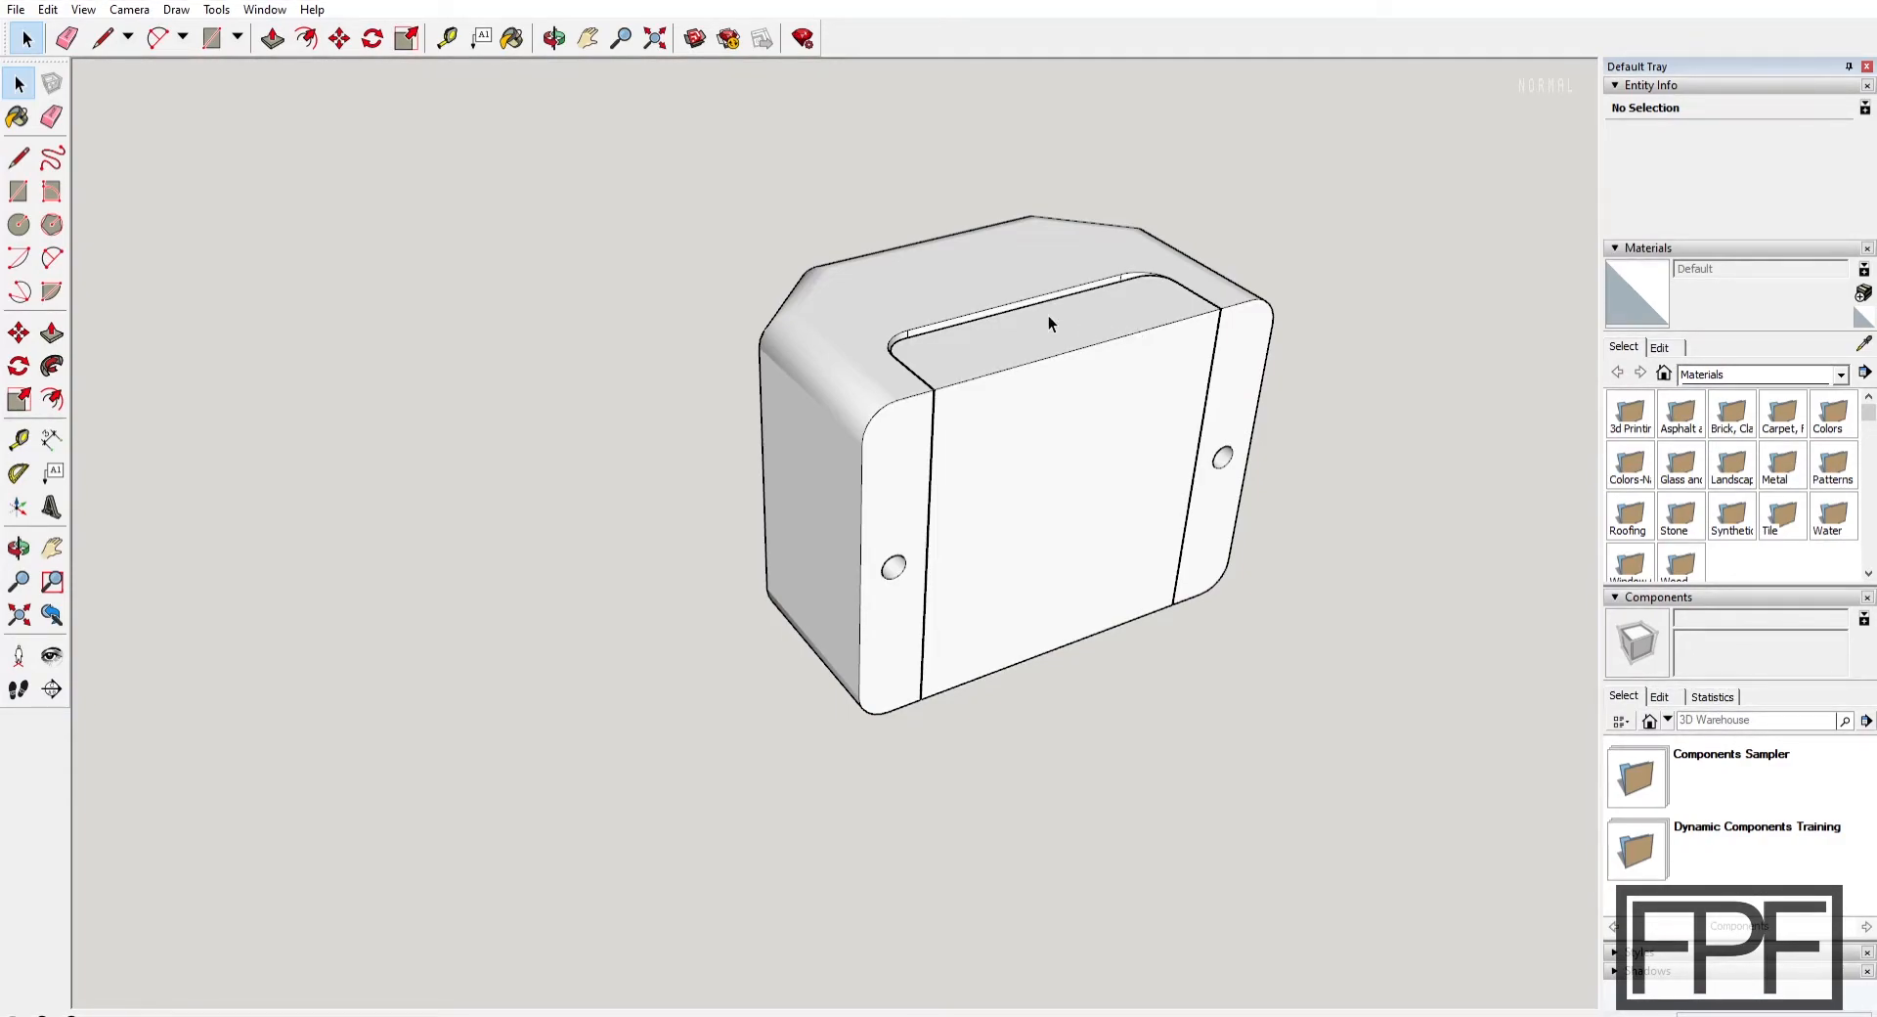
{"action": "mouse_move", "coordinate": [1003, 281]}
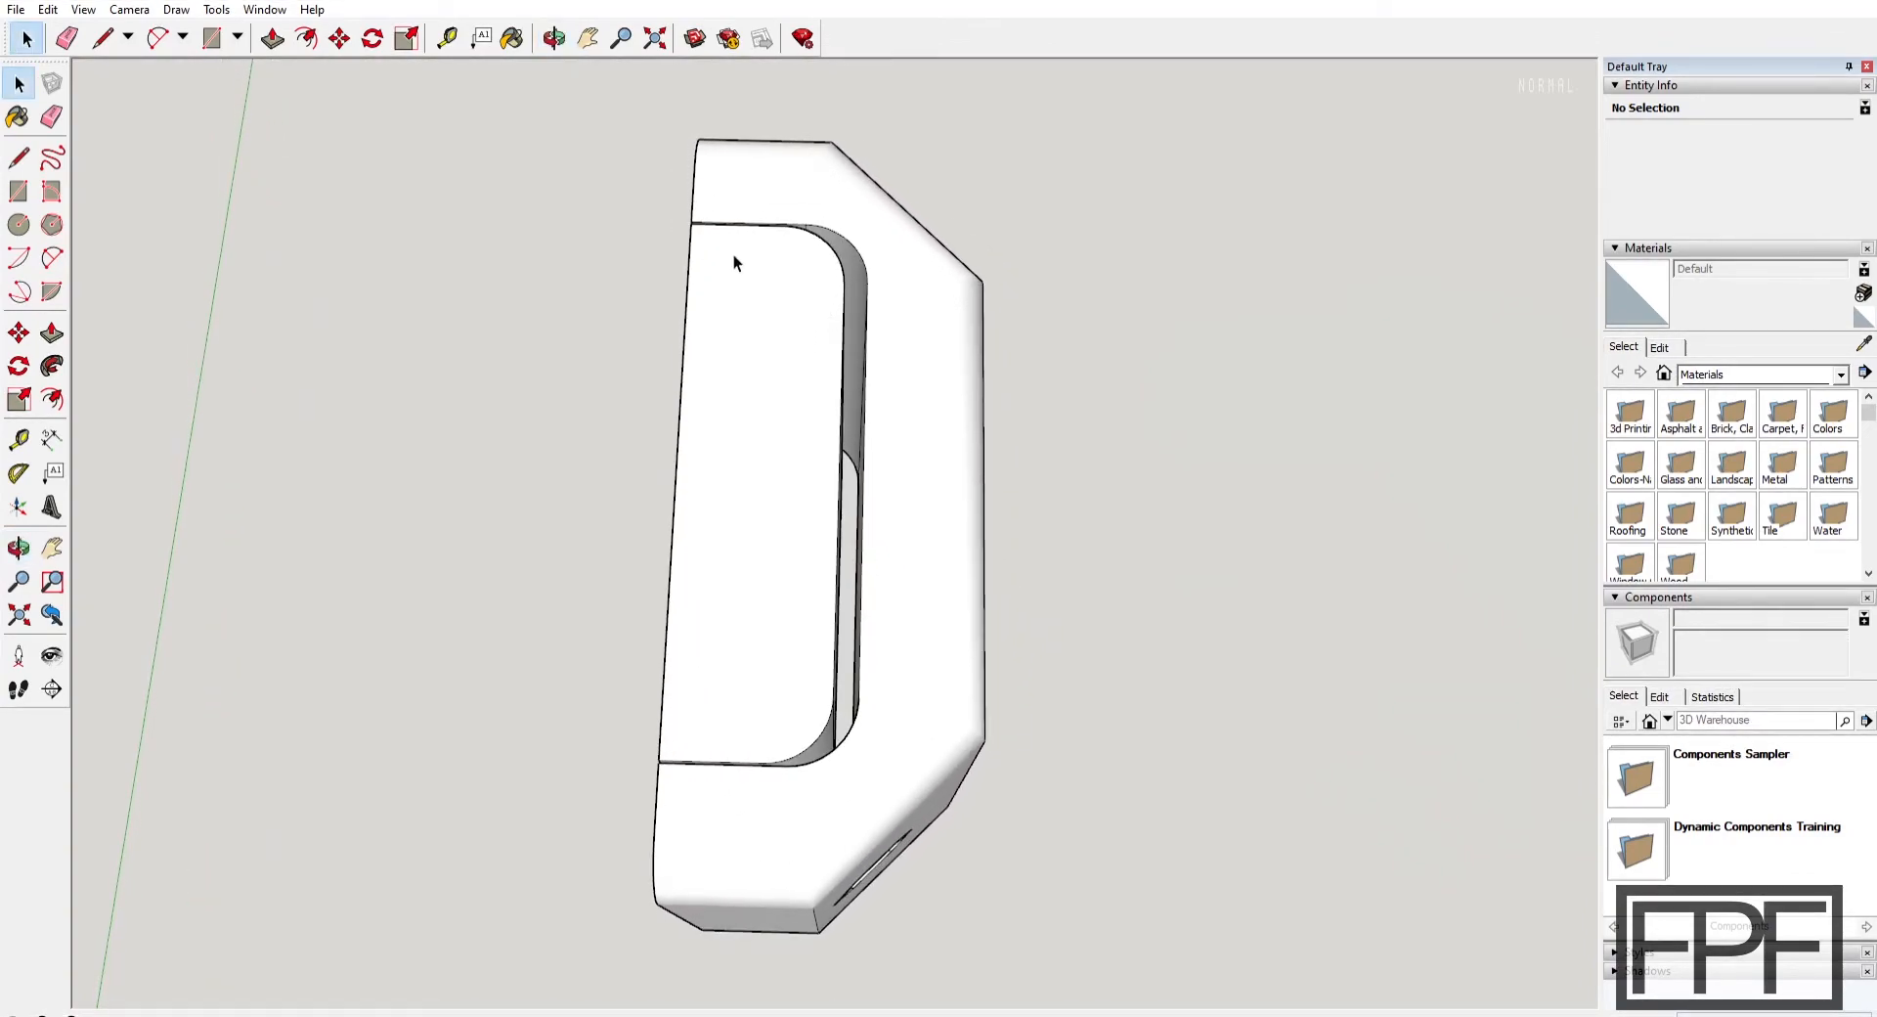
{"action": "mouse_move", "coordinate": [860, 273]}
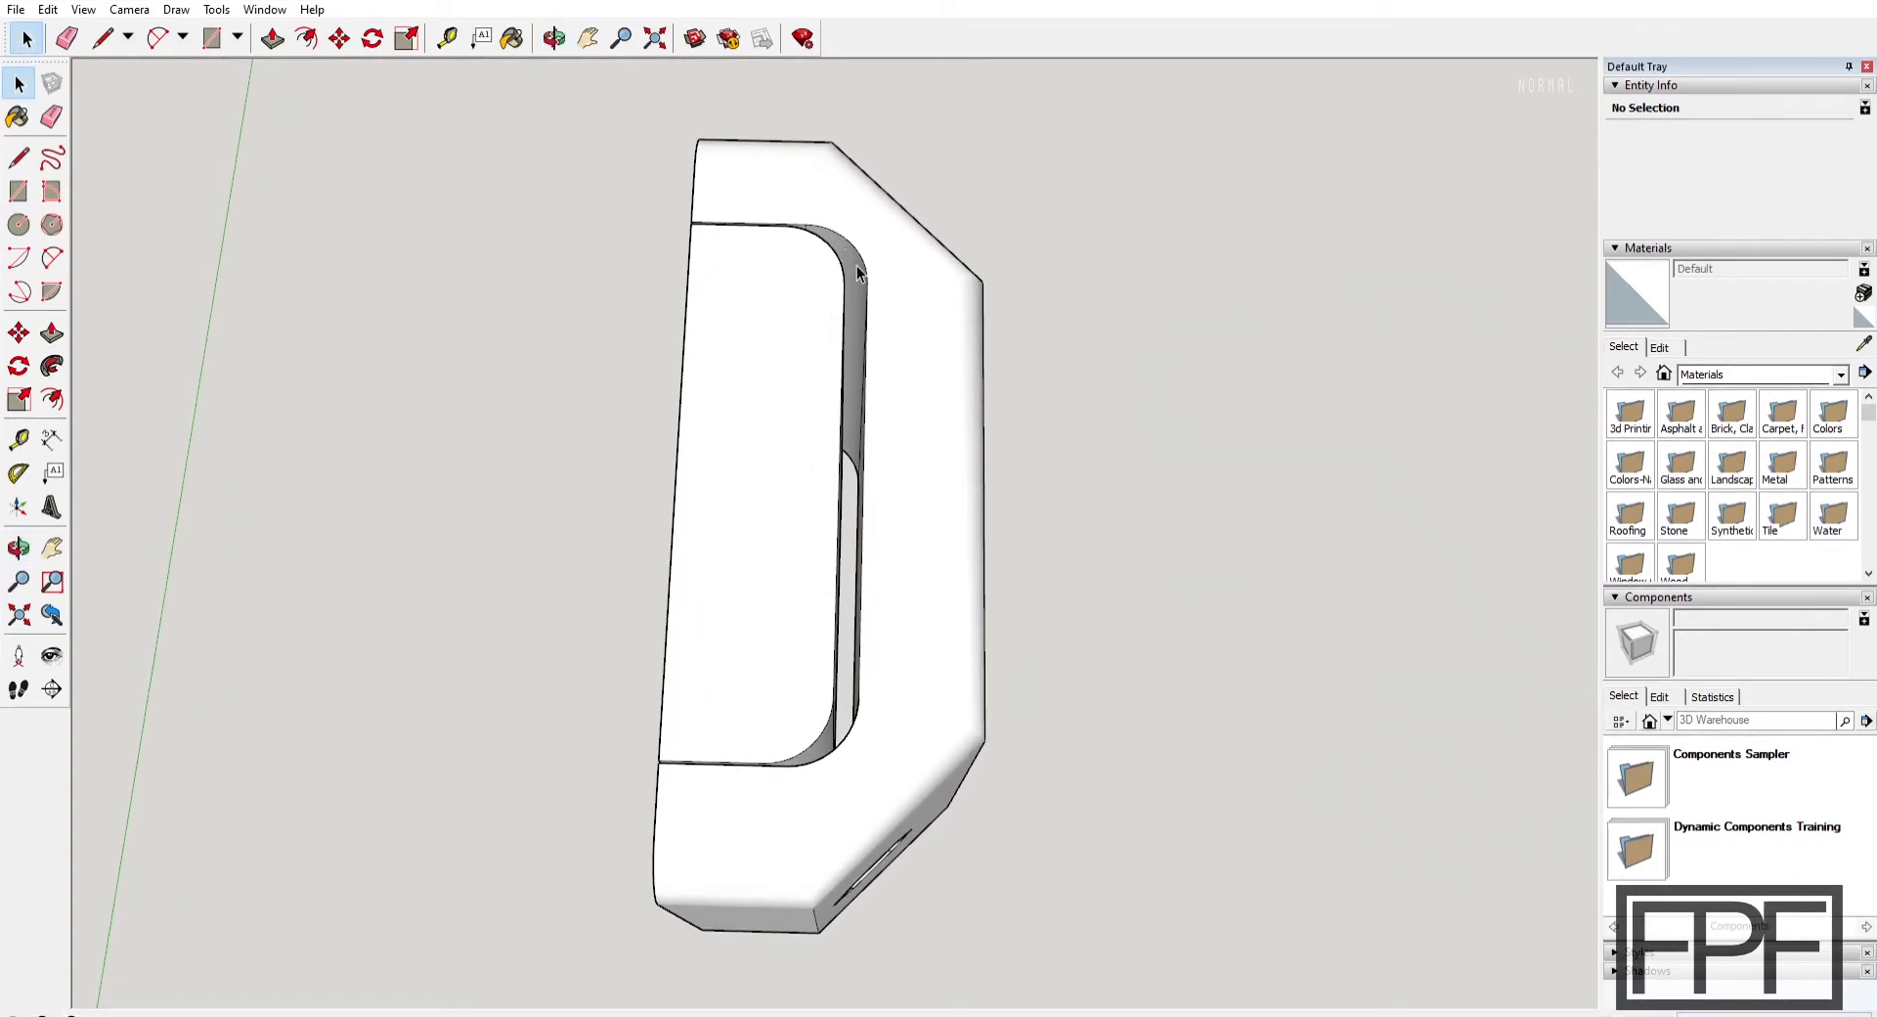
{"action": "mouse_move", "coordinate": [857, 278]}
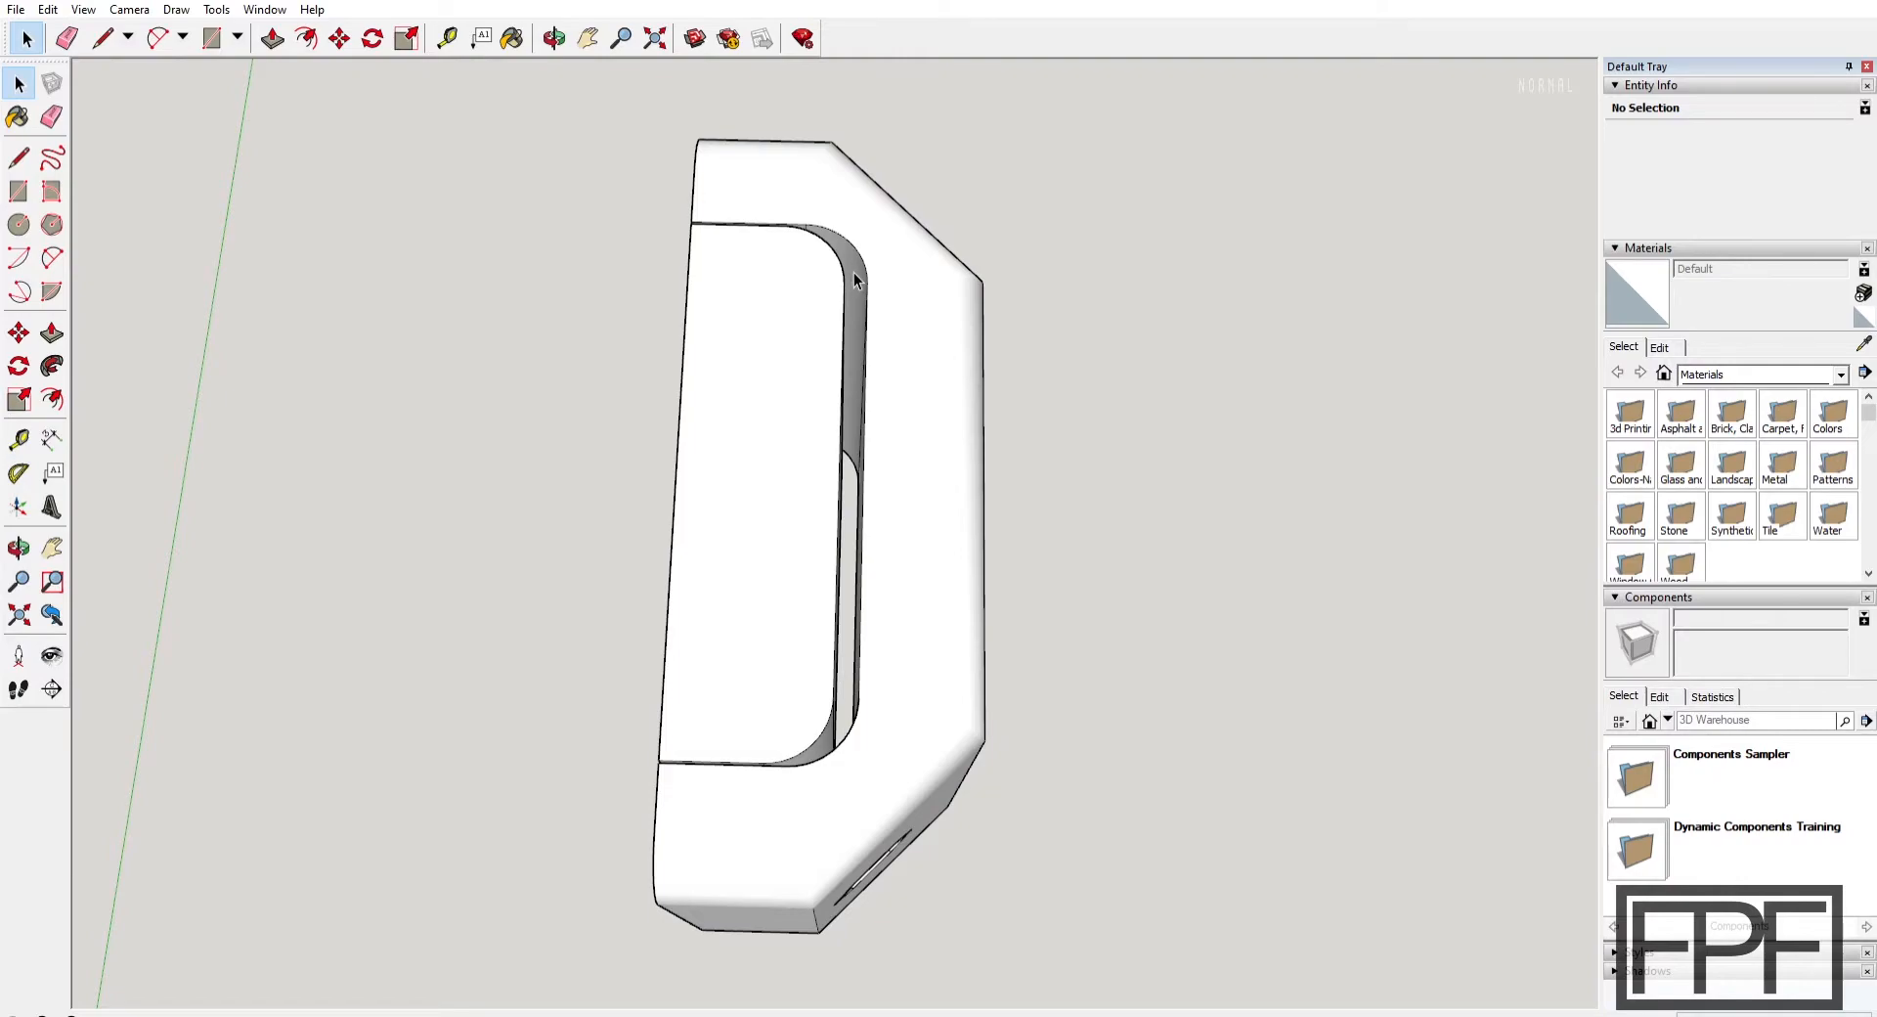
{"action": "mouse_move", "coordinate": [833, 313]}
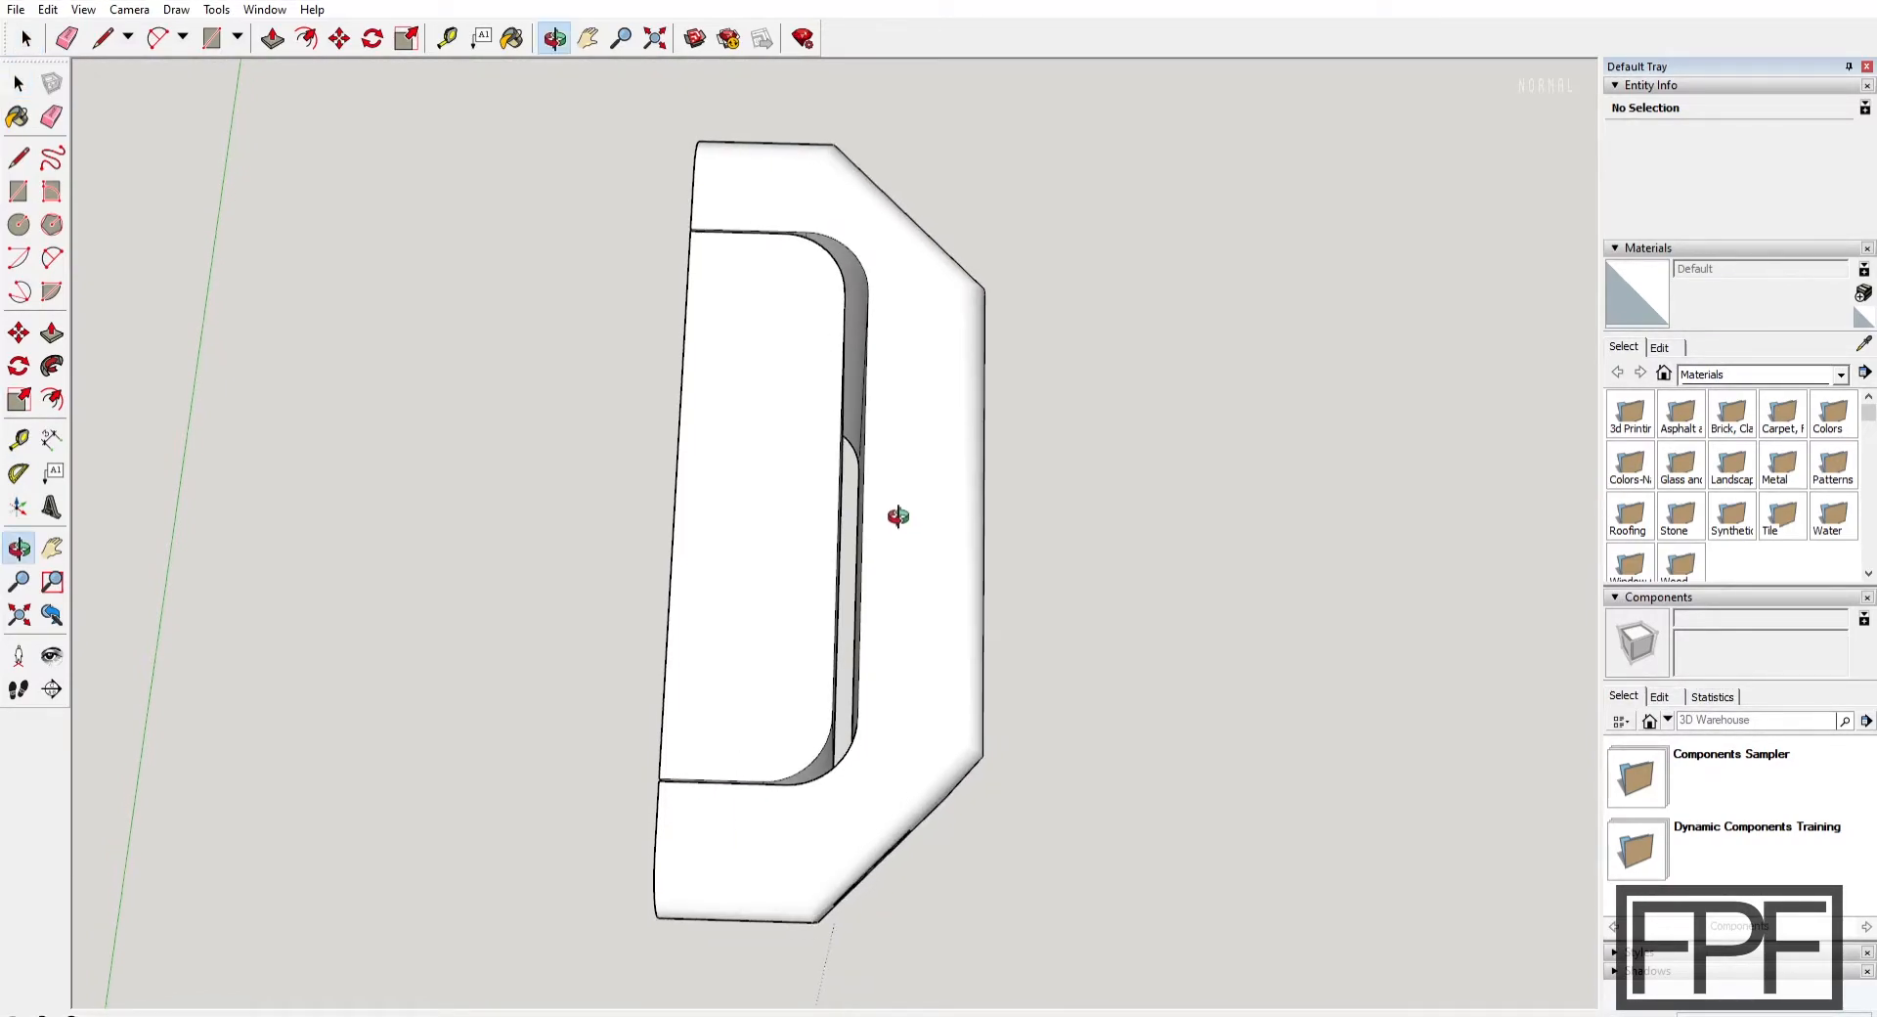
Orbit through the hex nut pocket, then zoom out to the full assembly
{"action": "left_click_drag", "start_coordinate": [897, 515], "coordinate": [886, 359]}
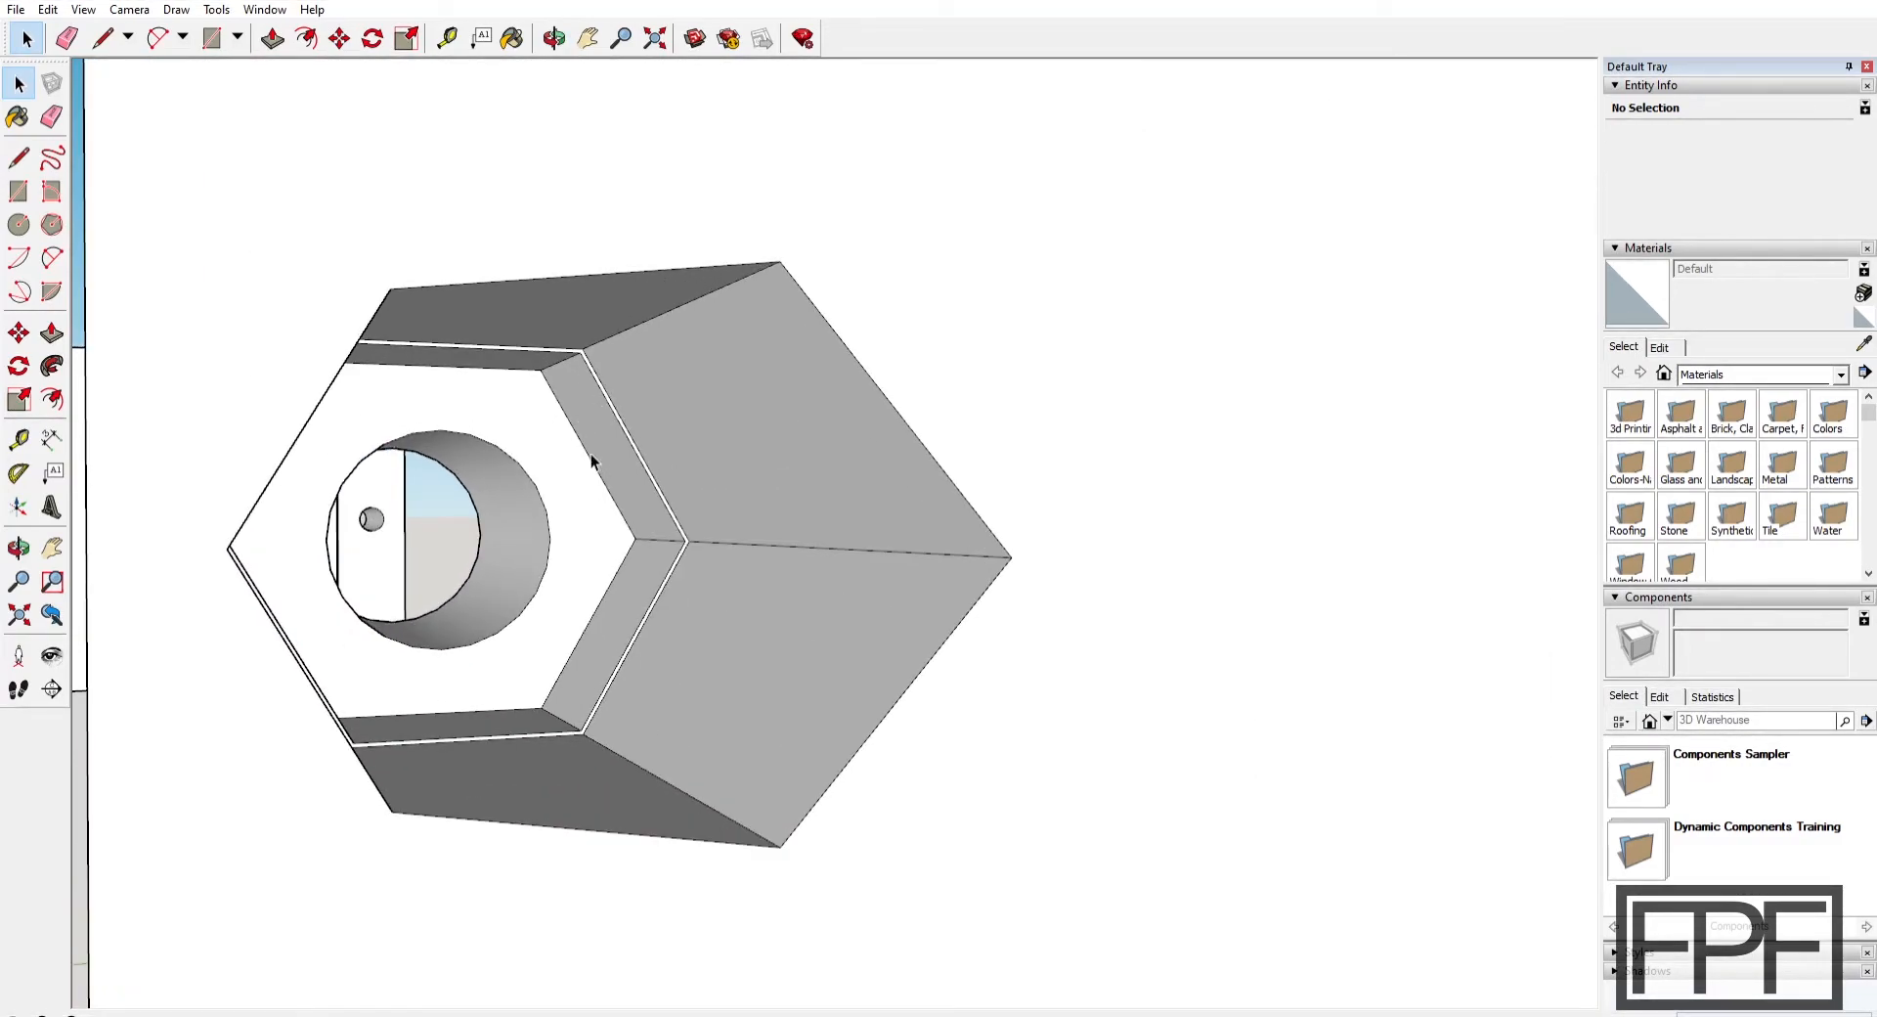
{"action": "scroll", "scroll_direction": "down", "scroll_amount": 3}
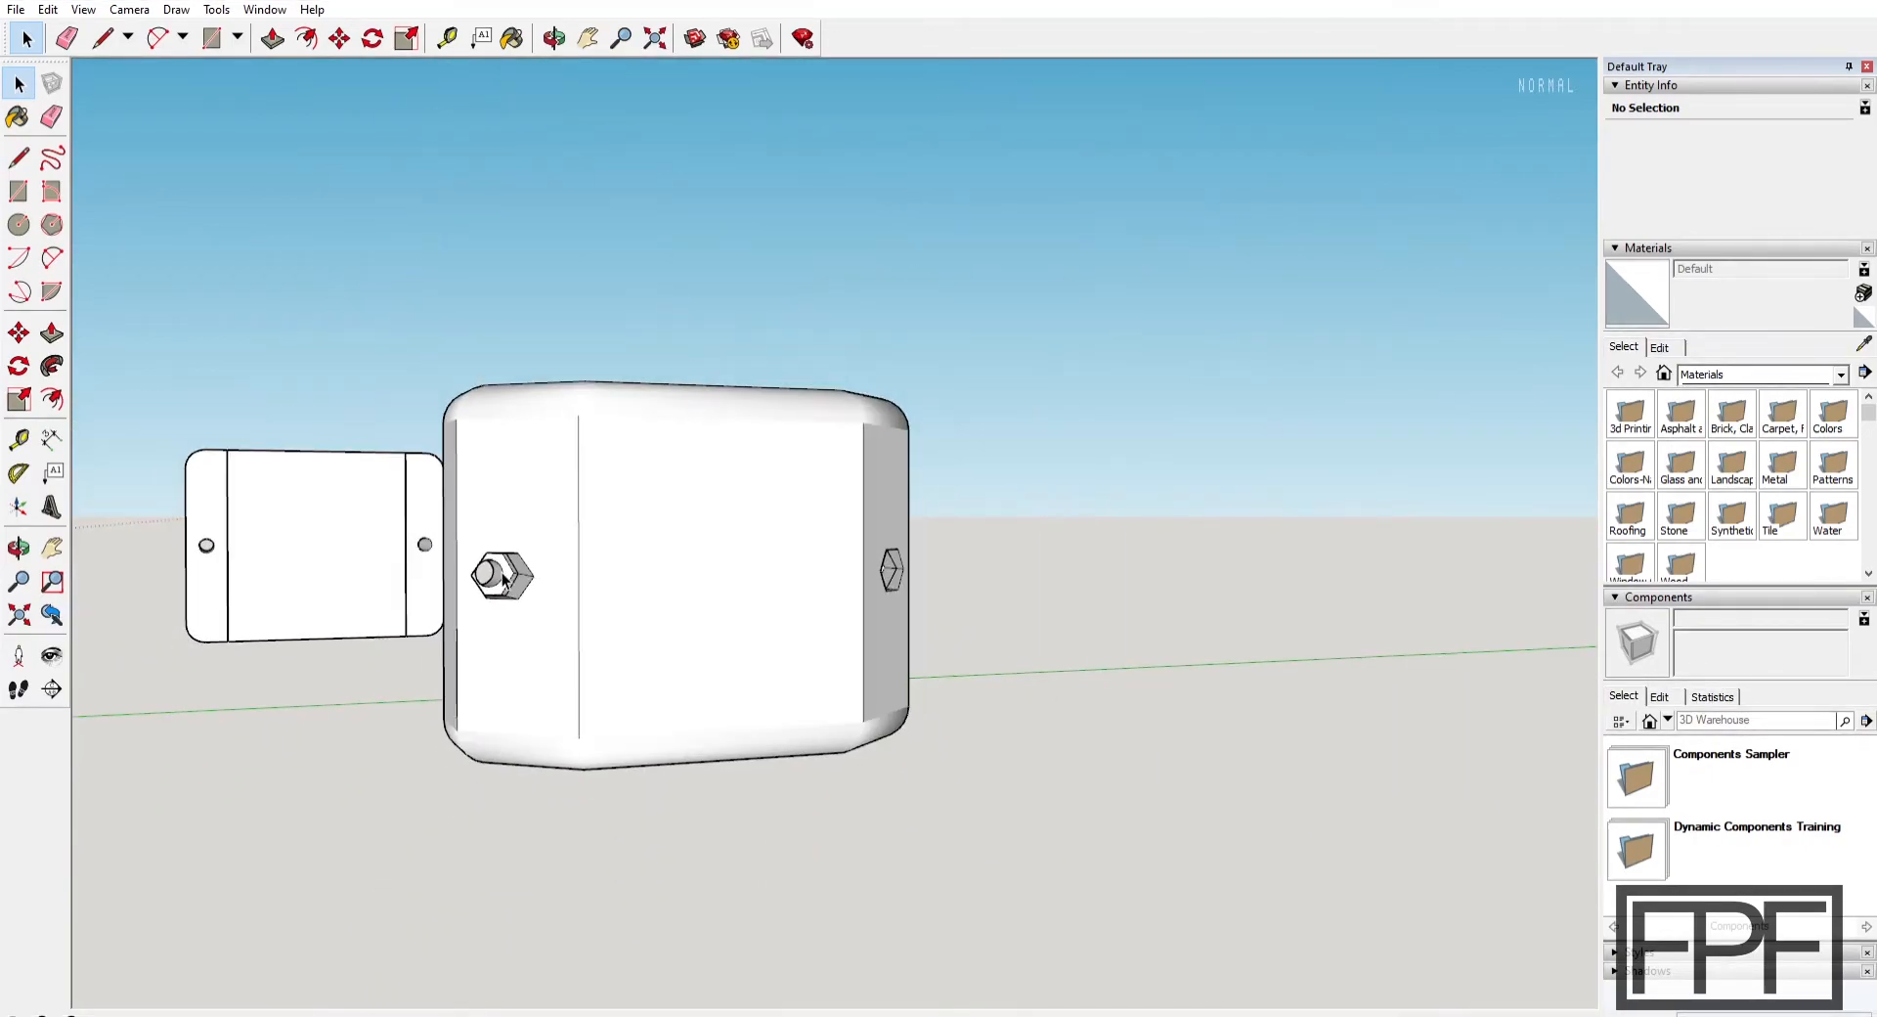
{"action": "mouse_move", "coordinate": [505, 481]}
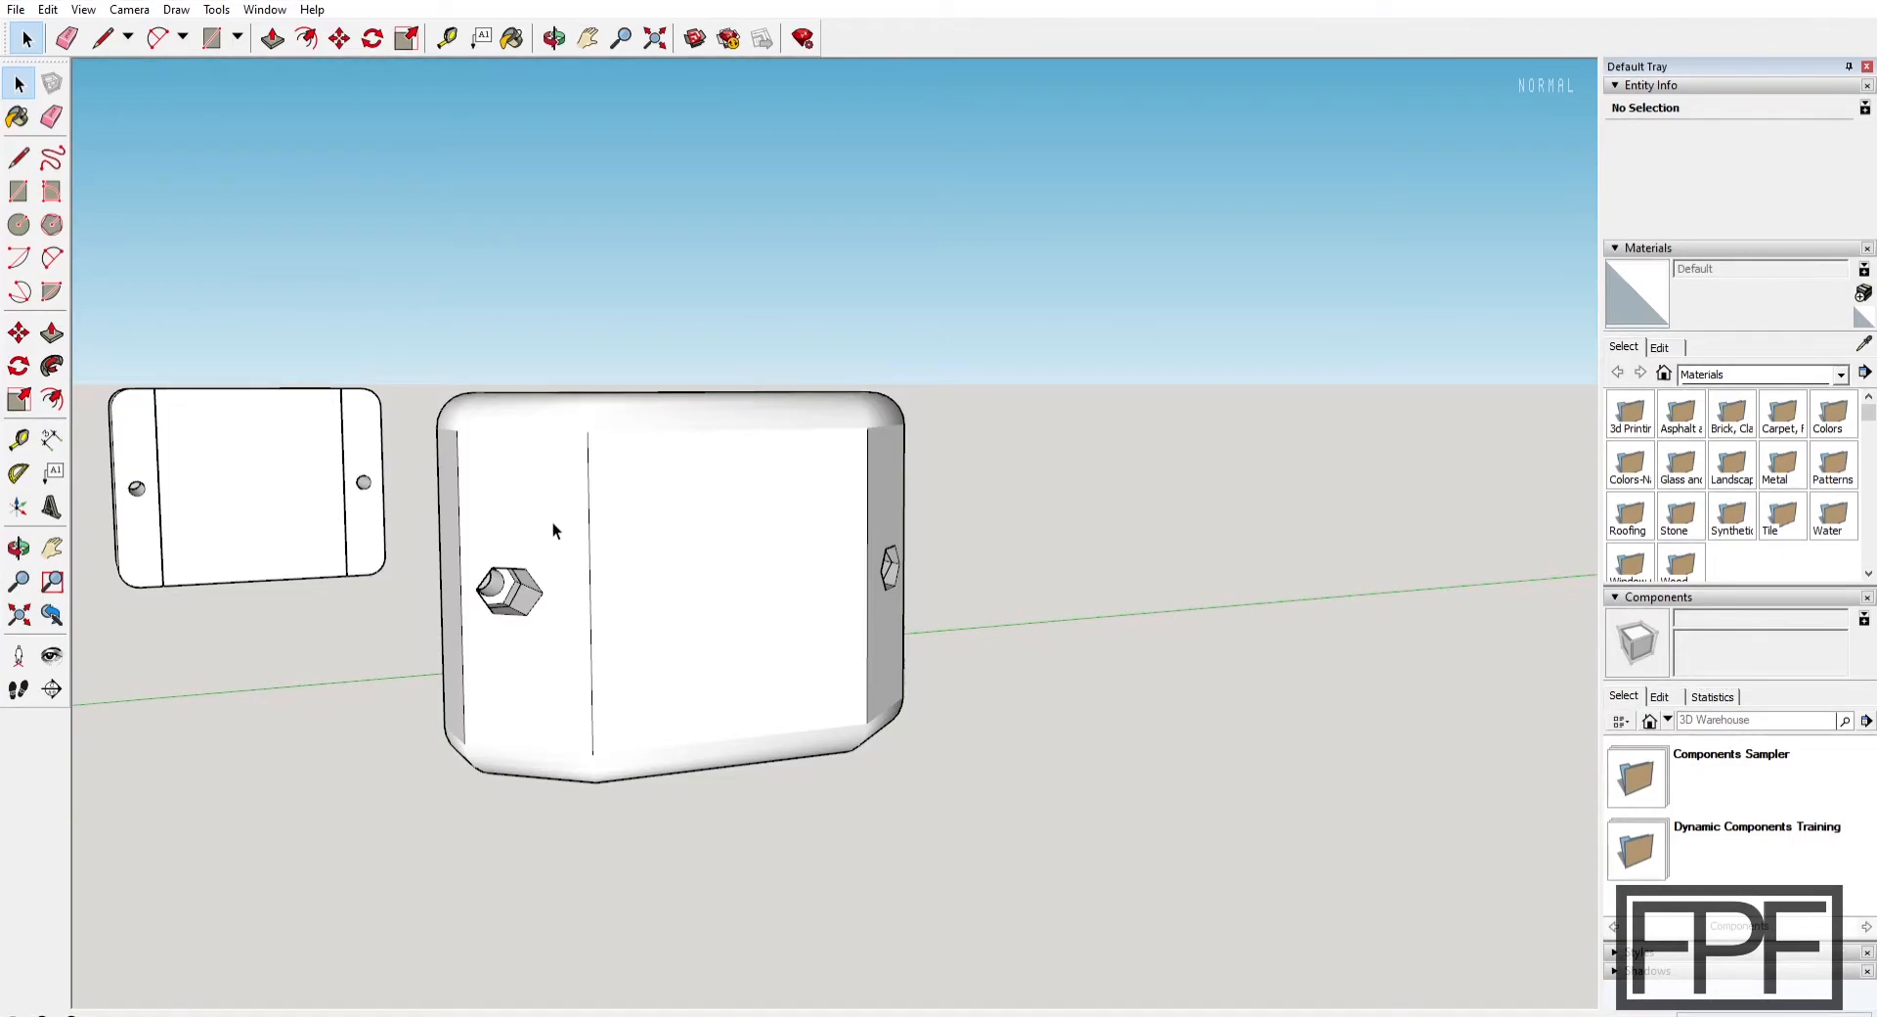
{"action": "scroll", "scroll_direction": "down", "scroll_amount": 3}
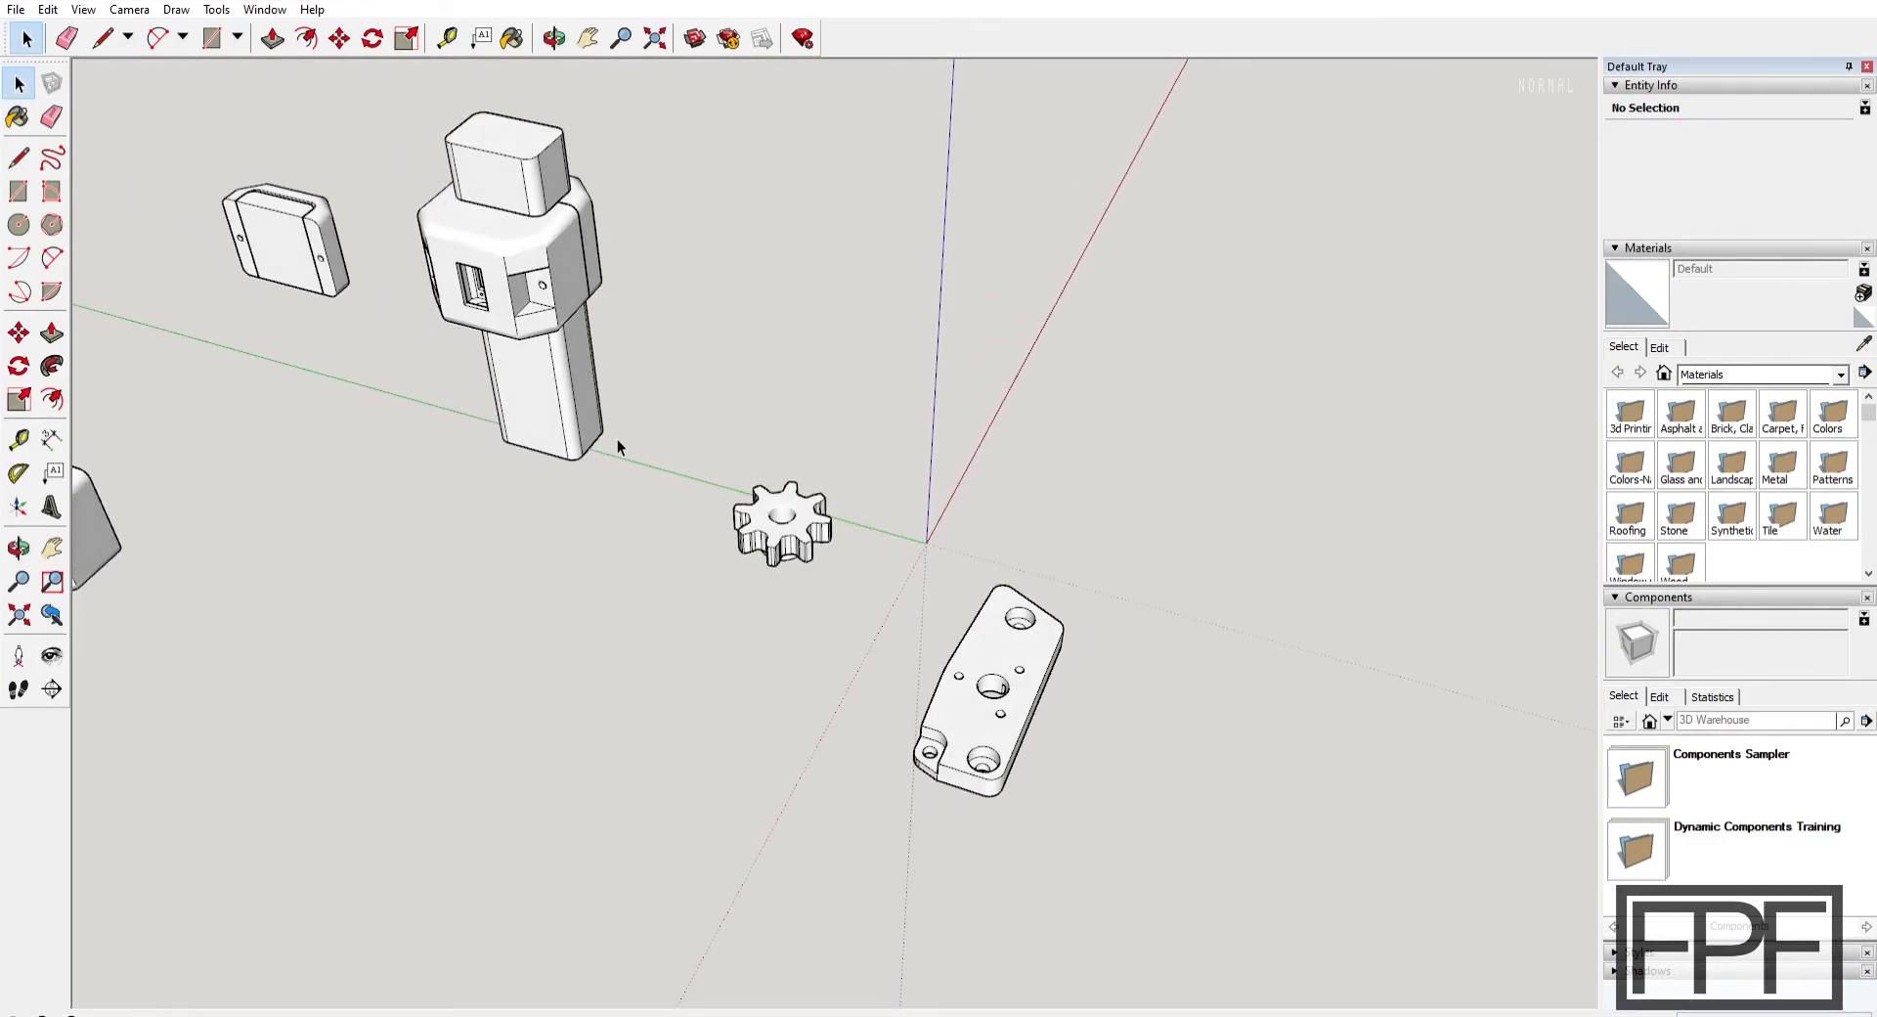
{"action": "mouse_move", "coordinate": [587, 335]}
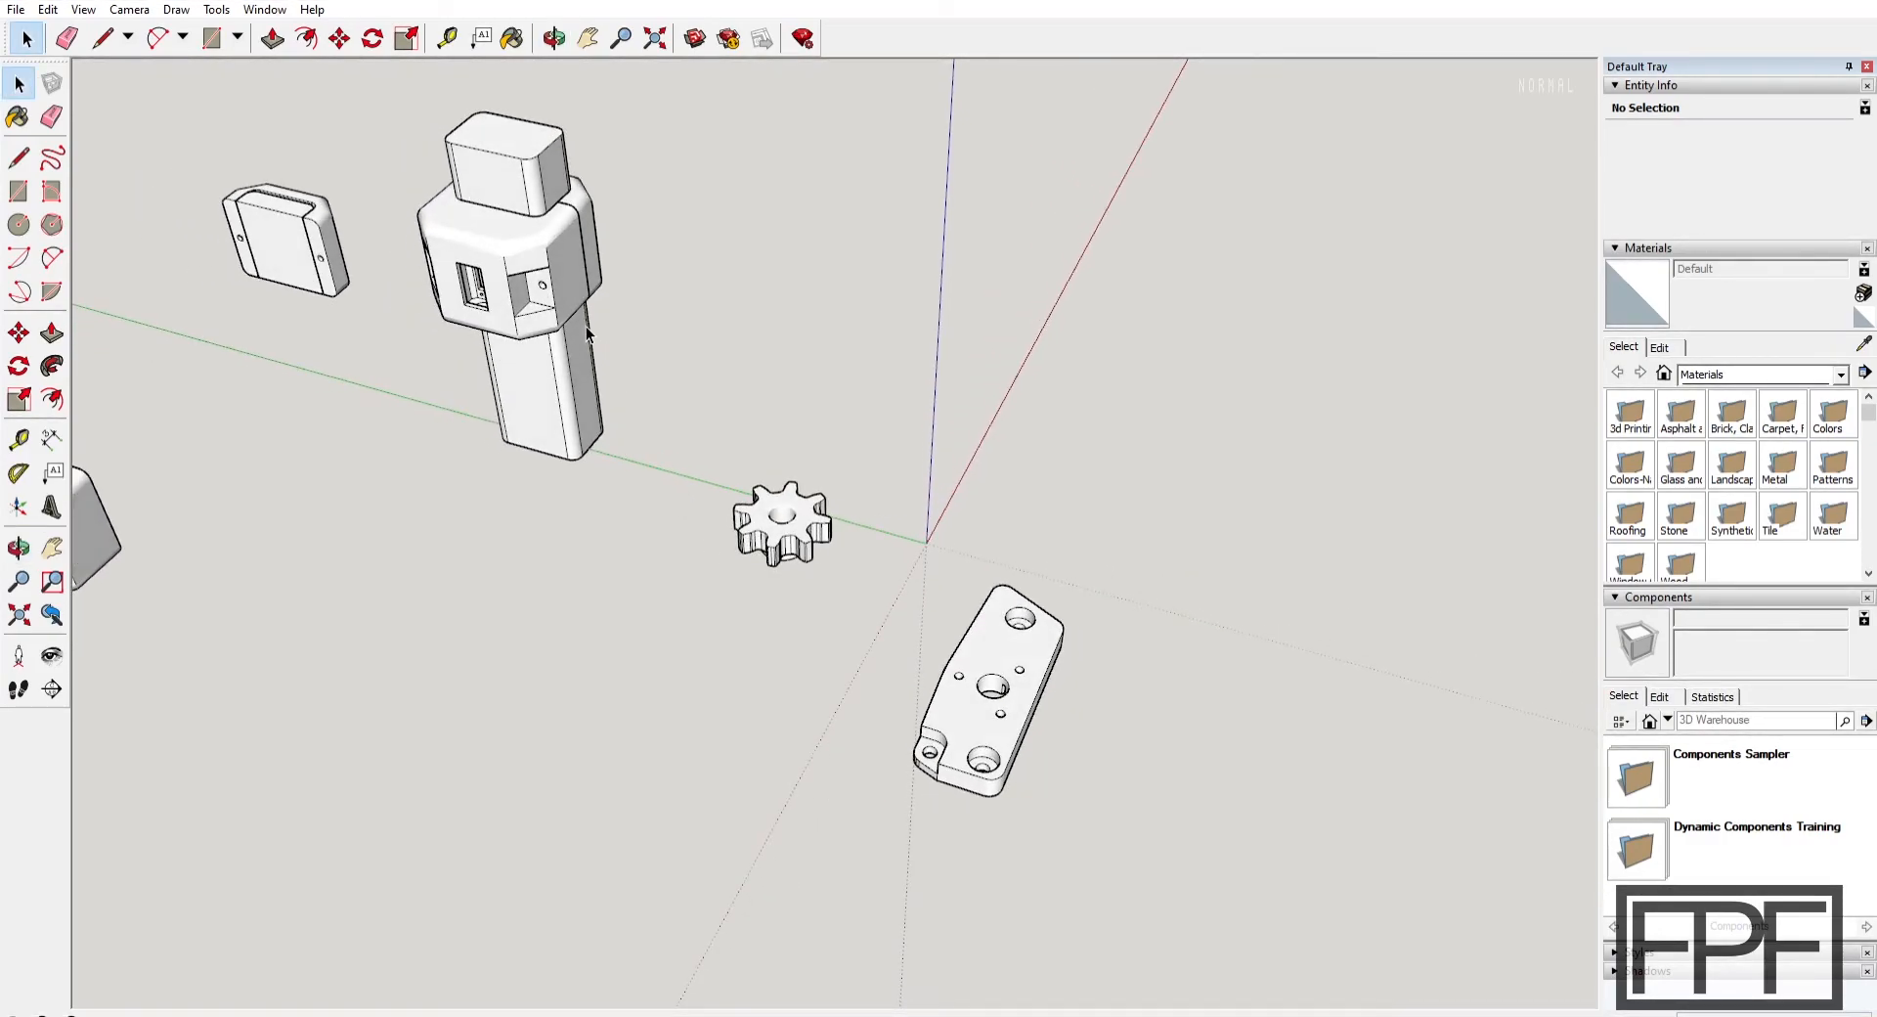